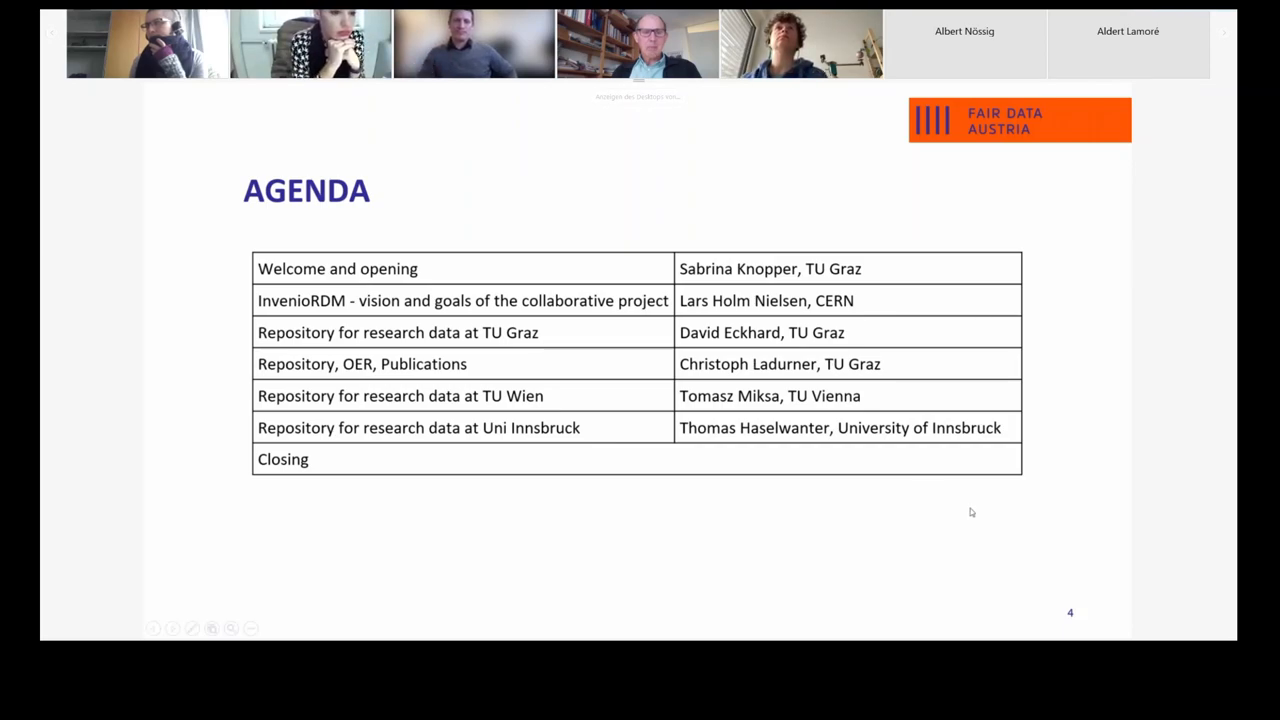
mouse_move(408, 98)
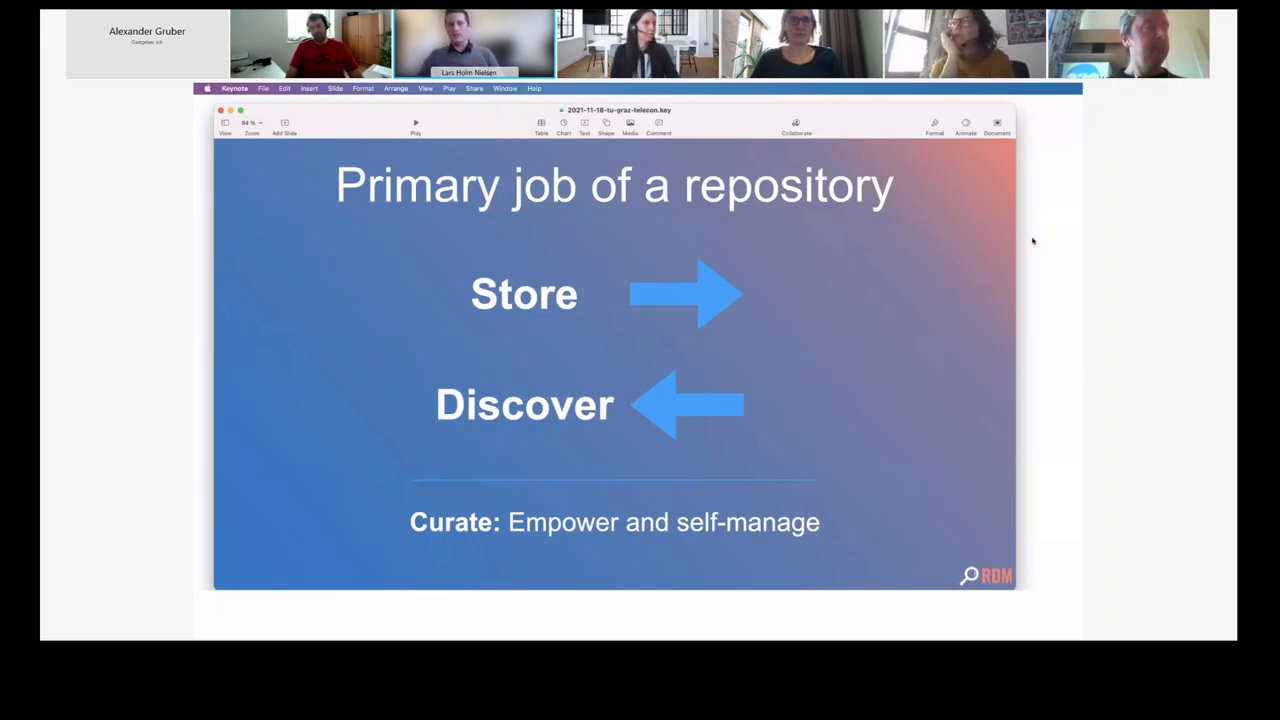
mouse_move(917, 387)
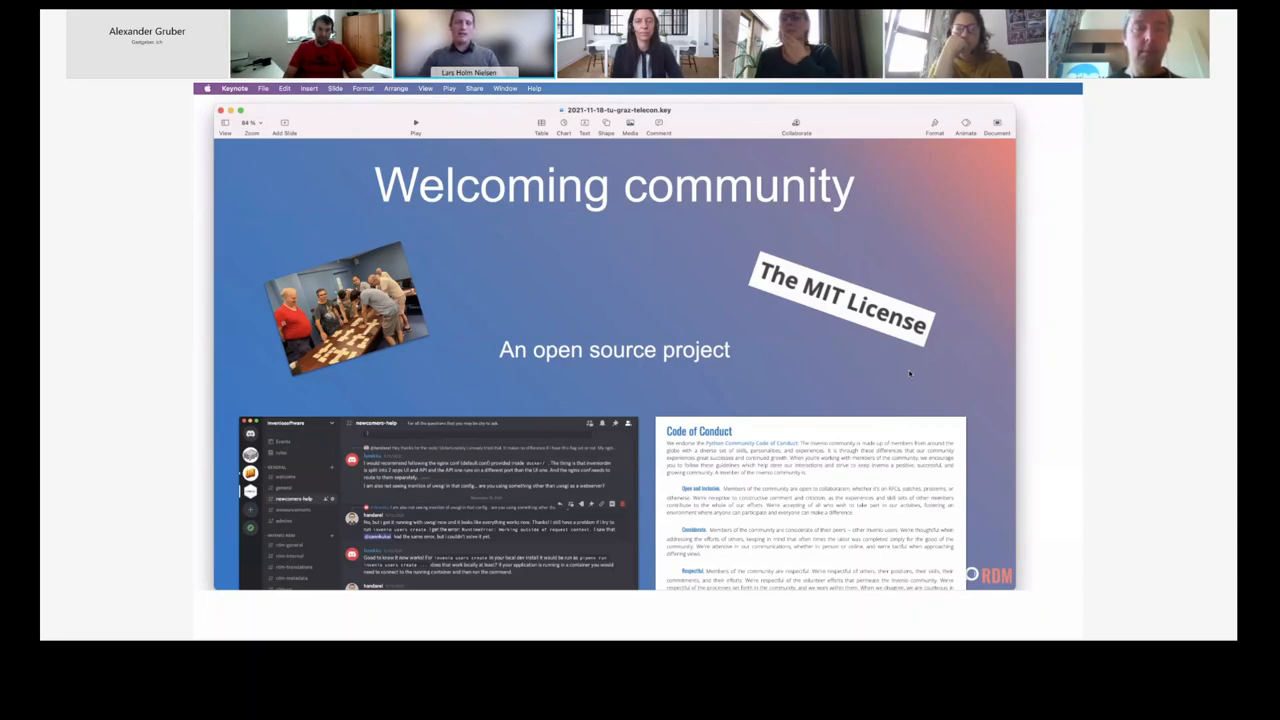
mouse_move(735, 253)
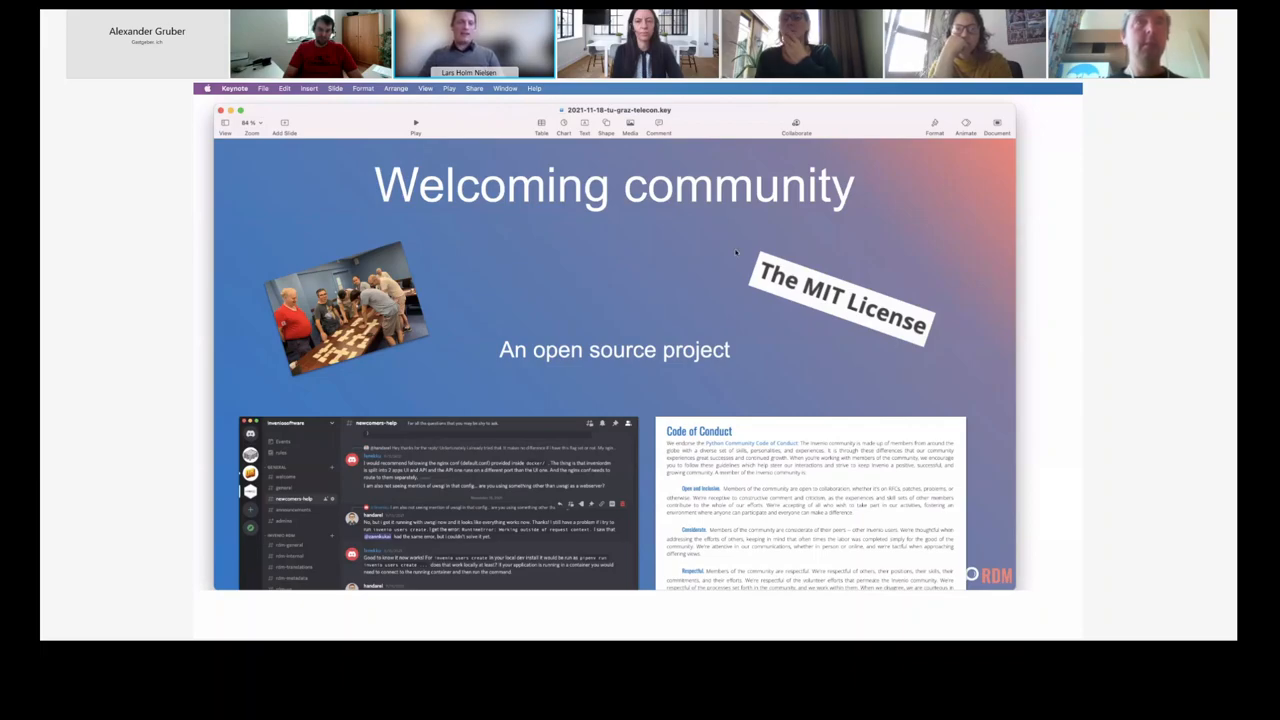
mouse_move(608, 459)
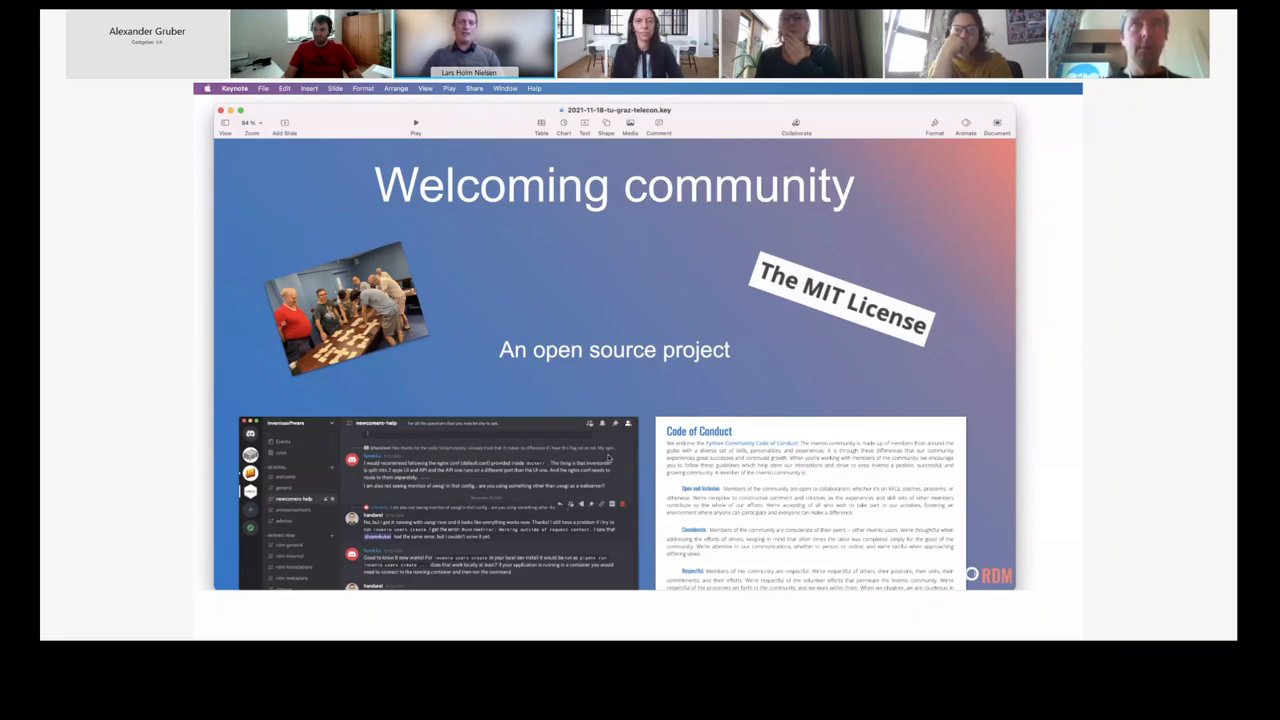
mouse_move(729, 393)
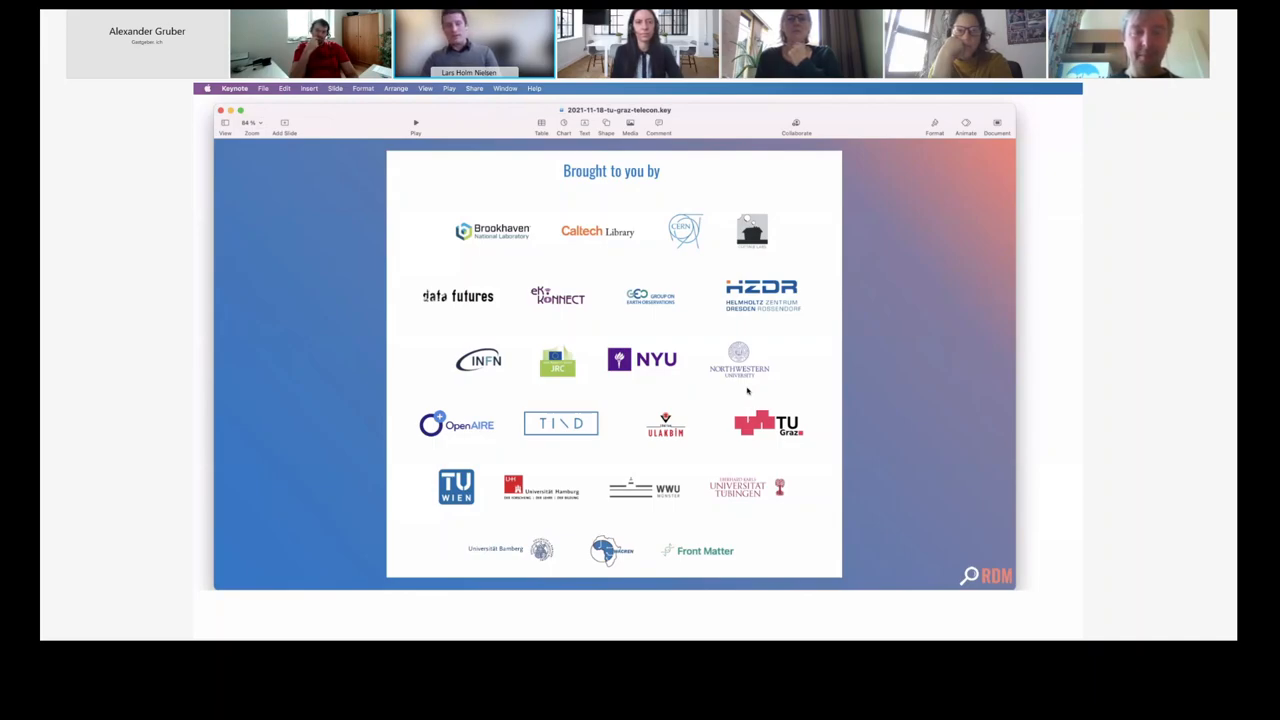
mouse_move(855, 360)
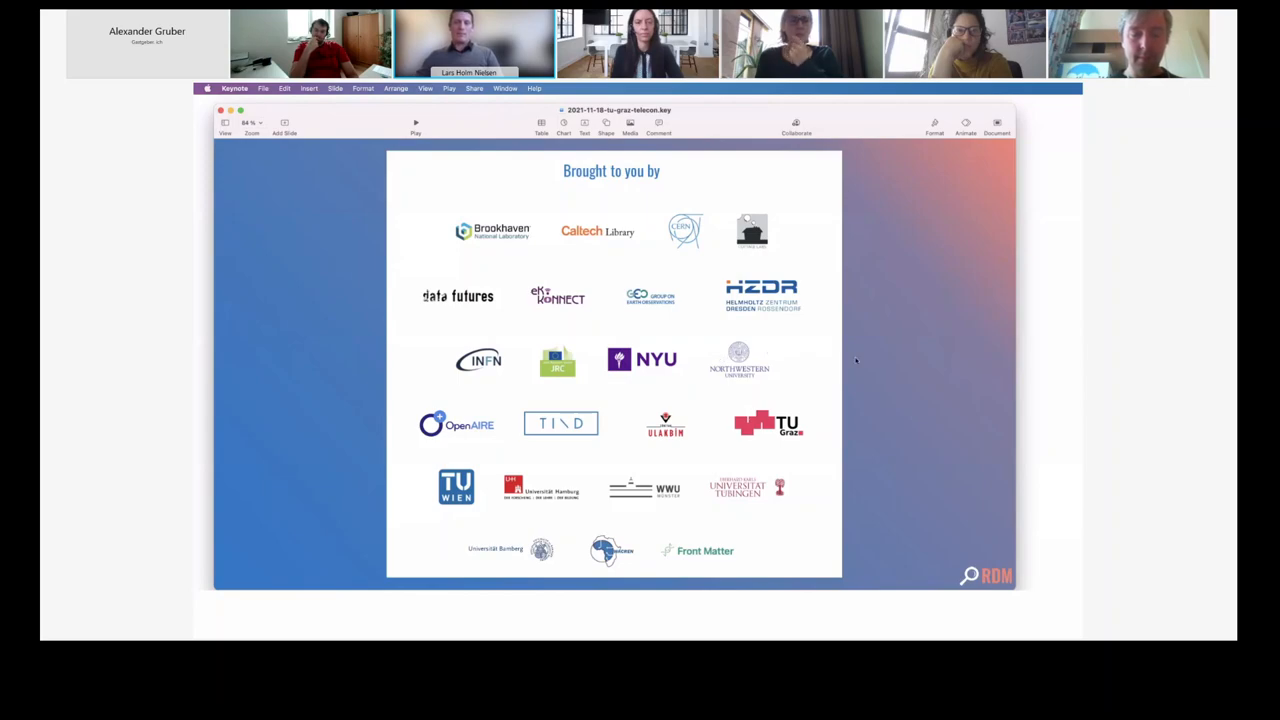
mouse_move(868, 460)
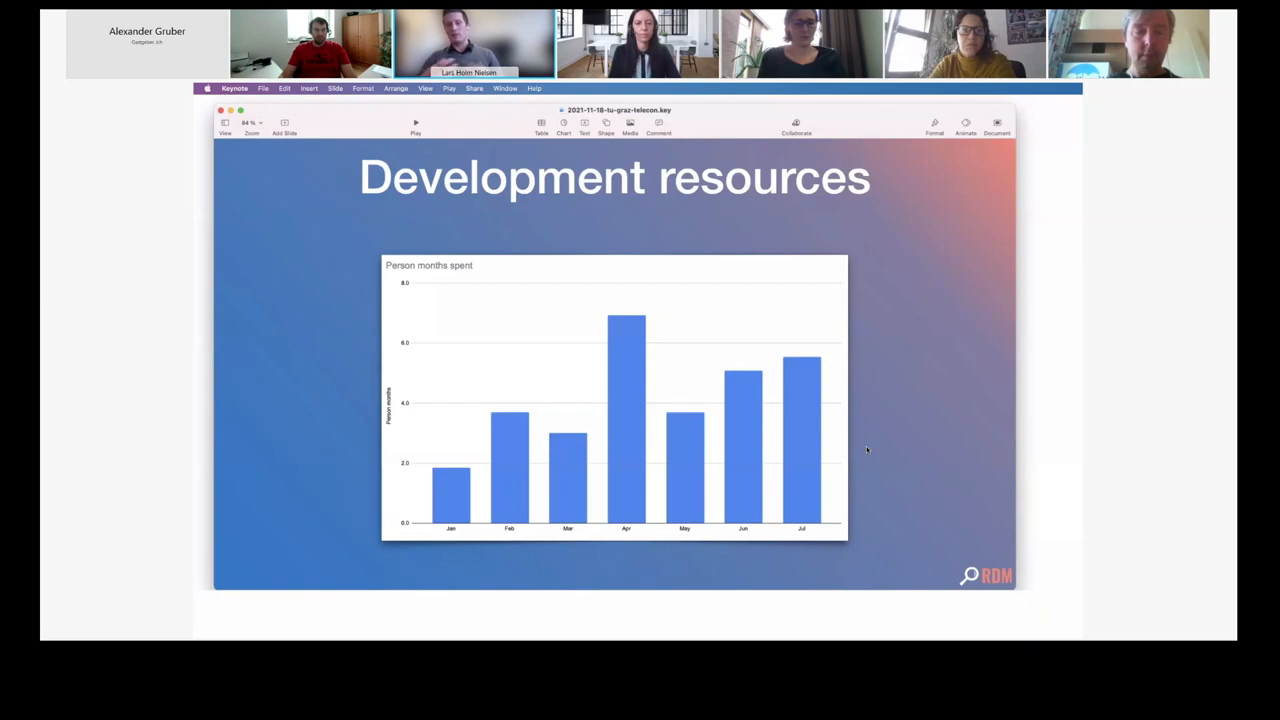
mouse_move(724, 109)
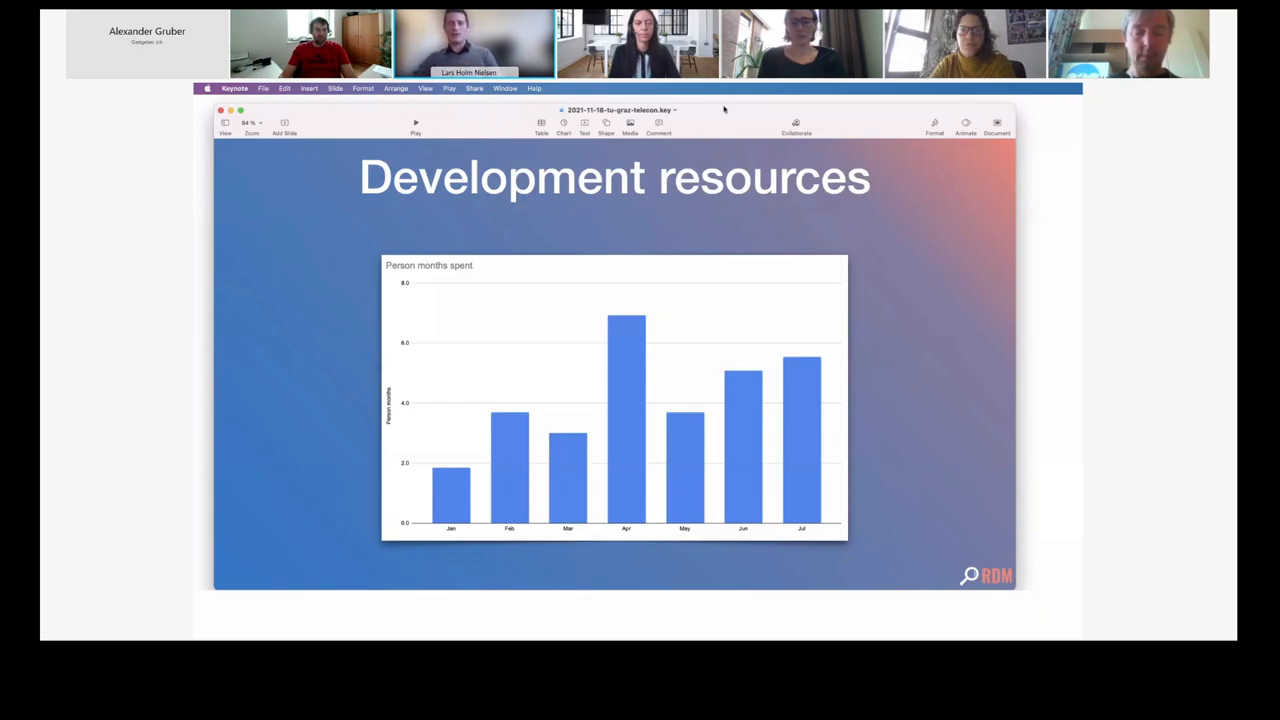
mouse_move(859, 211)
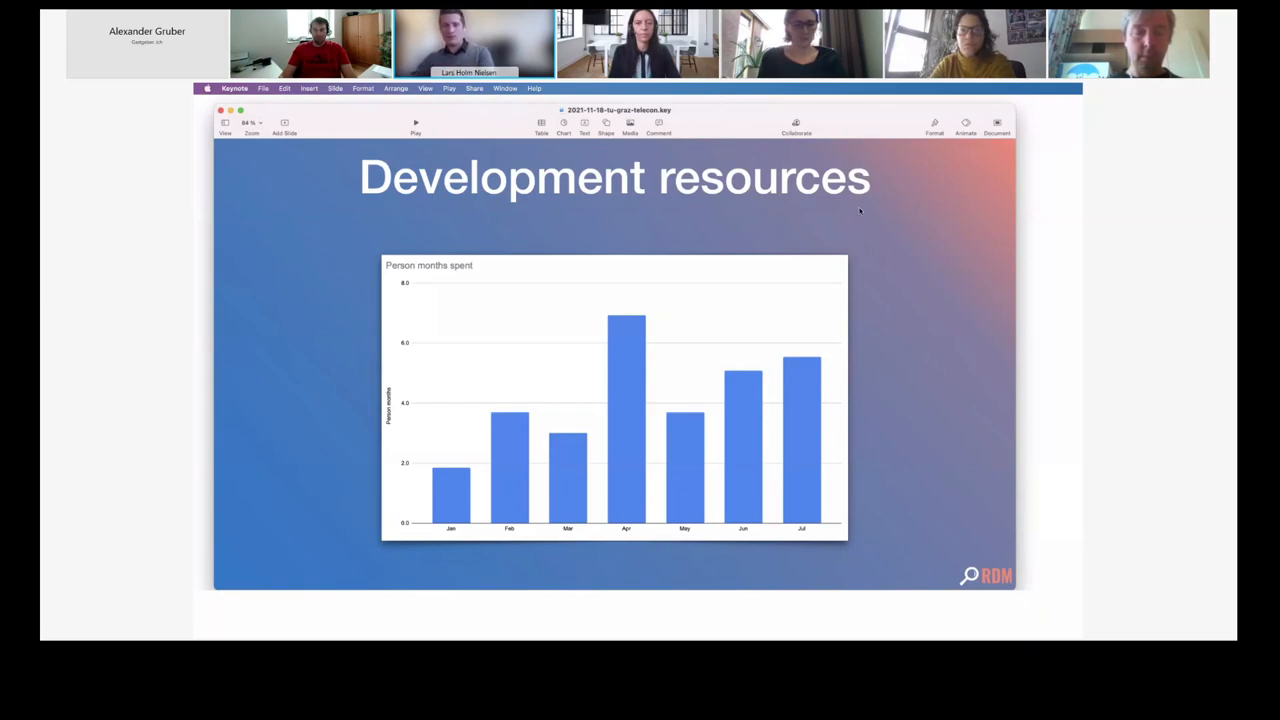
mouse_move(967, 351)
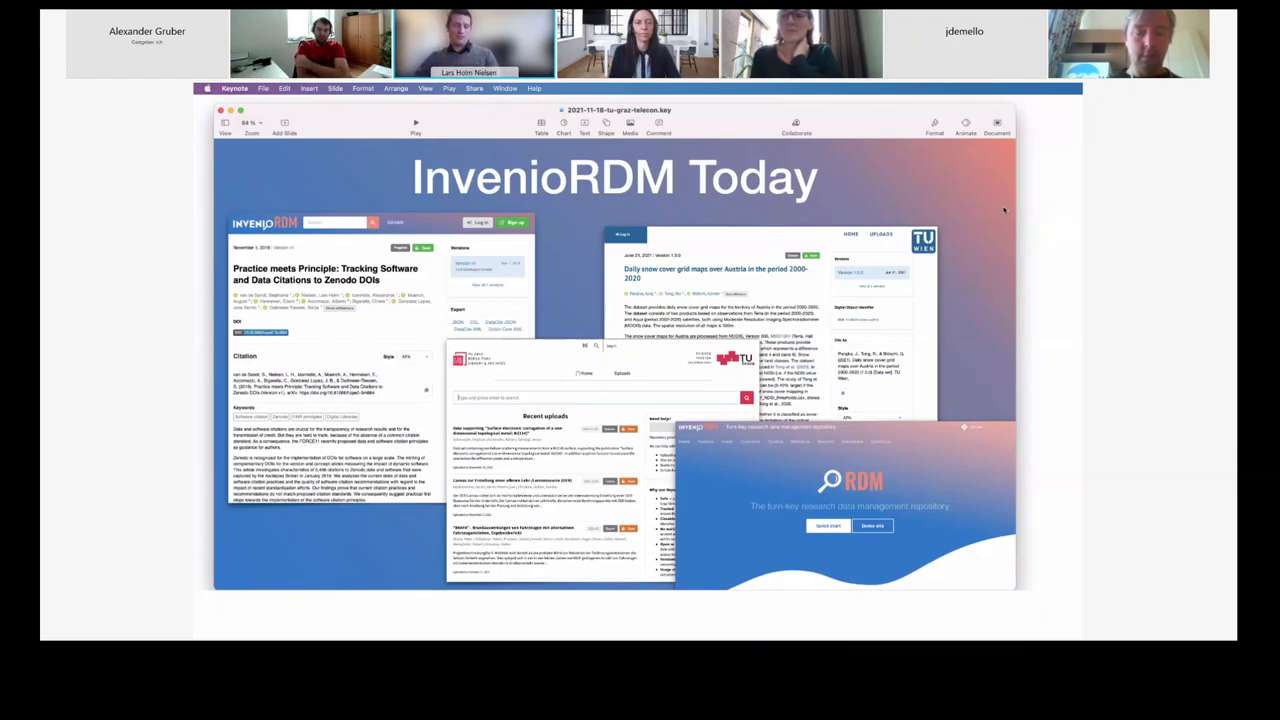
mouse_move(916, 313)
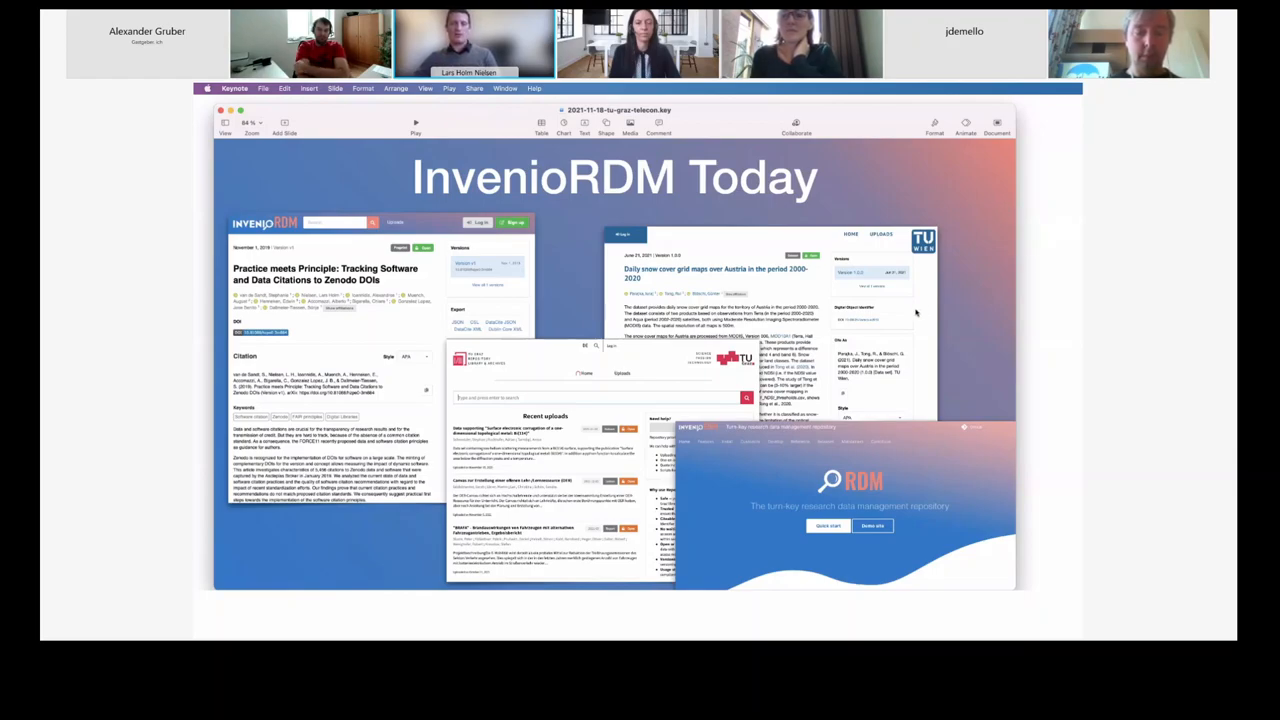
mouse_move(697, 370)
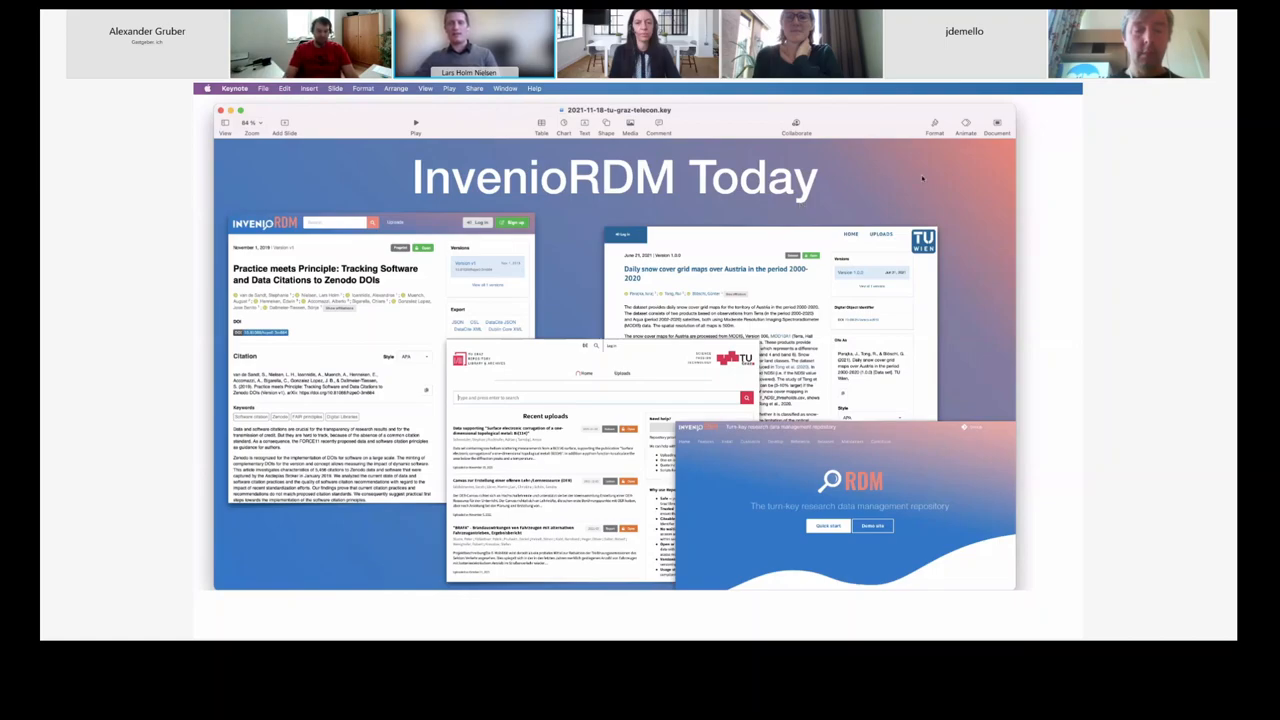
mouse_move(1013, 276)
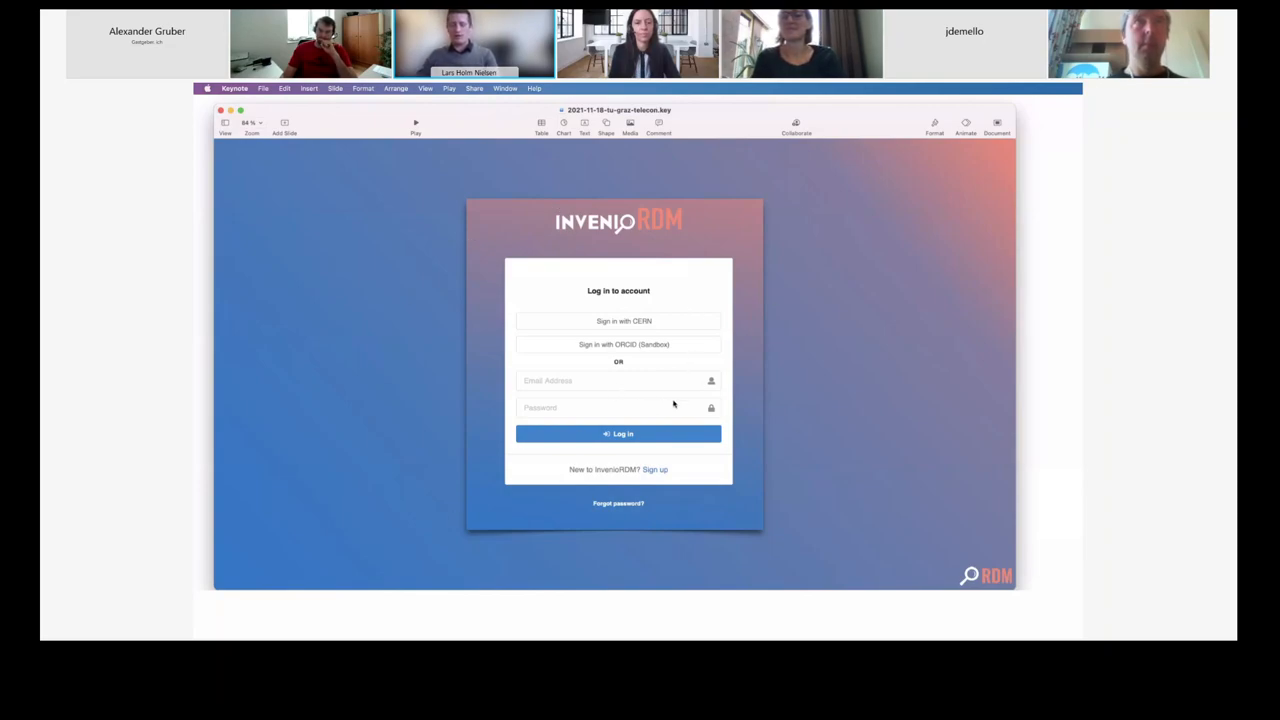
mouse_move(919, 387)
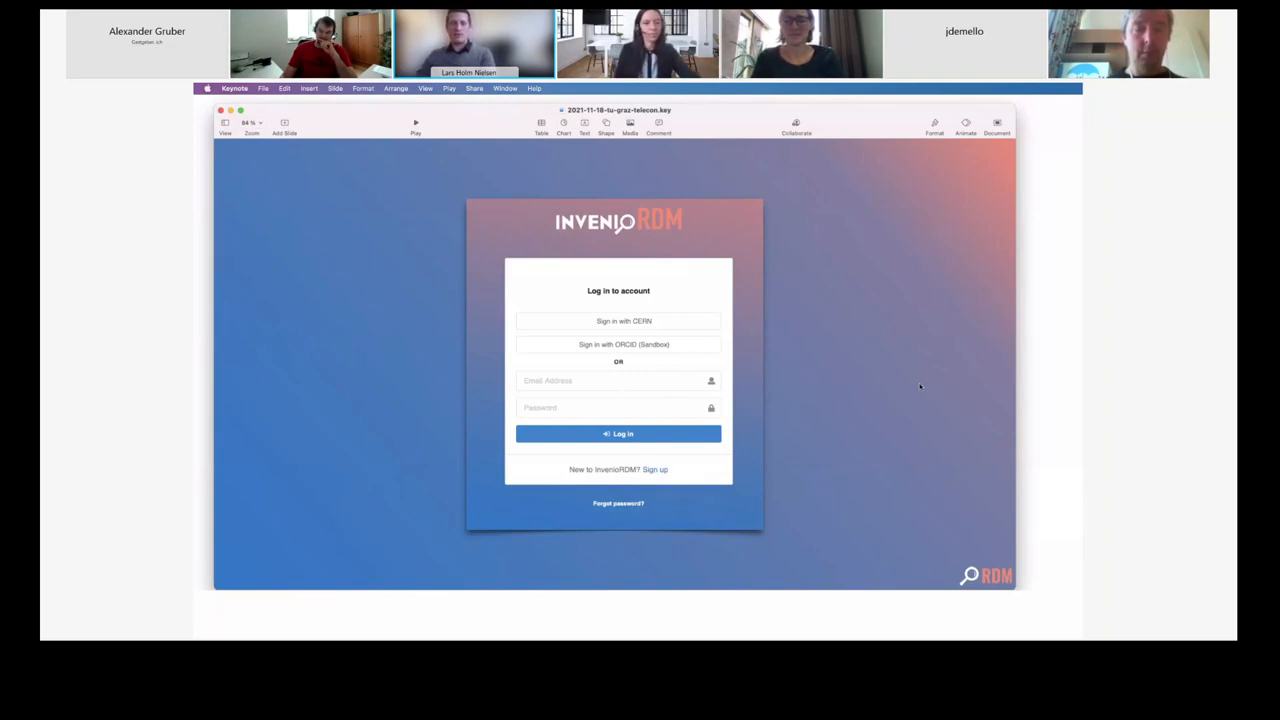
mouse_move(945, 422)
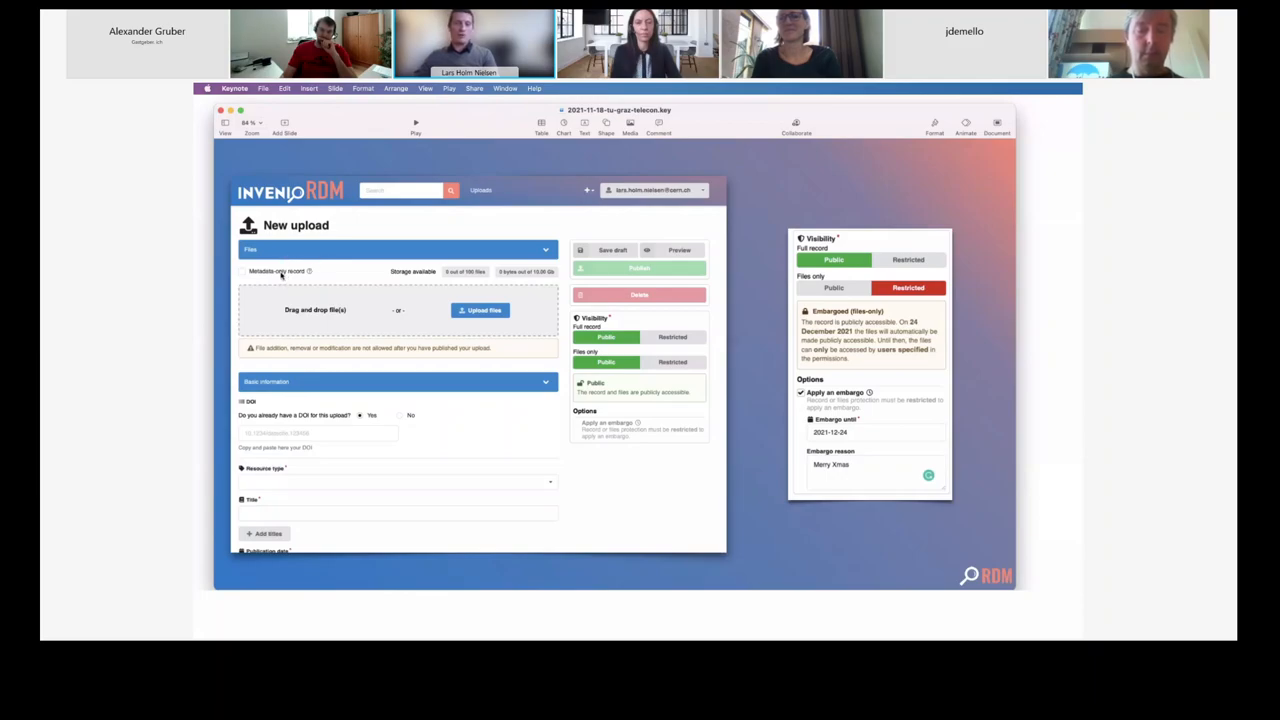
mouse_move(391, 330)
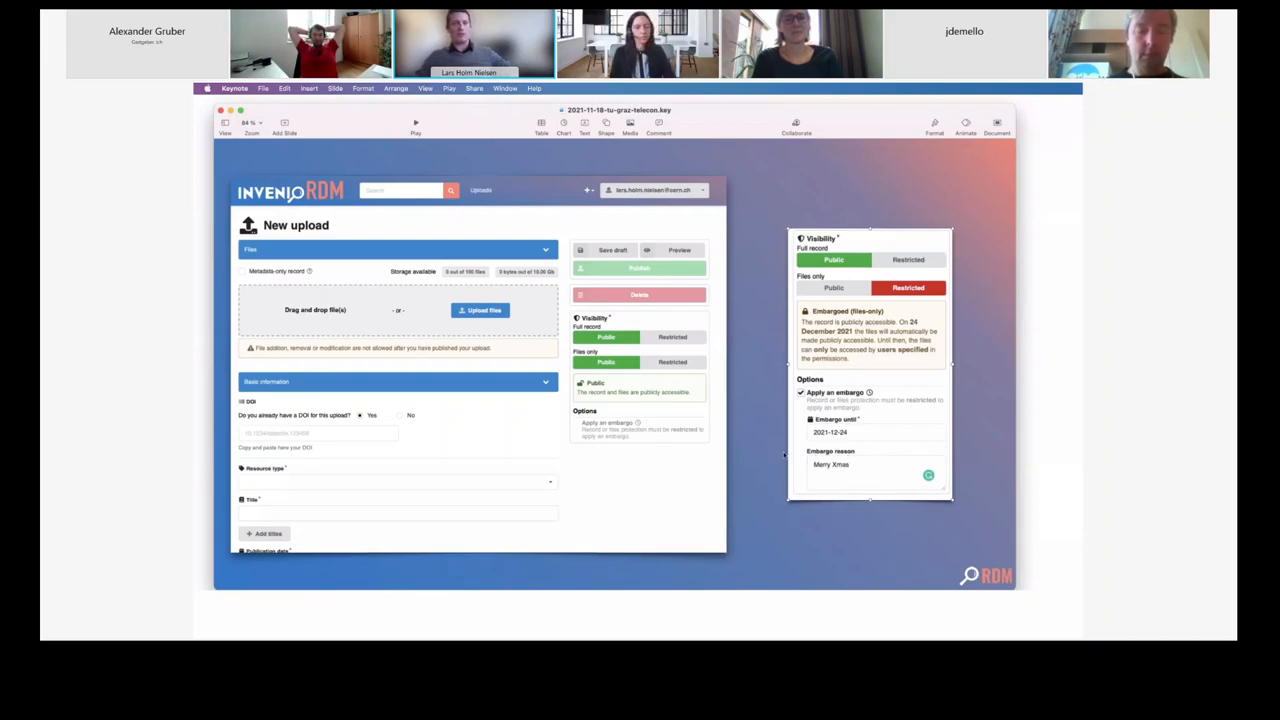
mouse_move(760, 422)
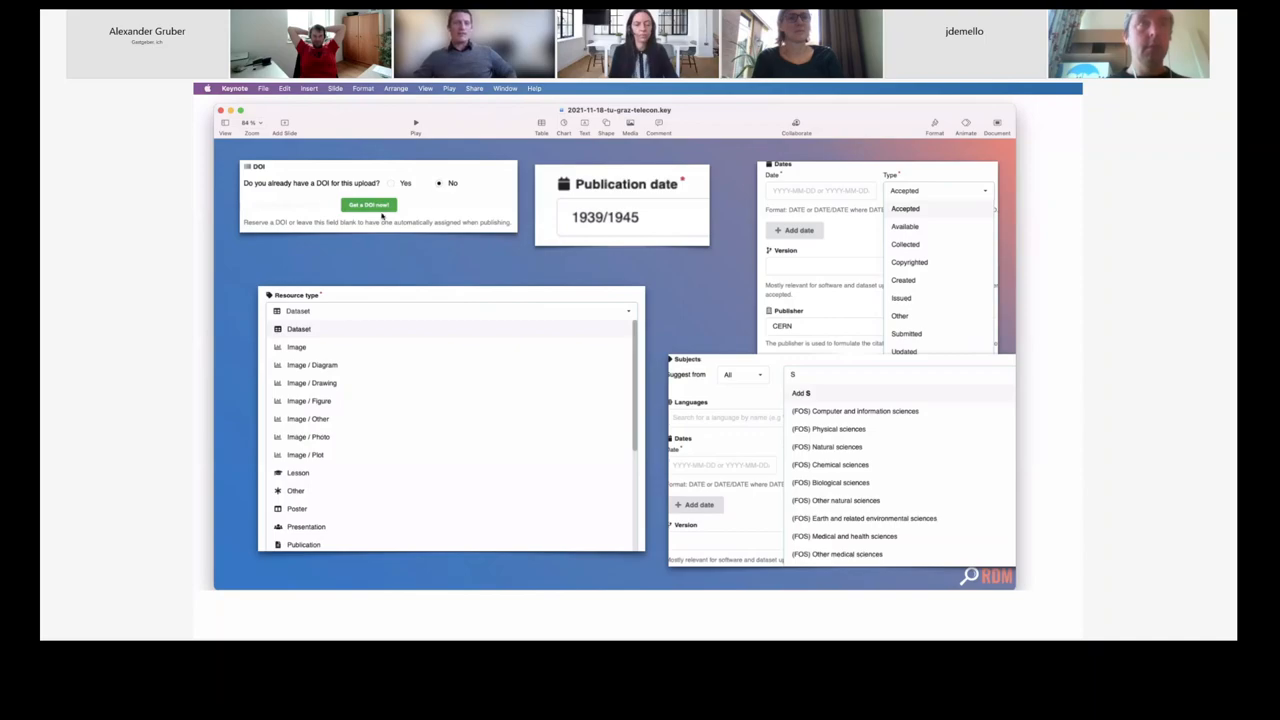
mouse_move(430, 208)
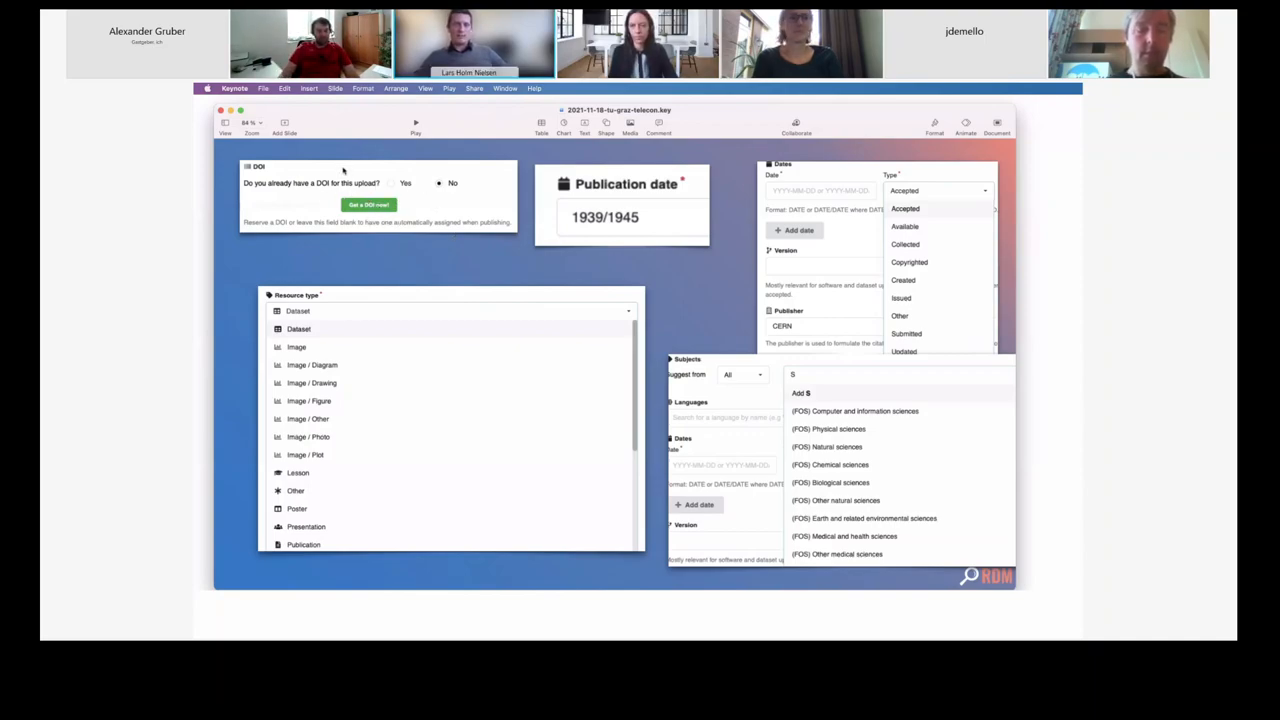
mouse_move(300, 193)
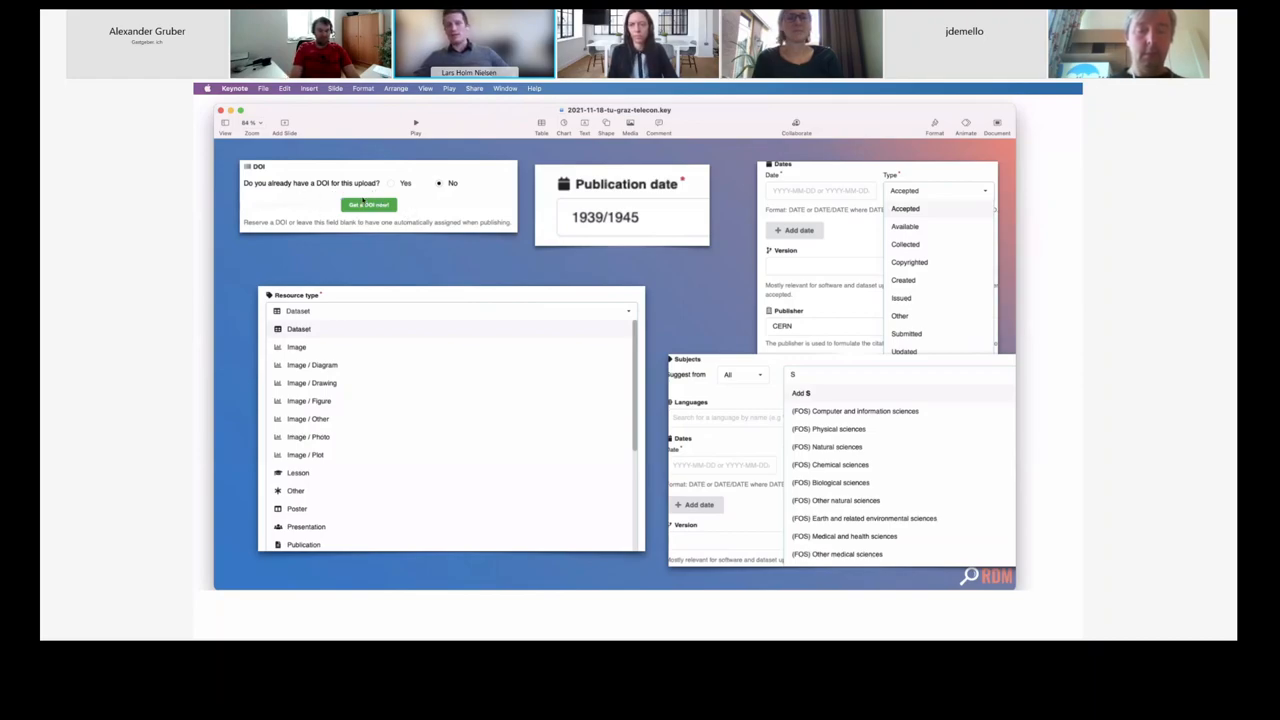
mouse_move(307, 221)
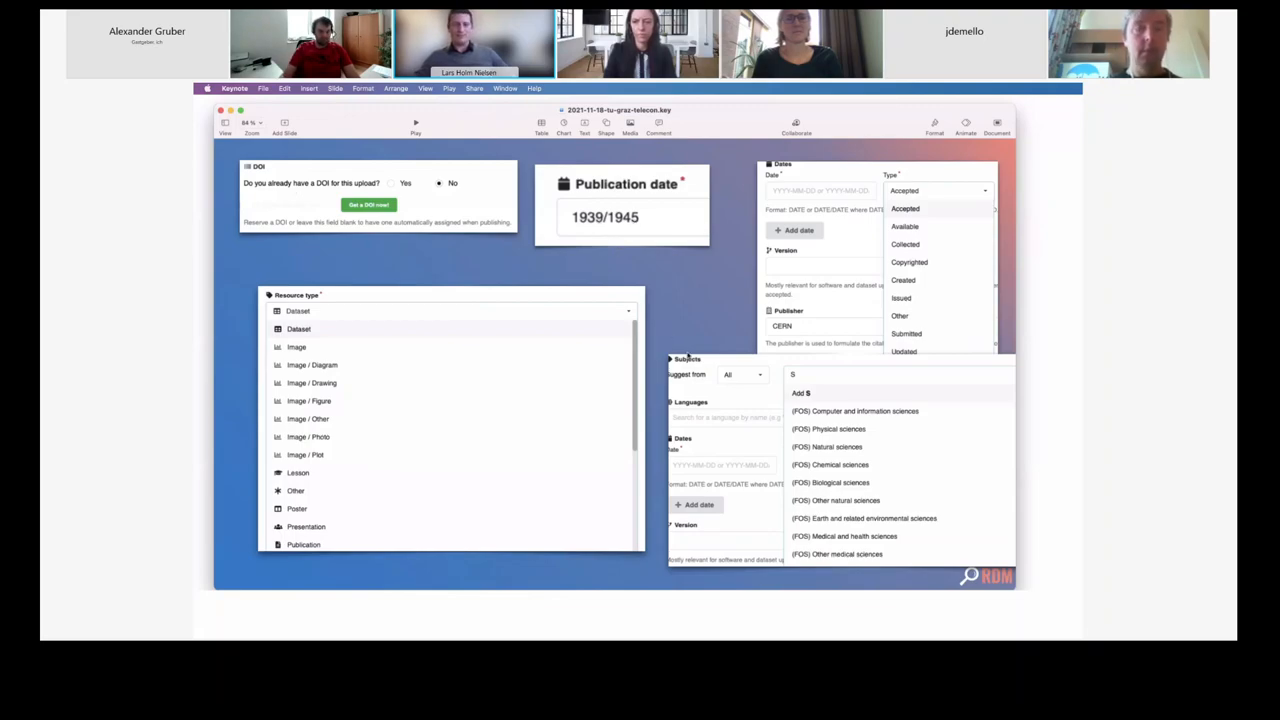
mouse_move(575, 333)
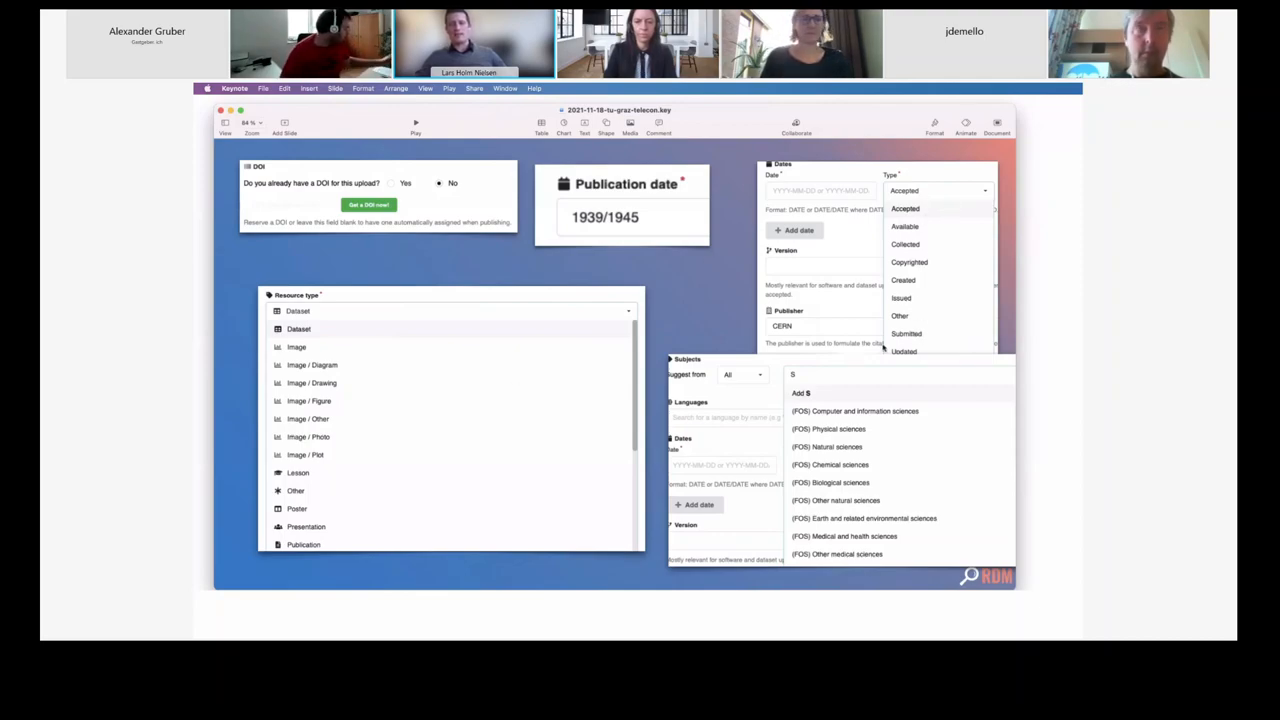
mouse_move(804, 474)
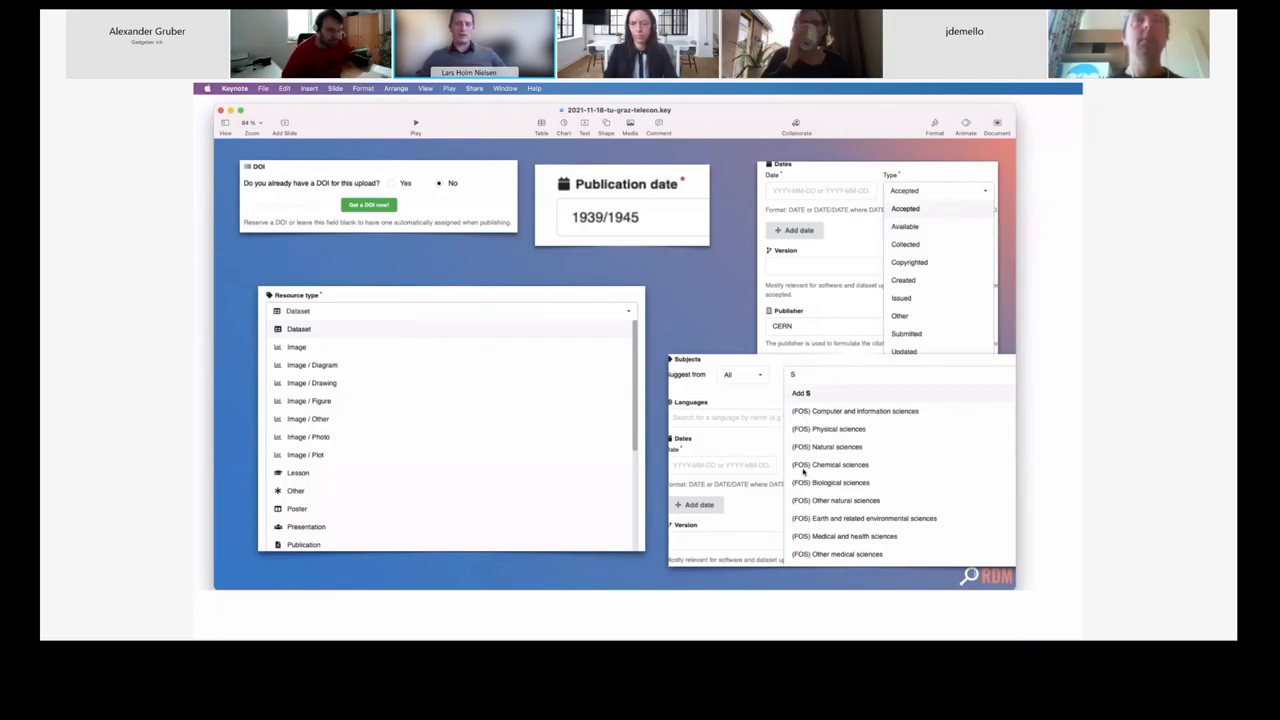
mouse_move(840, 510)
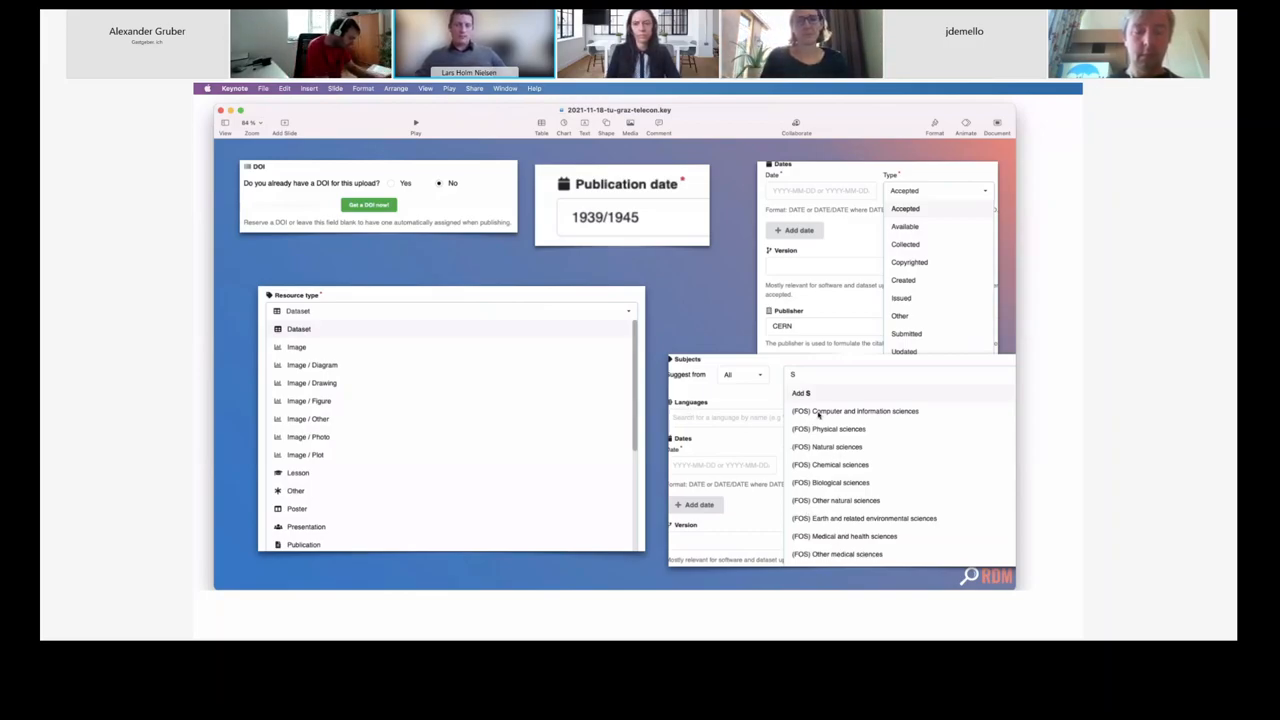
mouse_move(798, 457)
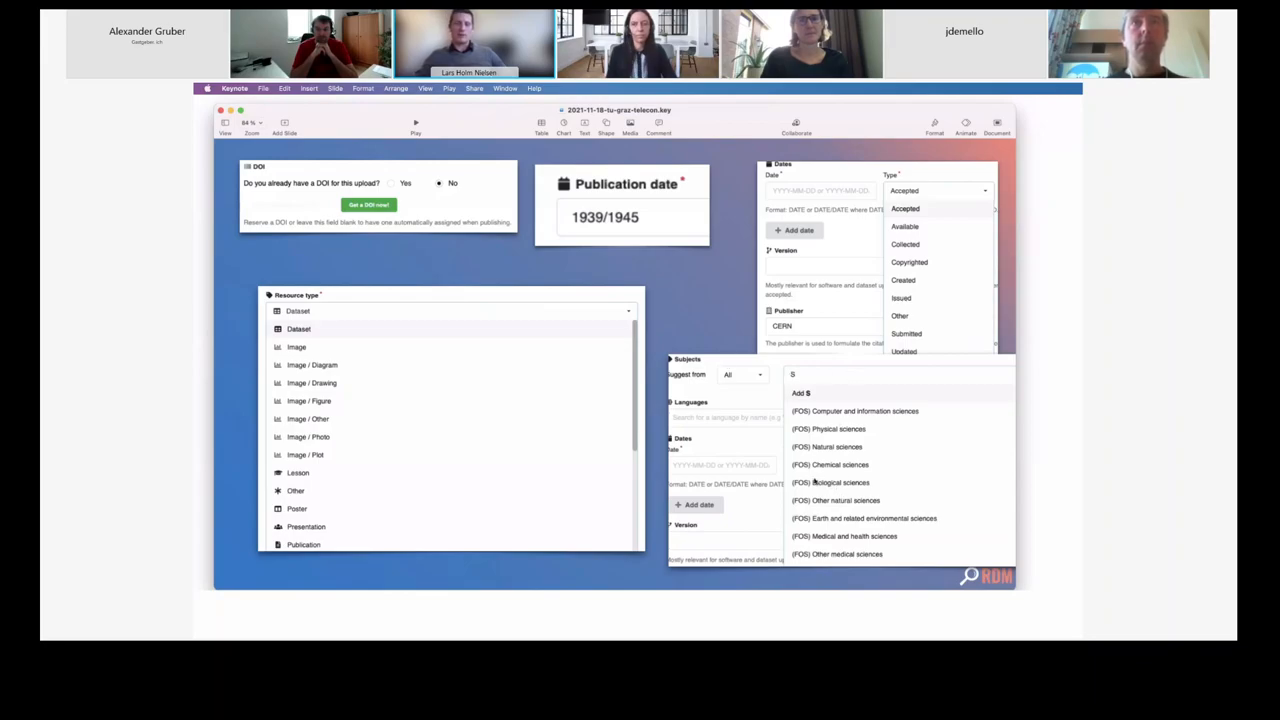
mouse_move(715, 308)
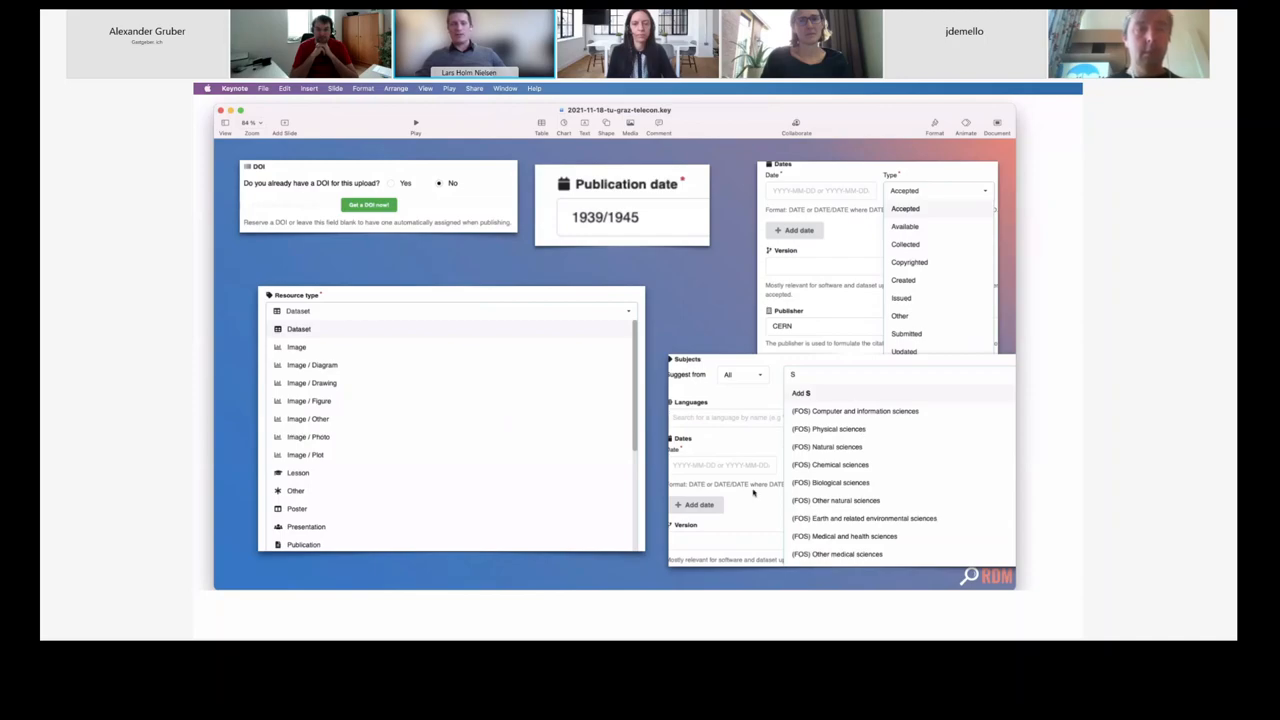
mouse_move(683, 289)
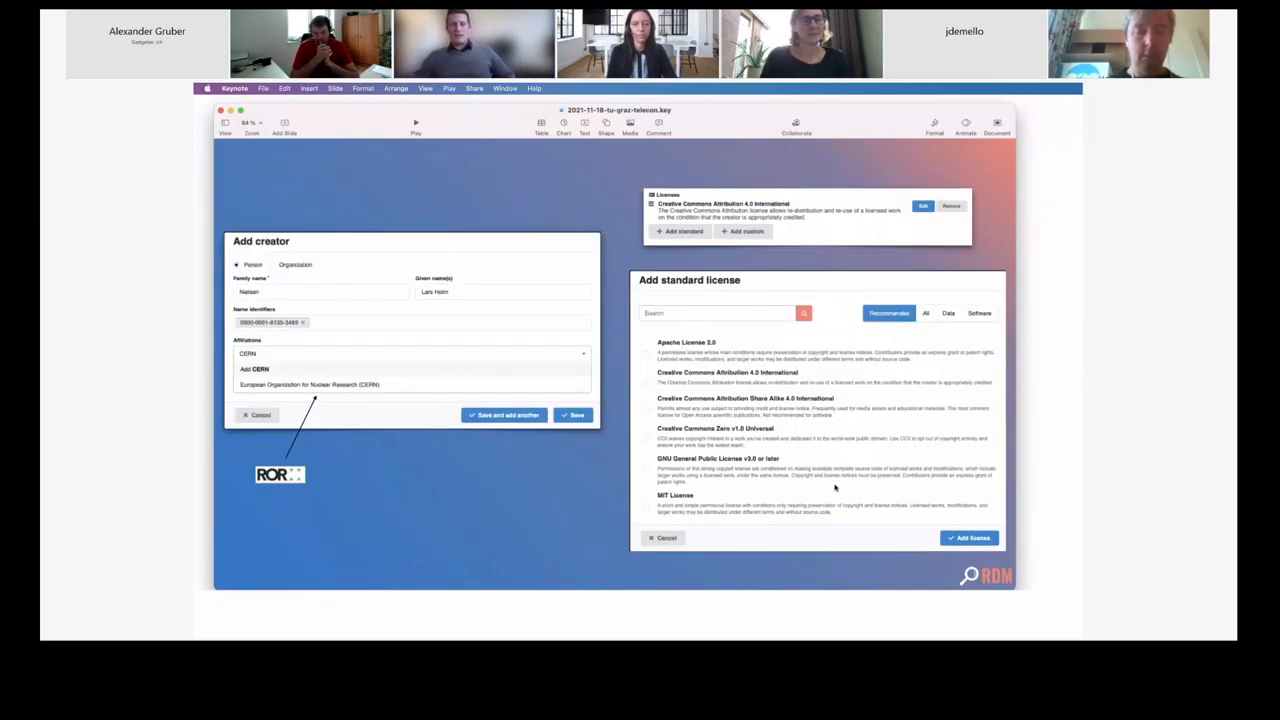
mouse_move(760, 302)
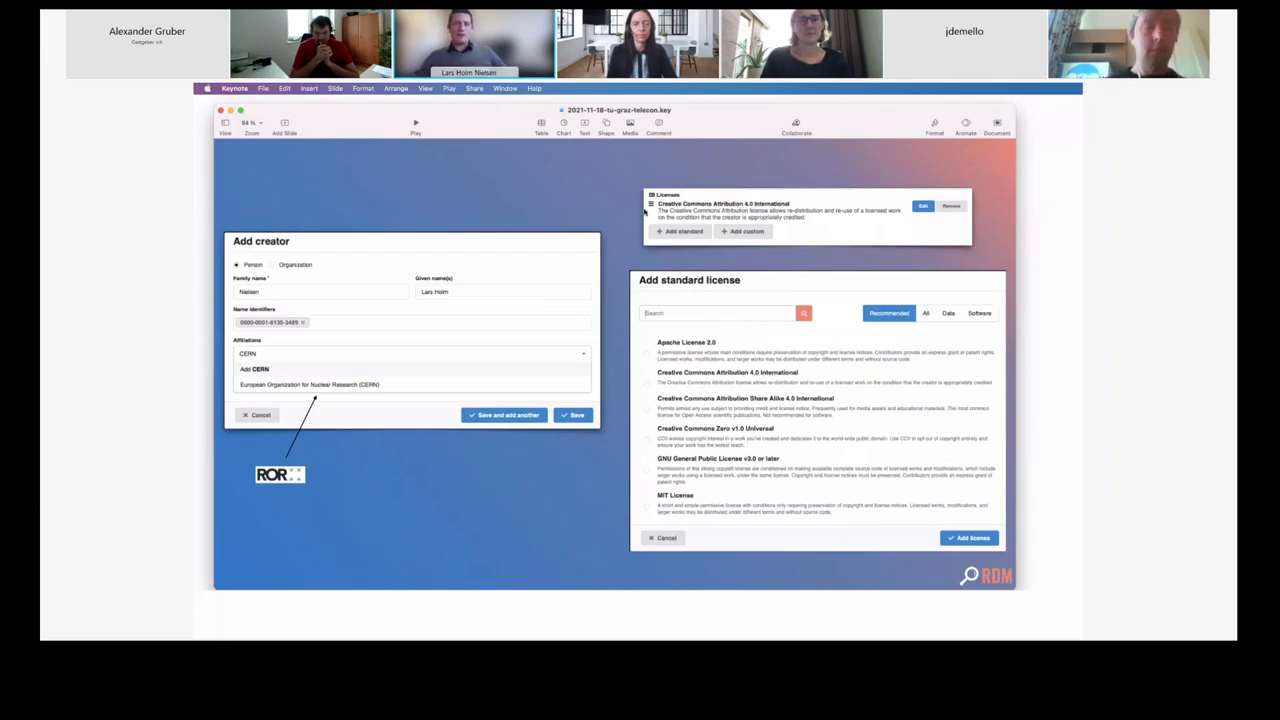
mouse_move(902, 374)
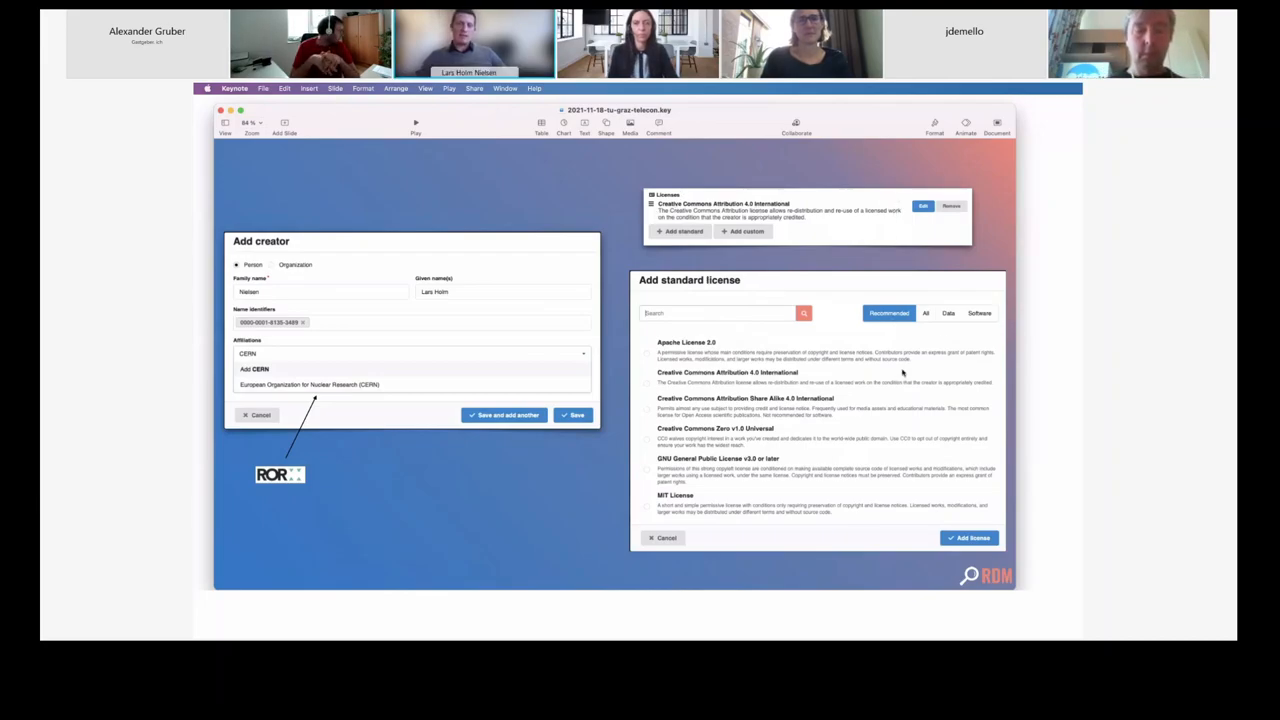
mouse_move(725, 362)
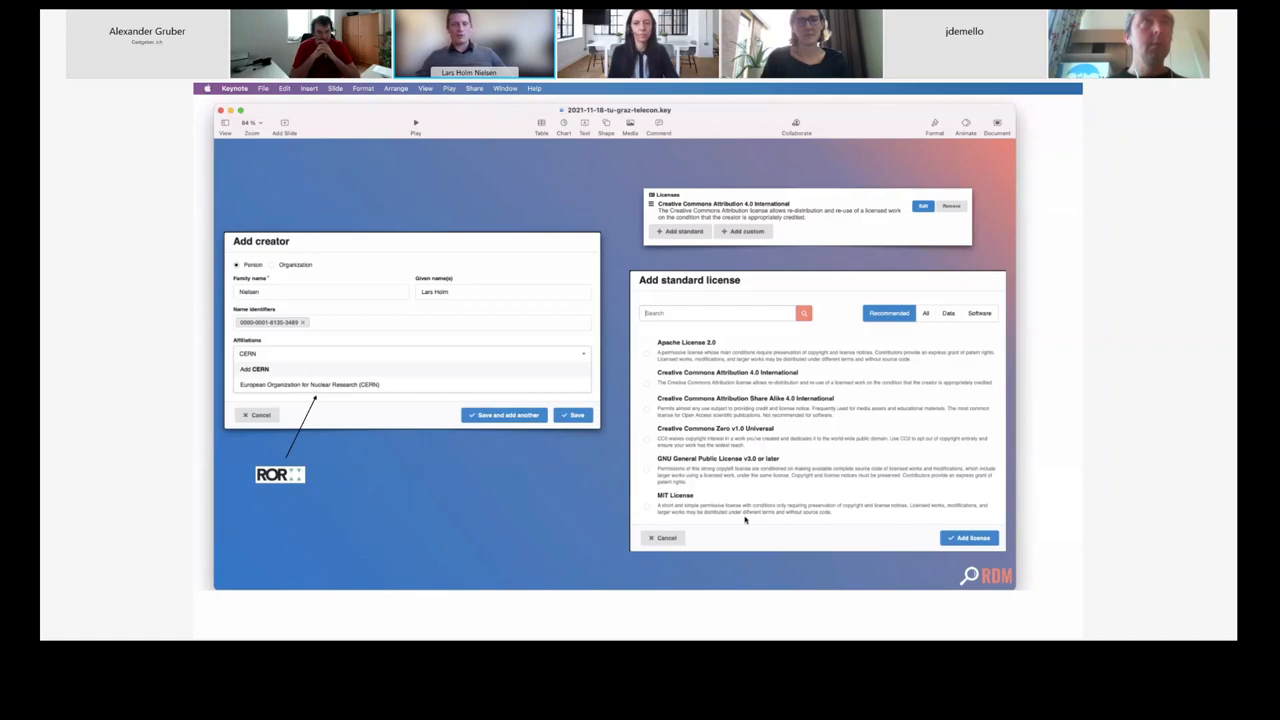
mouse_move(768, 463)
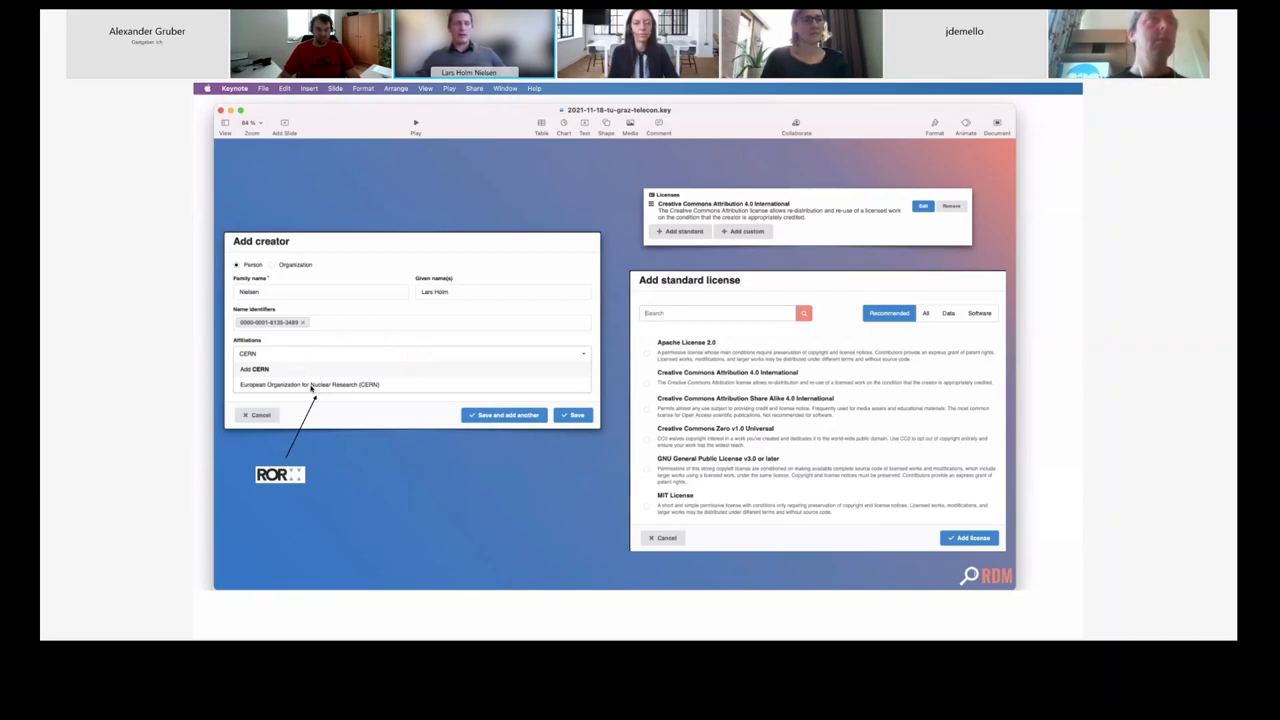
mouse_move(358, 328)
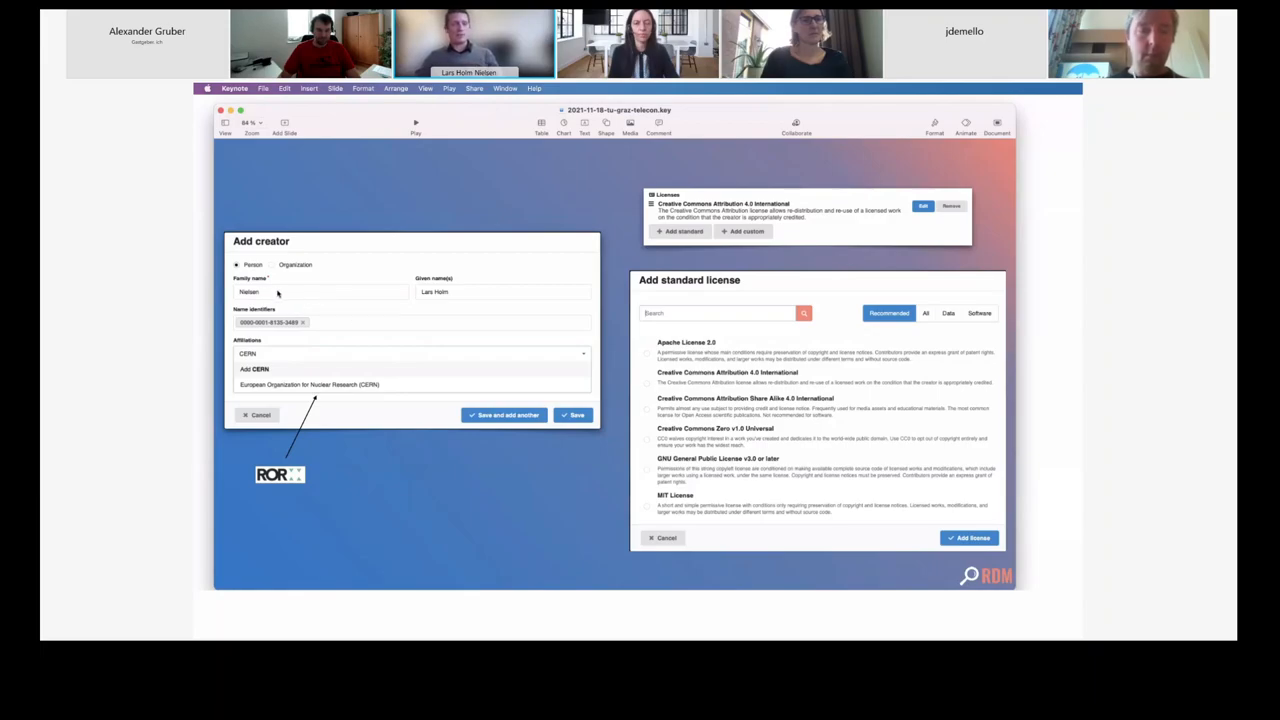
mouse_move(322, 295)
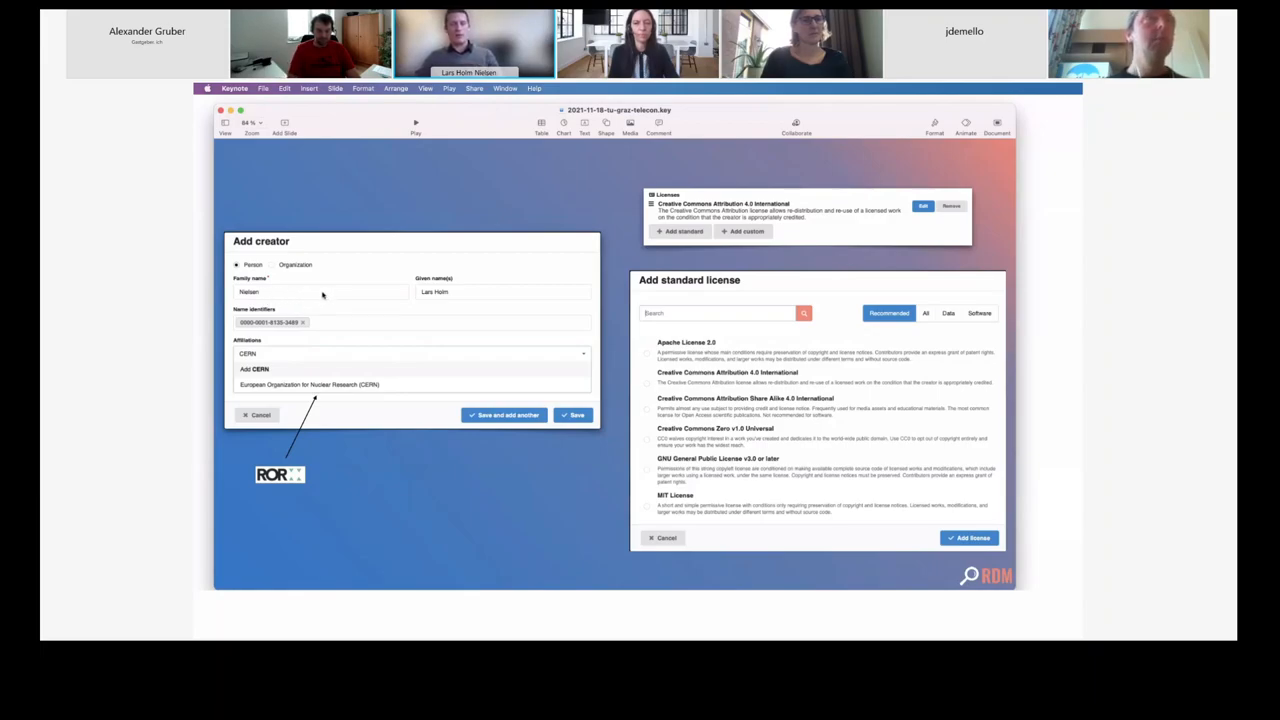
mouse_move(528, 467)
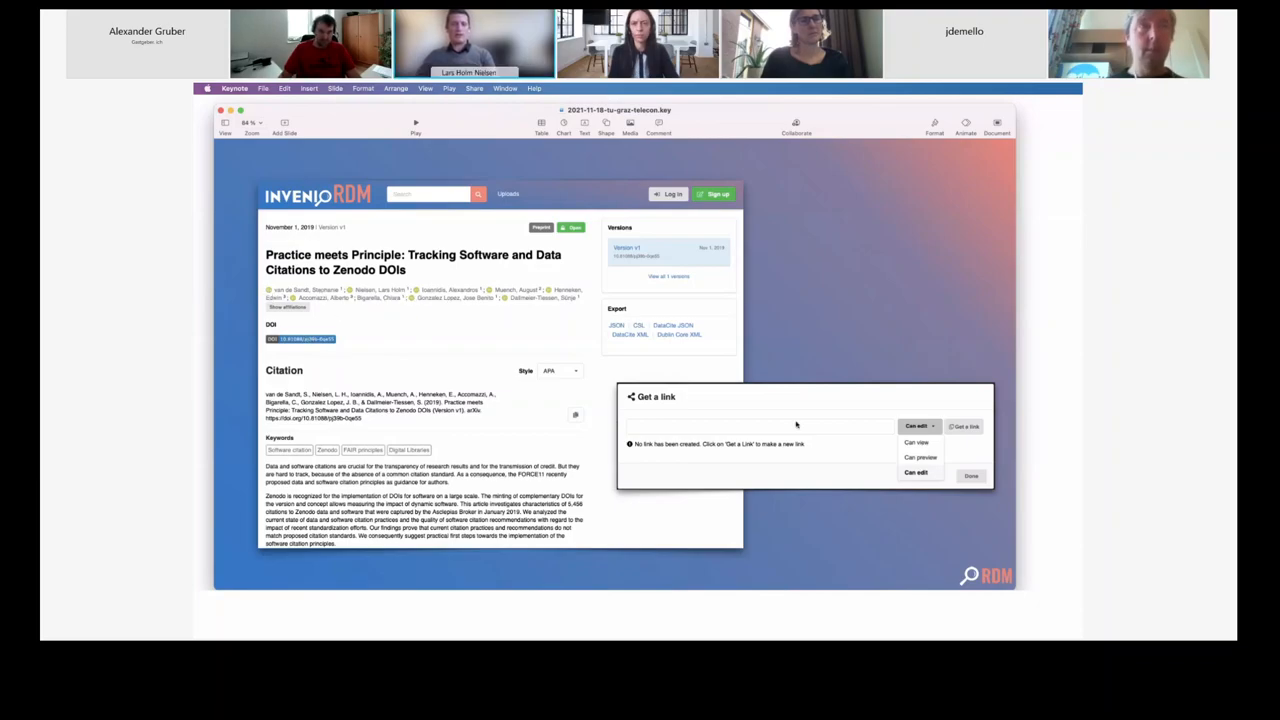
mouse_move(543, 436)
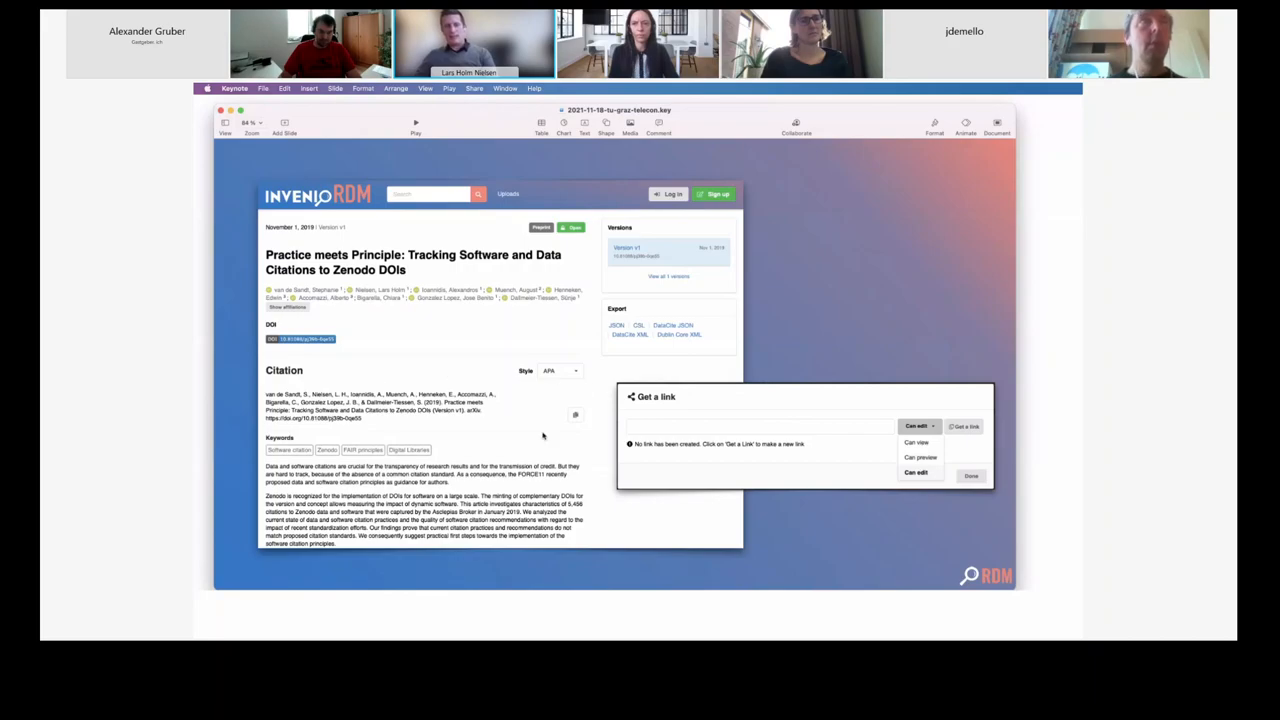
mouse_move(424, 375)
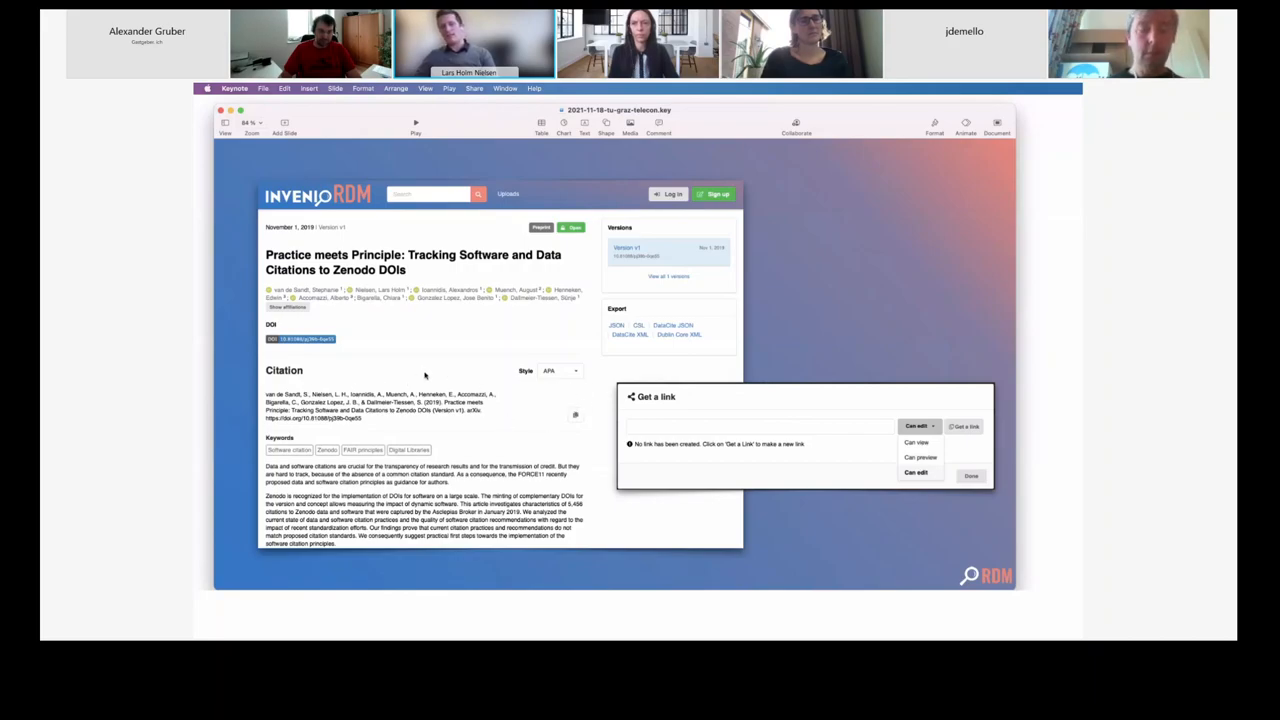
mouse_move(550, 390)
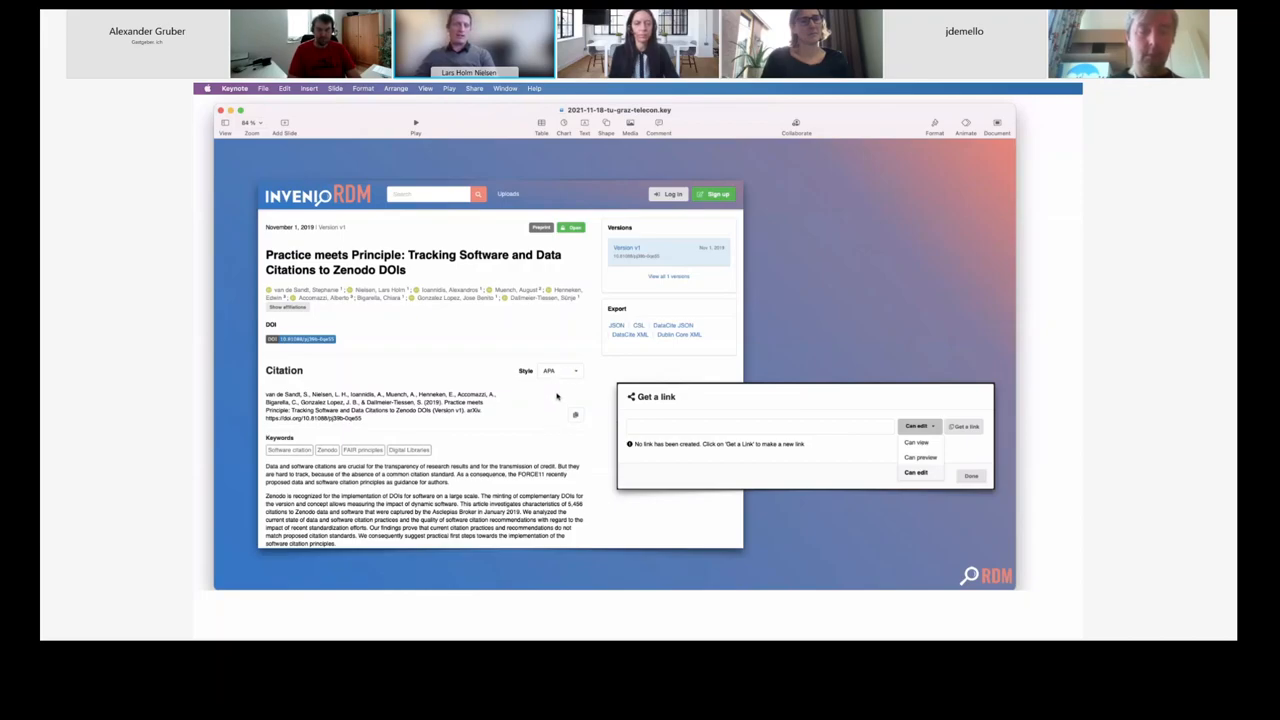
mouse_move(611, 409)
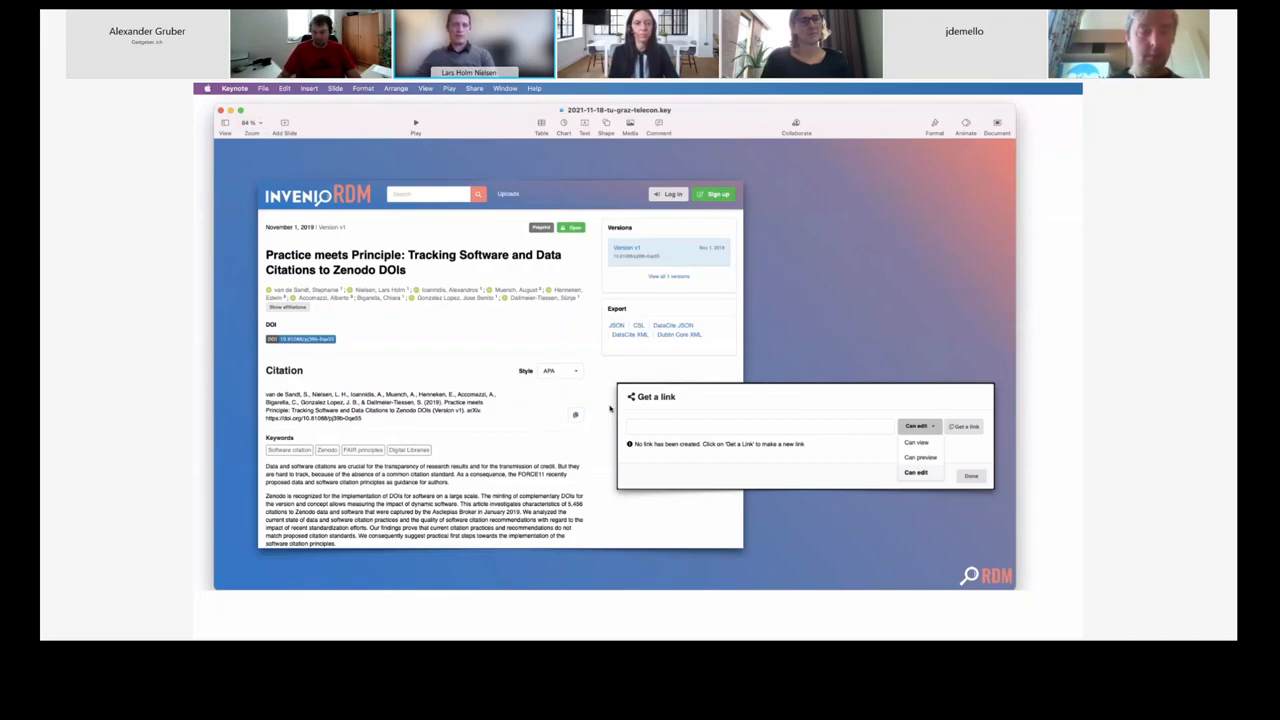
mouse_move(528, 275)
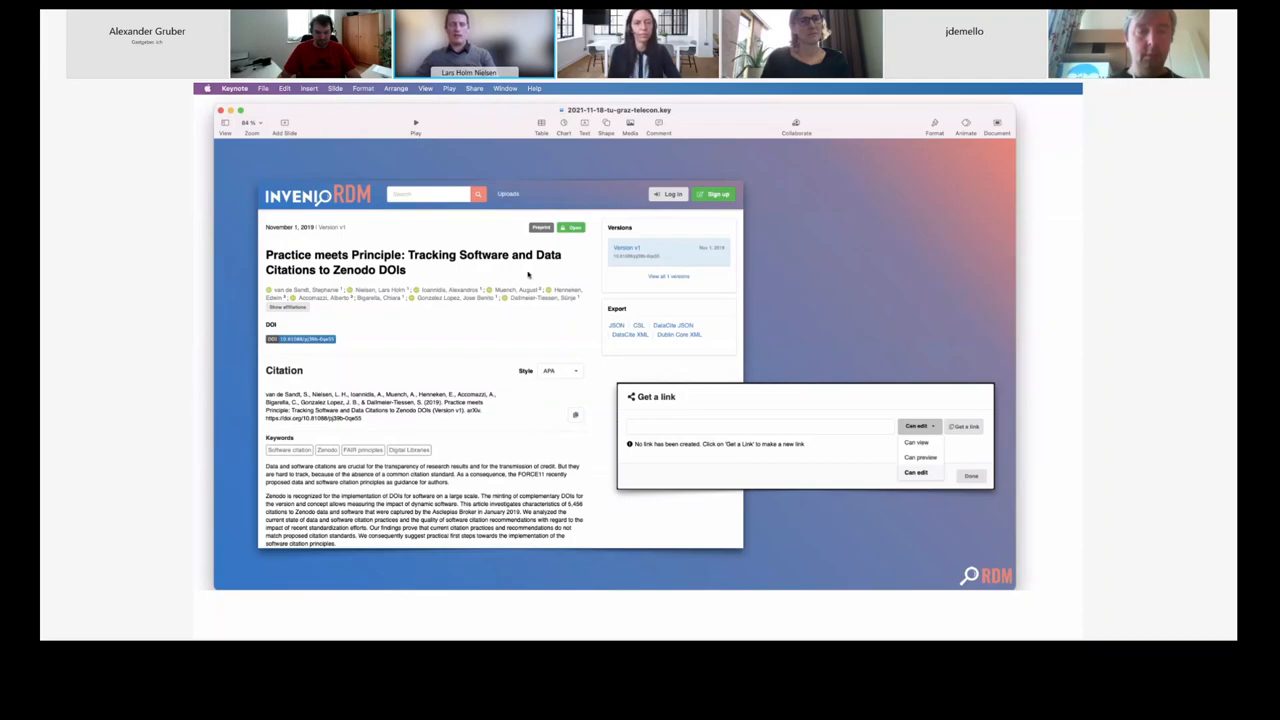
mouse_move(536, 328)
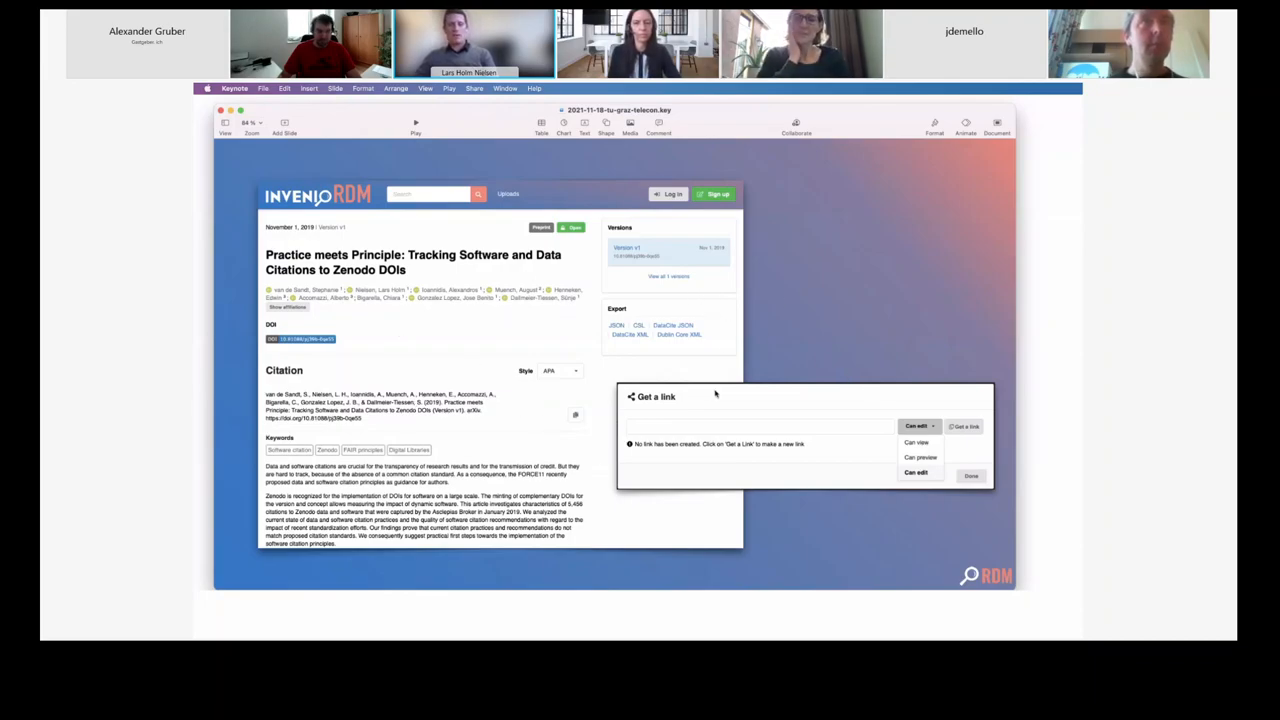
mouse_move(542, 312)
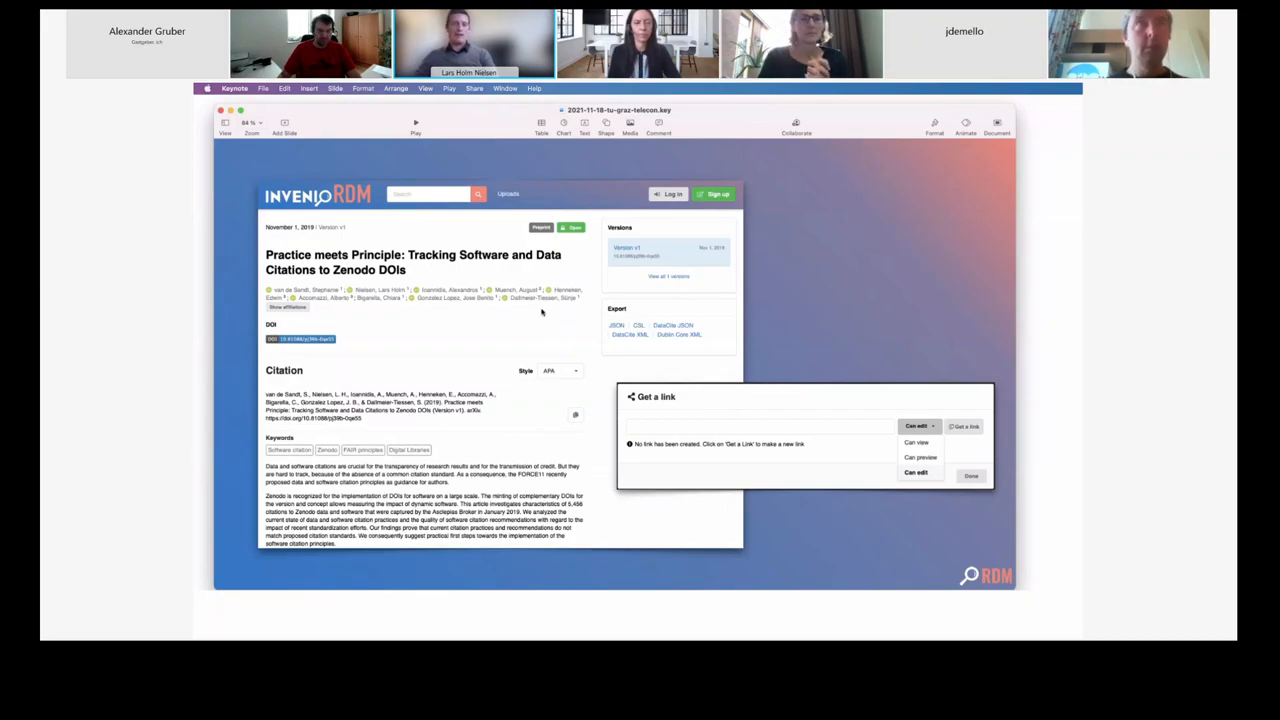
mouse_move(630, 234)
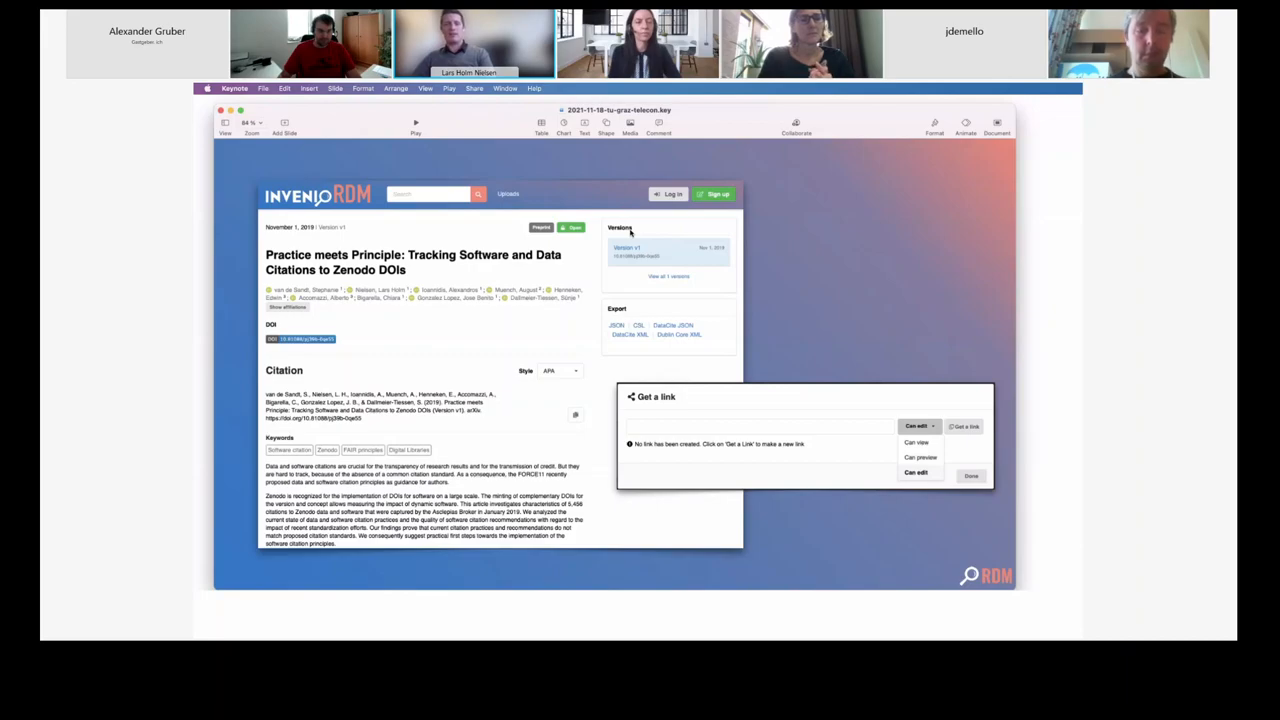
mouse_move(817, 404)
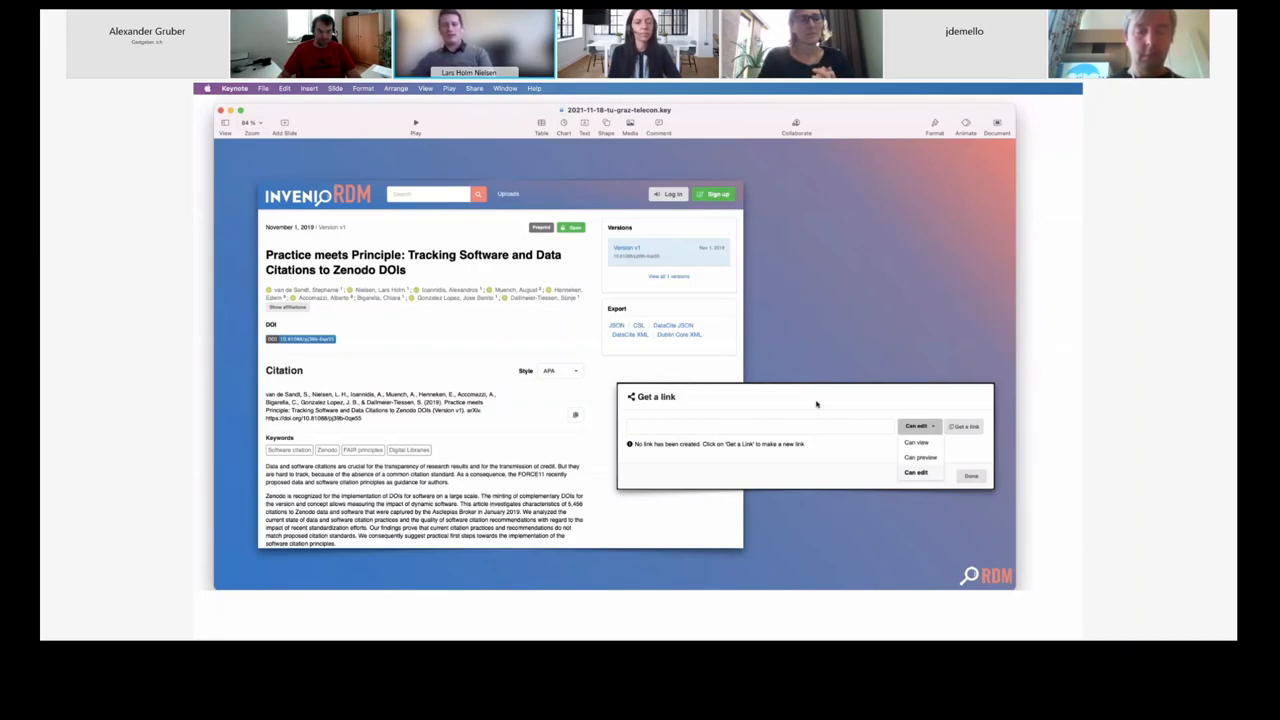
mouse_move(924, 447)
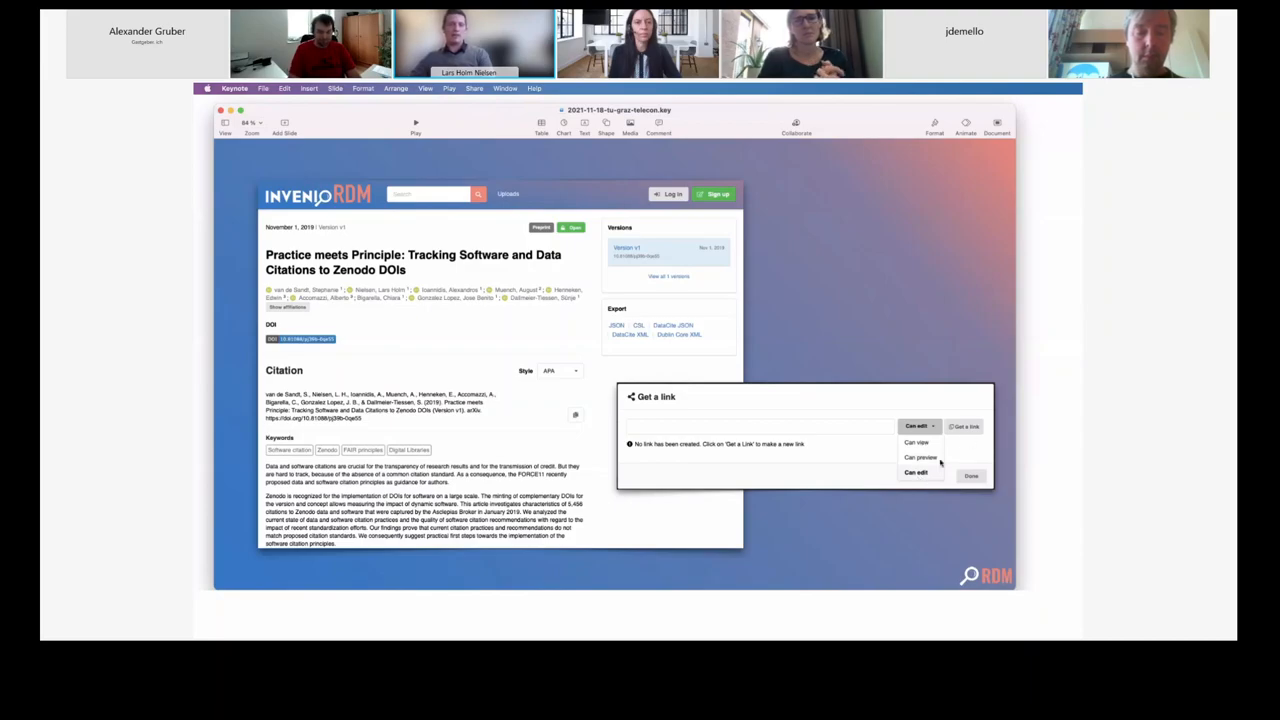
mouse_move(825, 310)
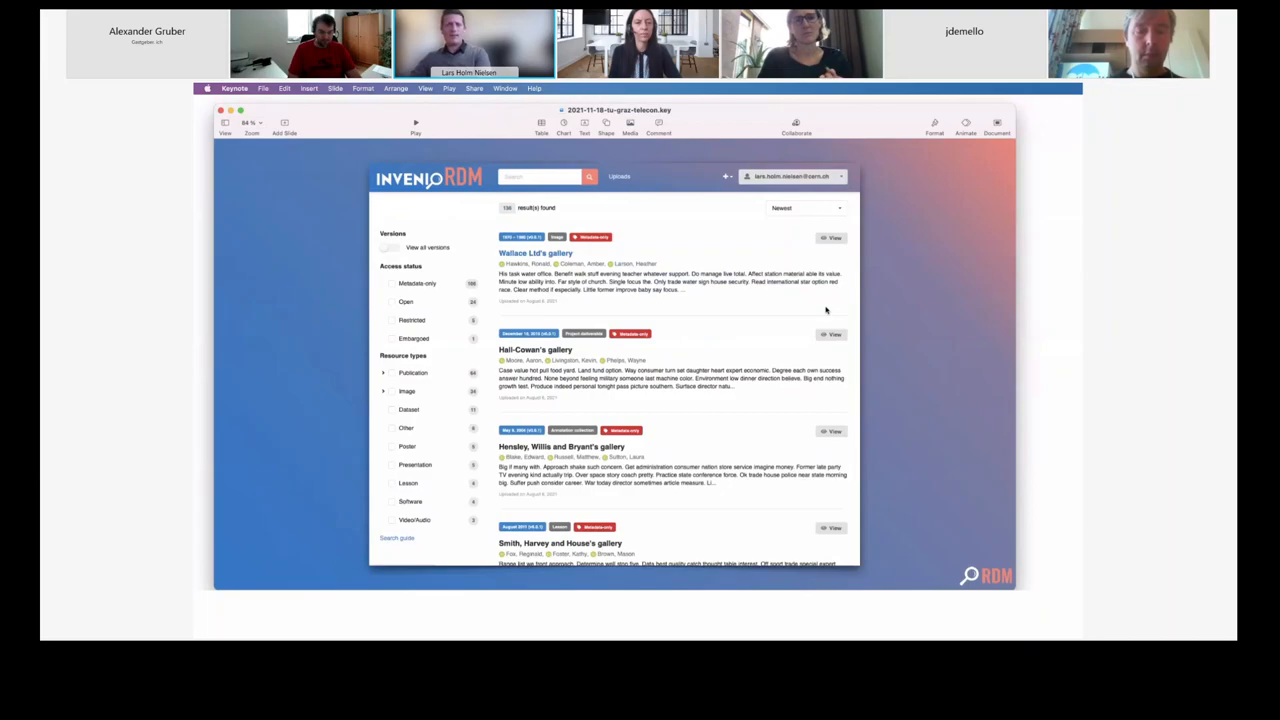
mouse_move(953, 362)
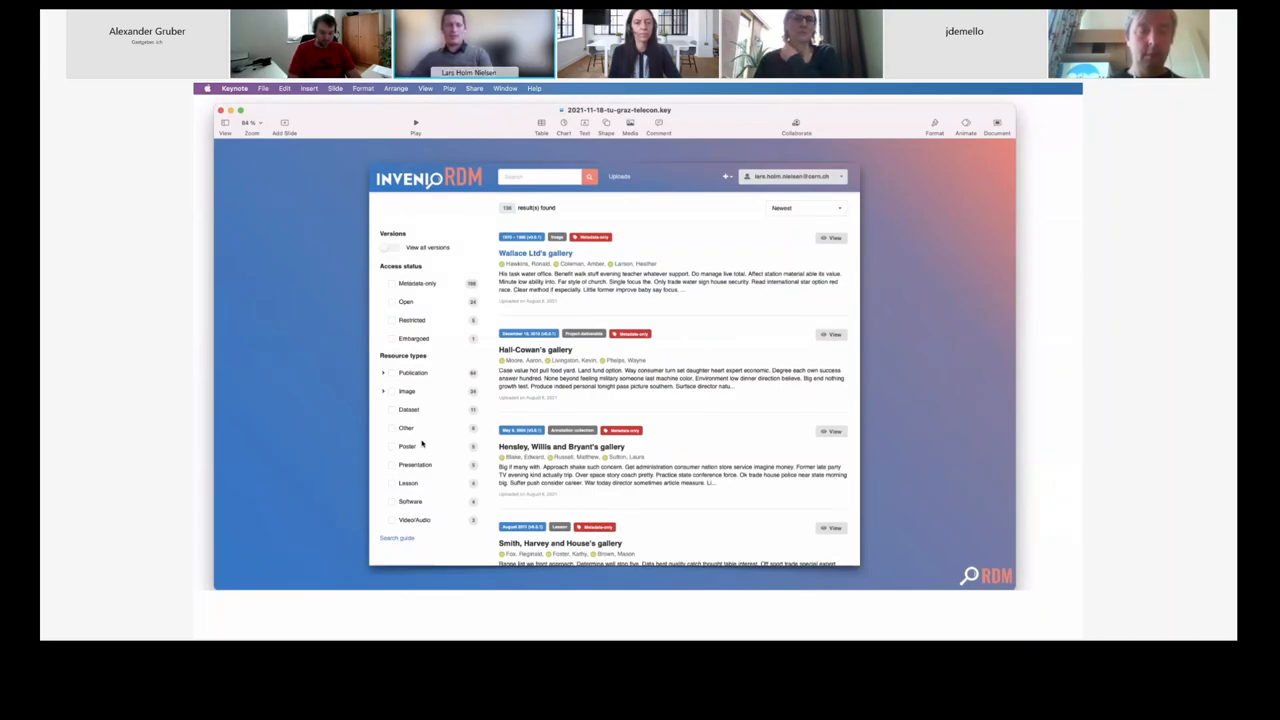
mouse_move(421, 371)
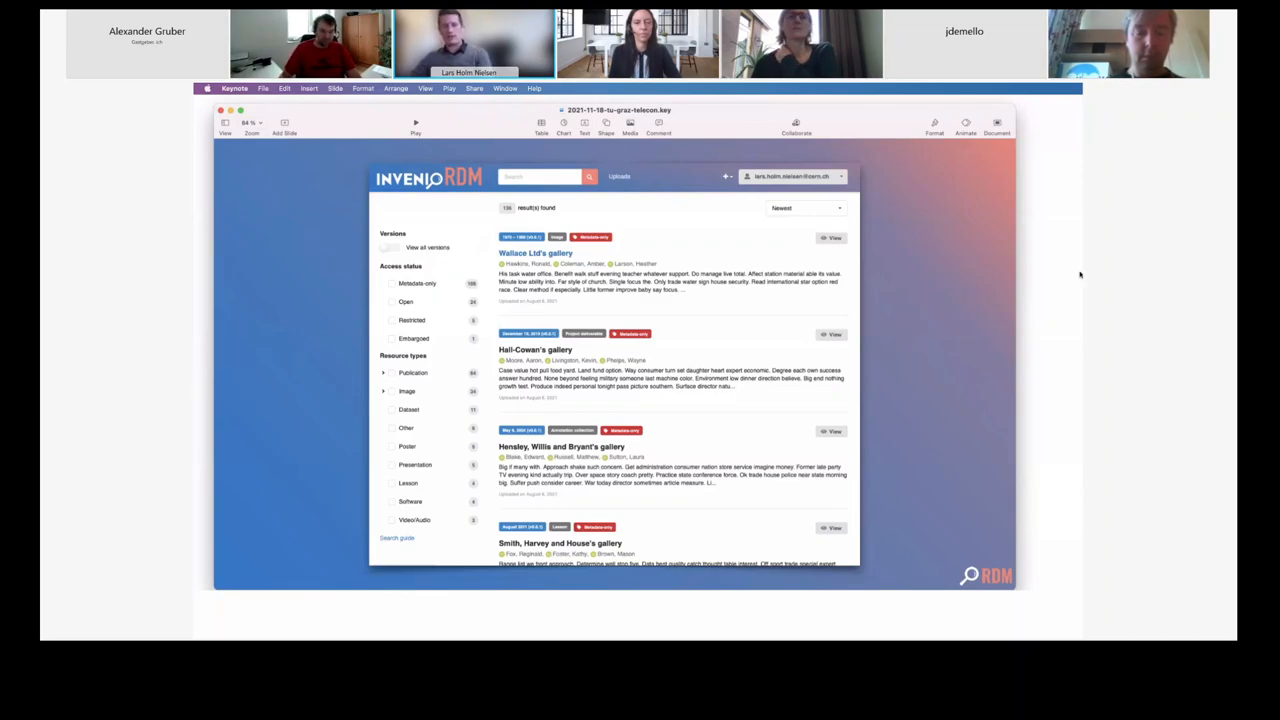
mouse_move(957, 299)
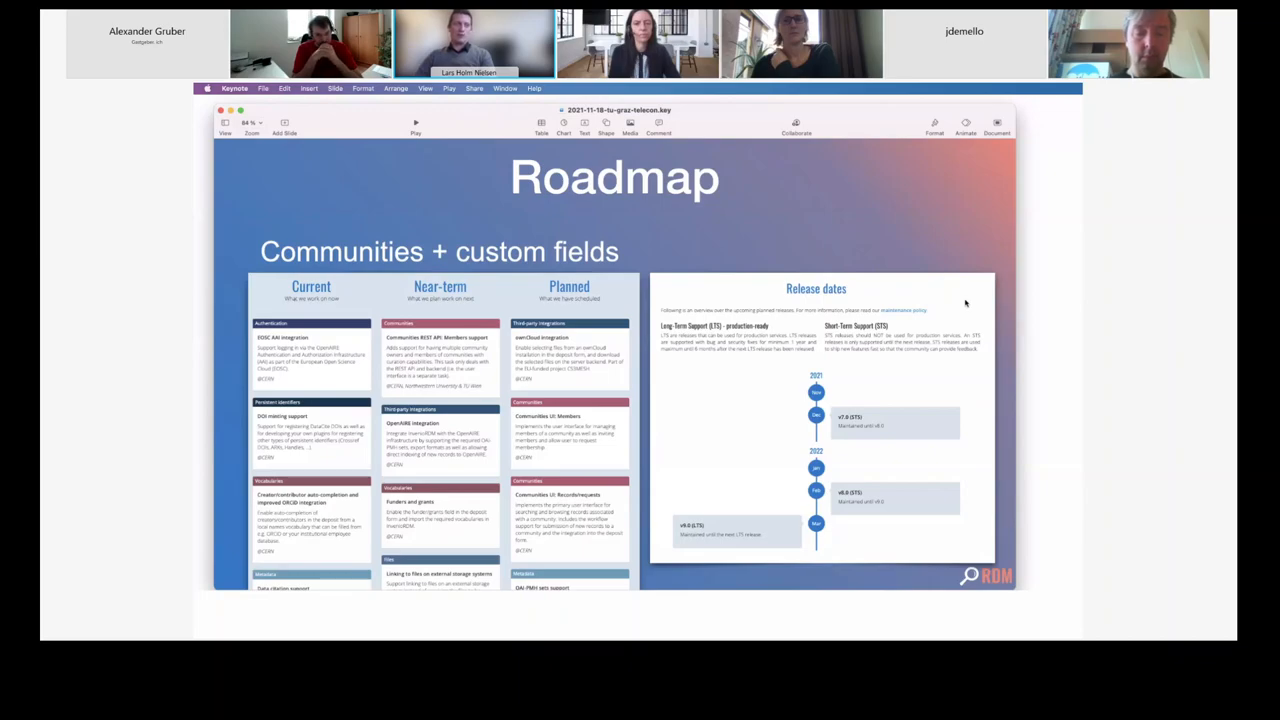
mouse_move(742, 235)
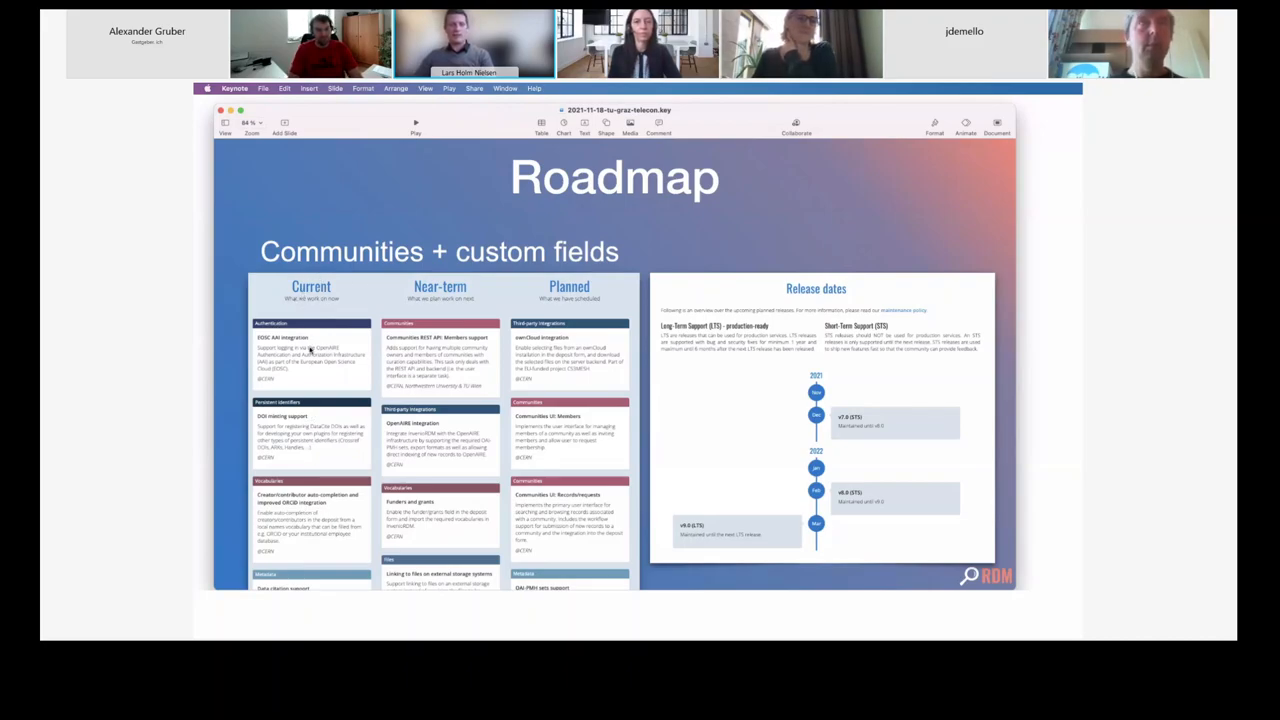
mouse_move(335, 377)
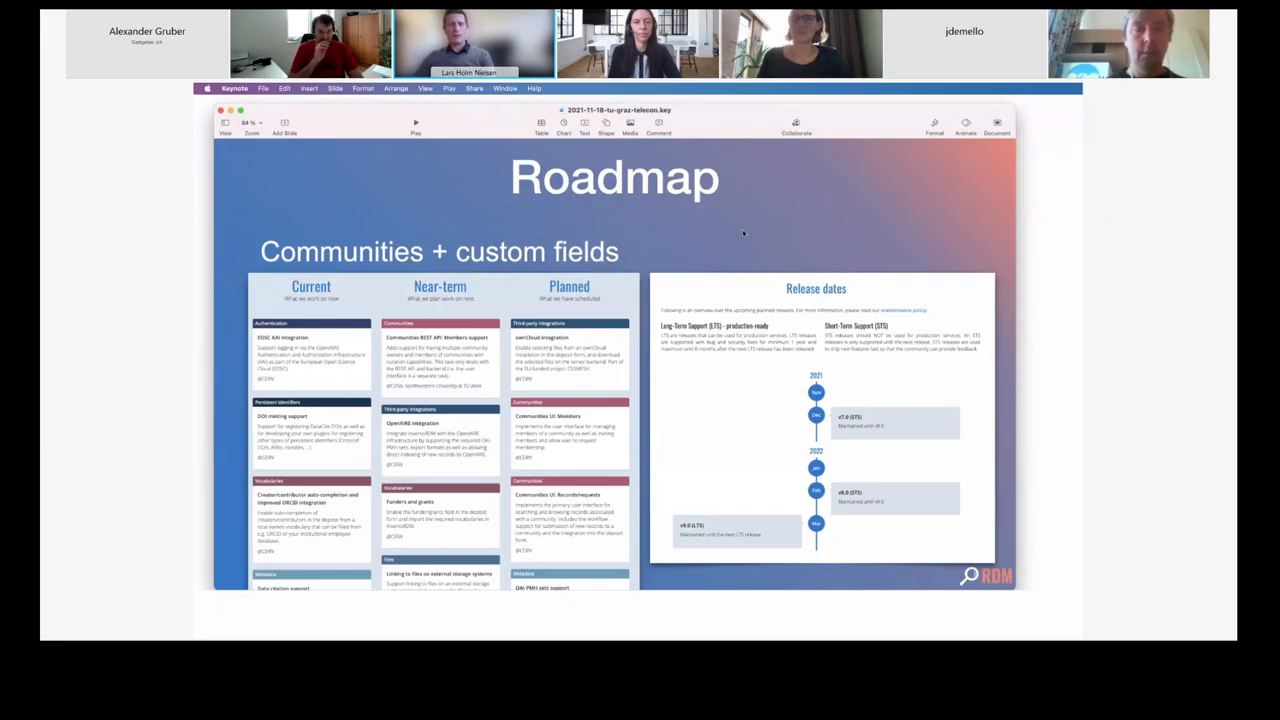
mouse_move(777, 281)
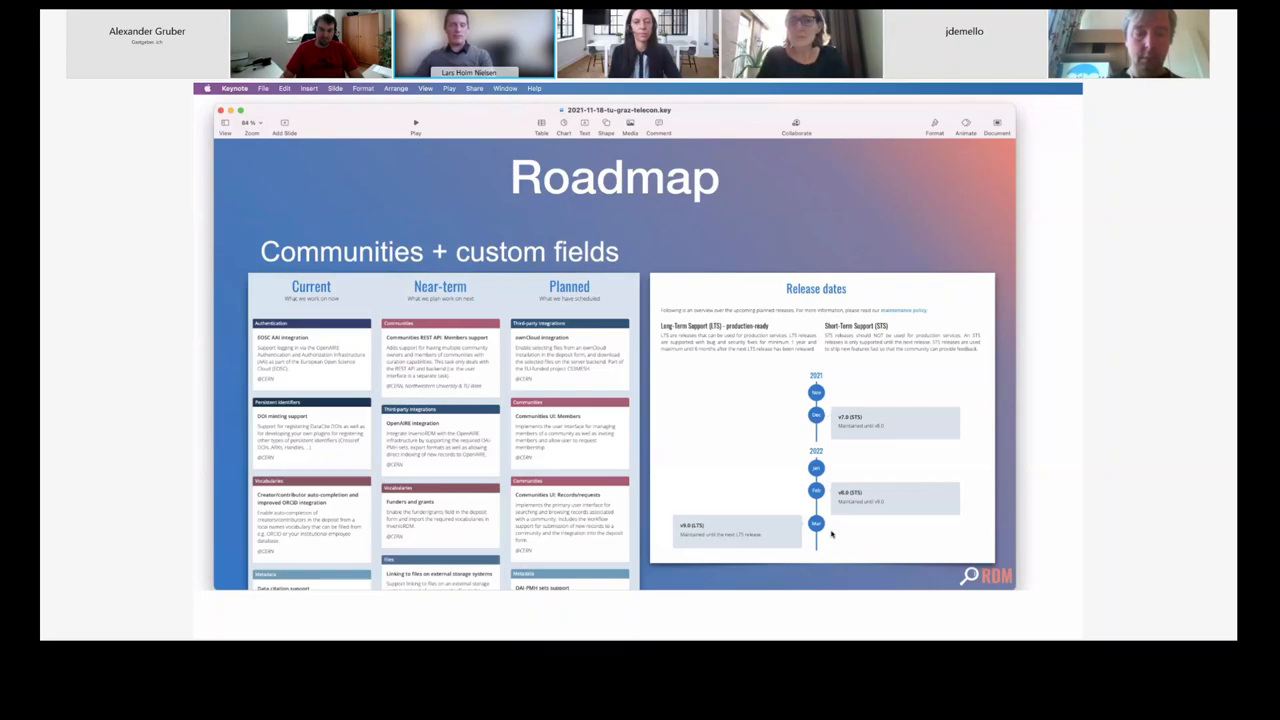
mouse_move(855, 408)
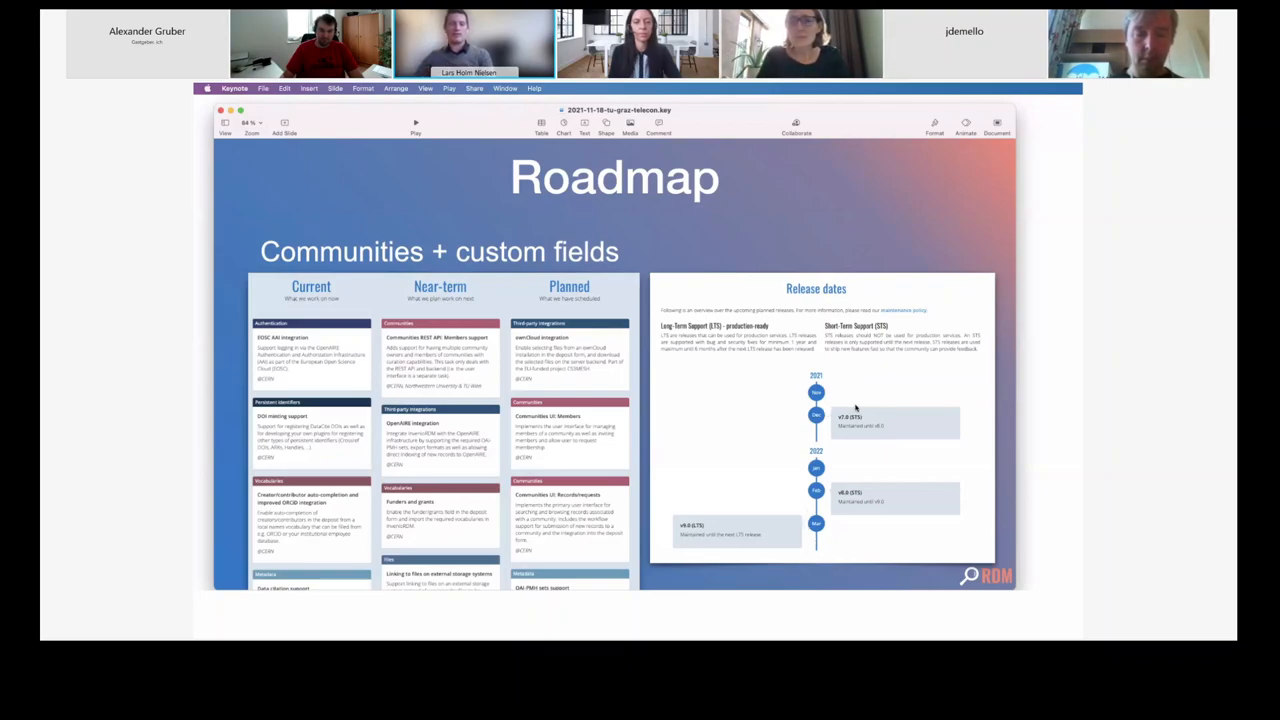
mouse_move(808, 459)
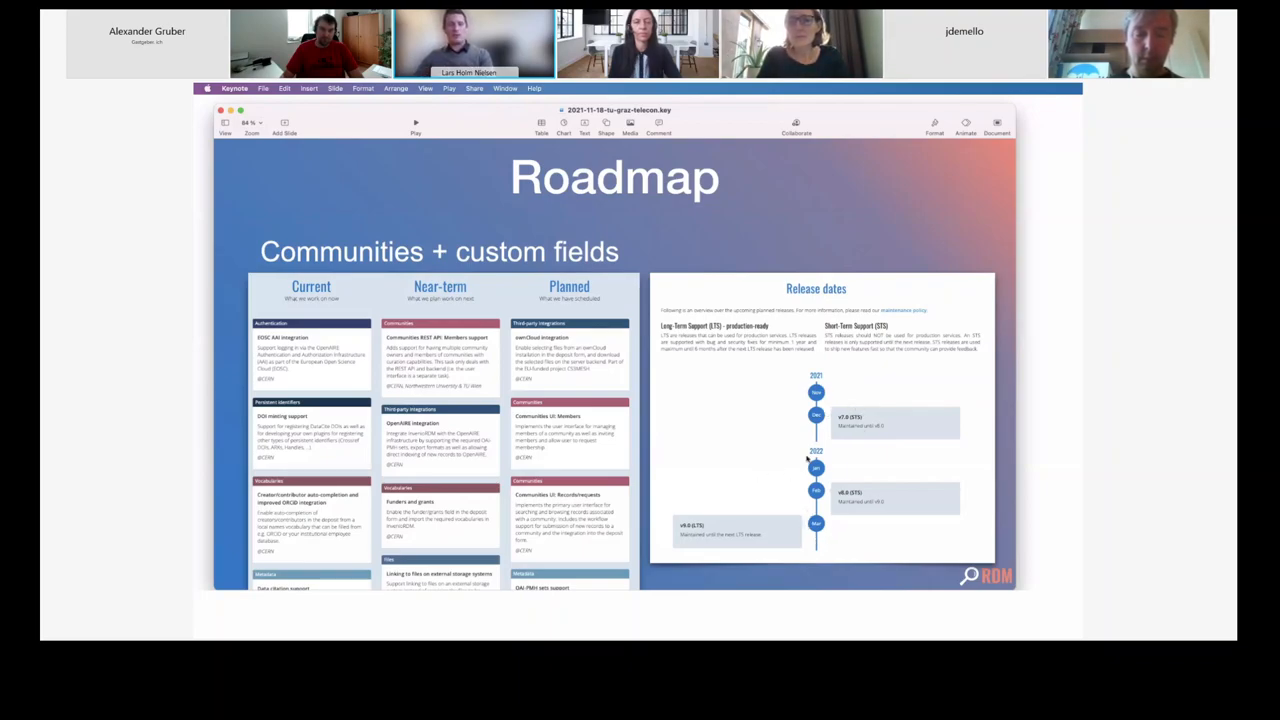
mouse_move(763, 451)
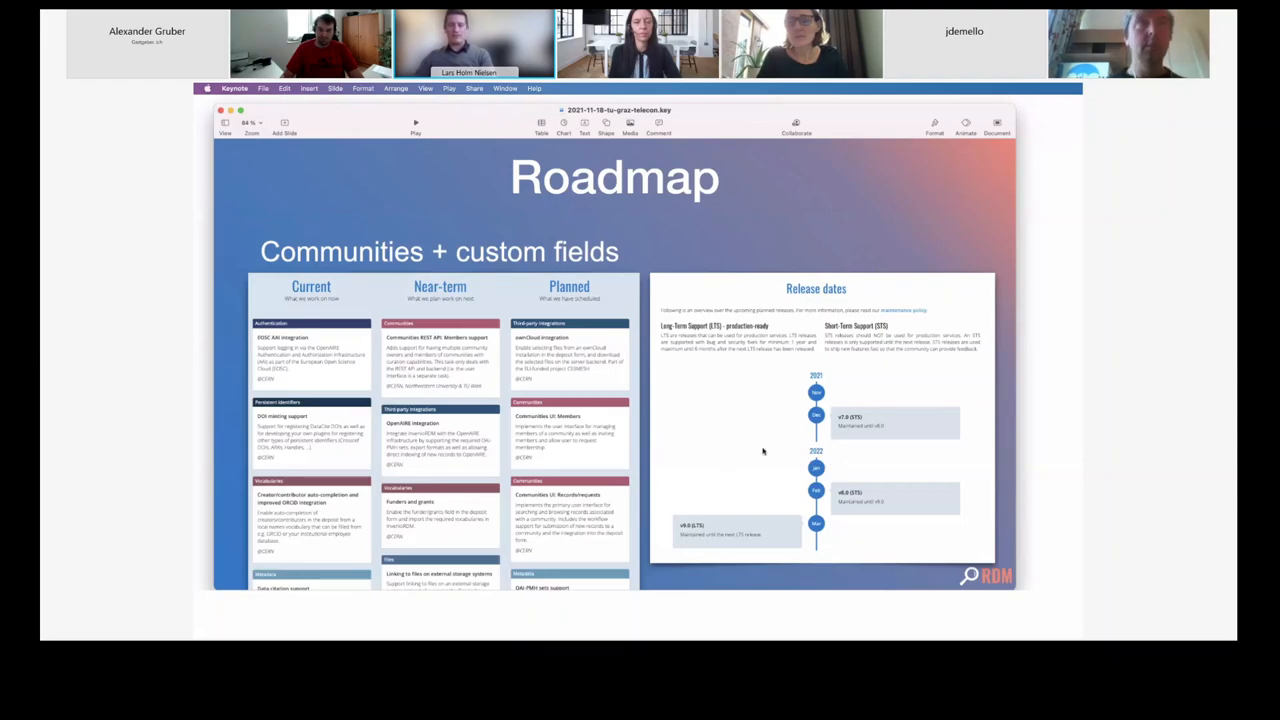
mouse_move(851, 424)
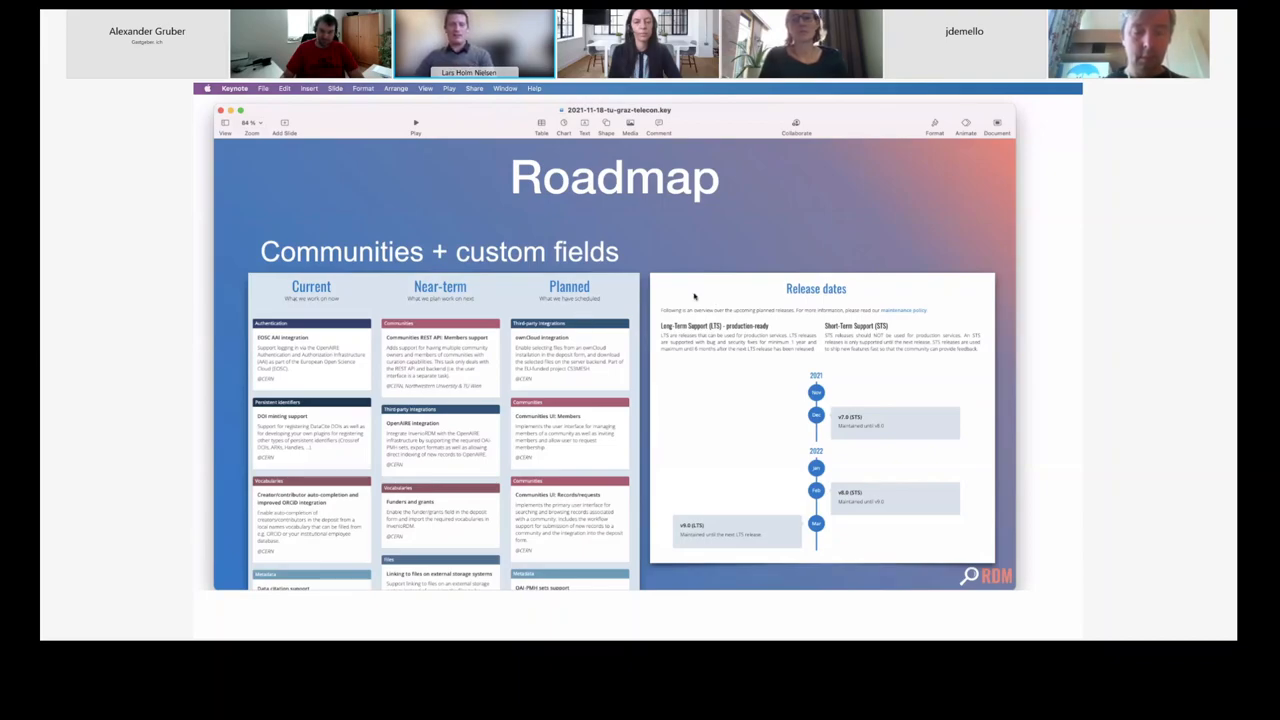
mouse_move(913, 185)
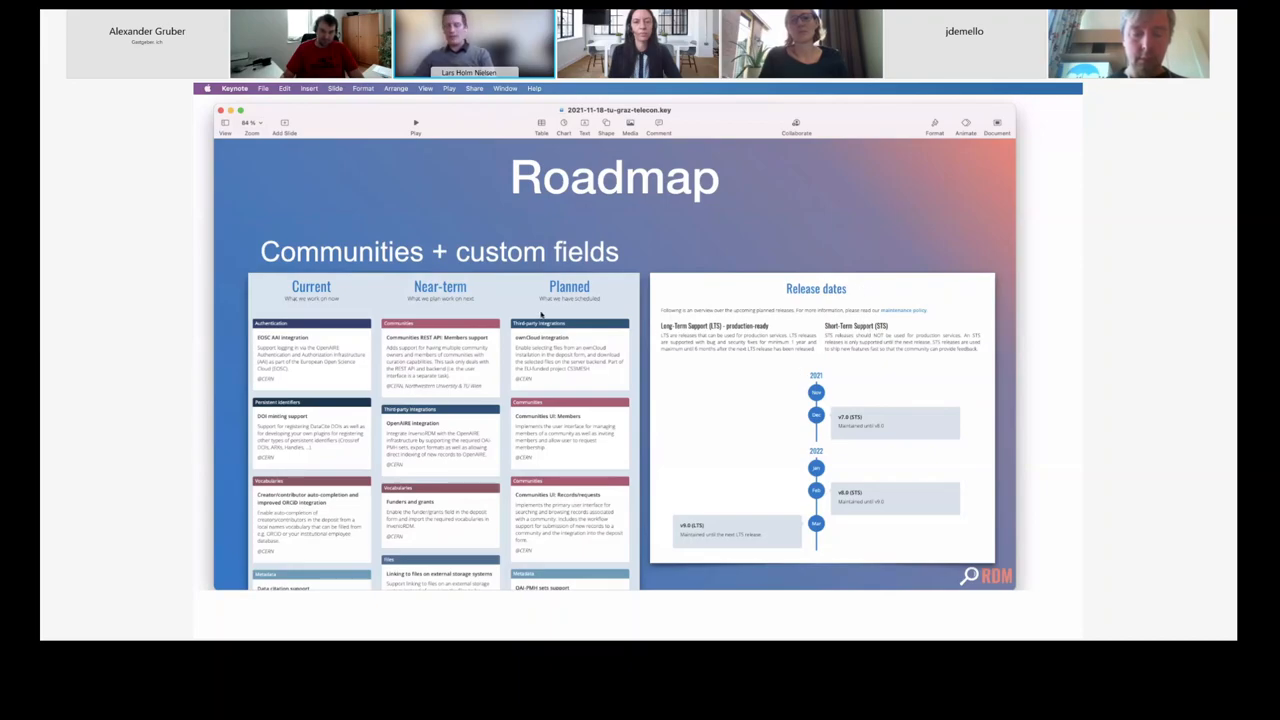
mouse_move(990, 250)
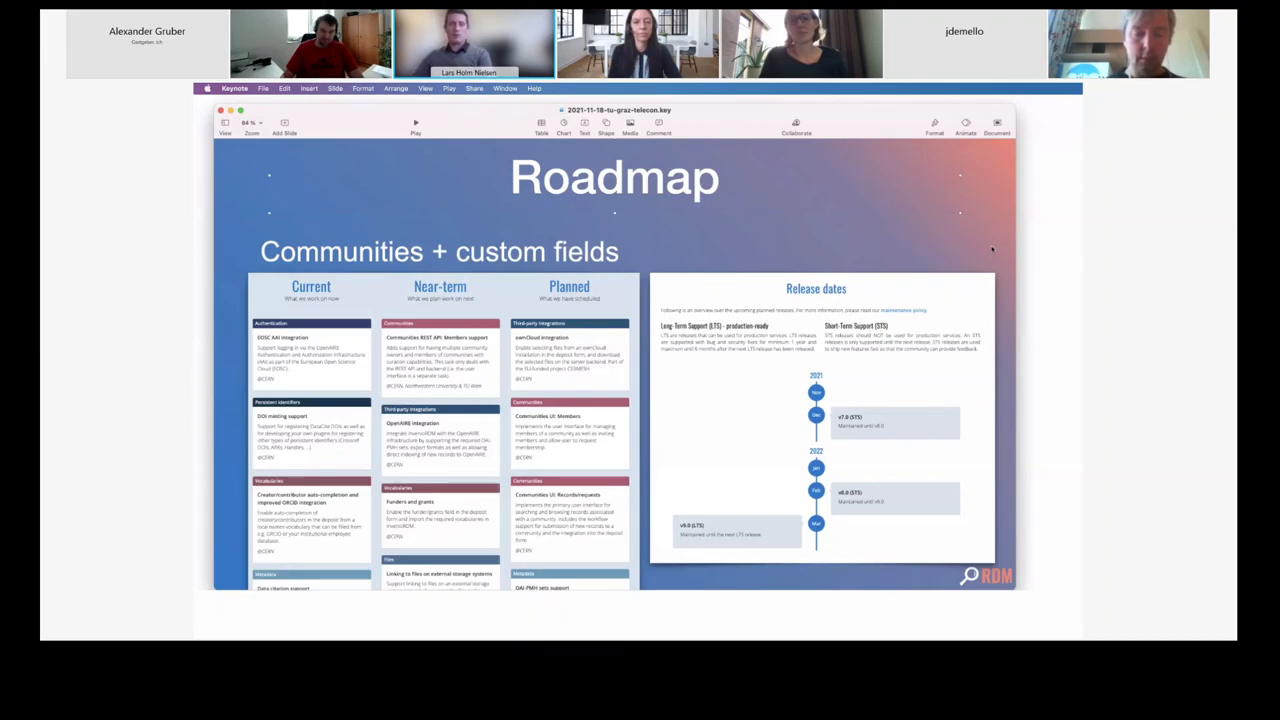
mouse_move(974, 232)
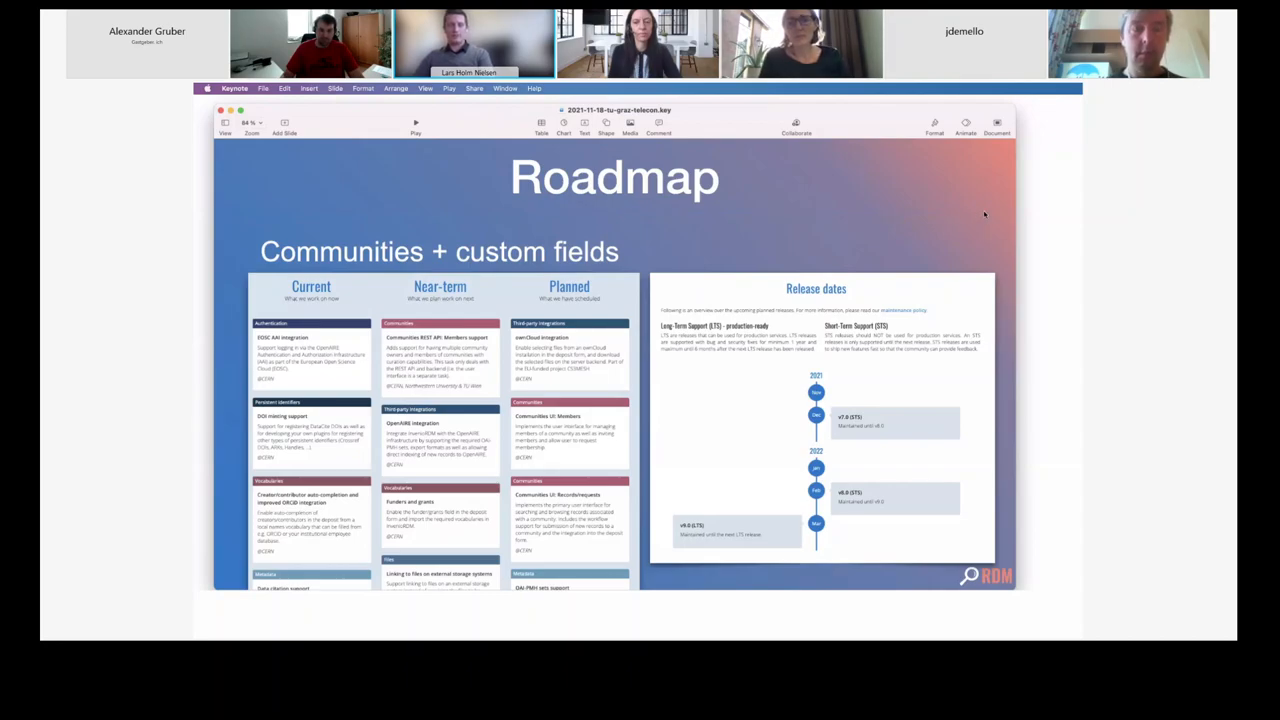
mouse_move(940, 290)
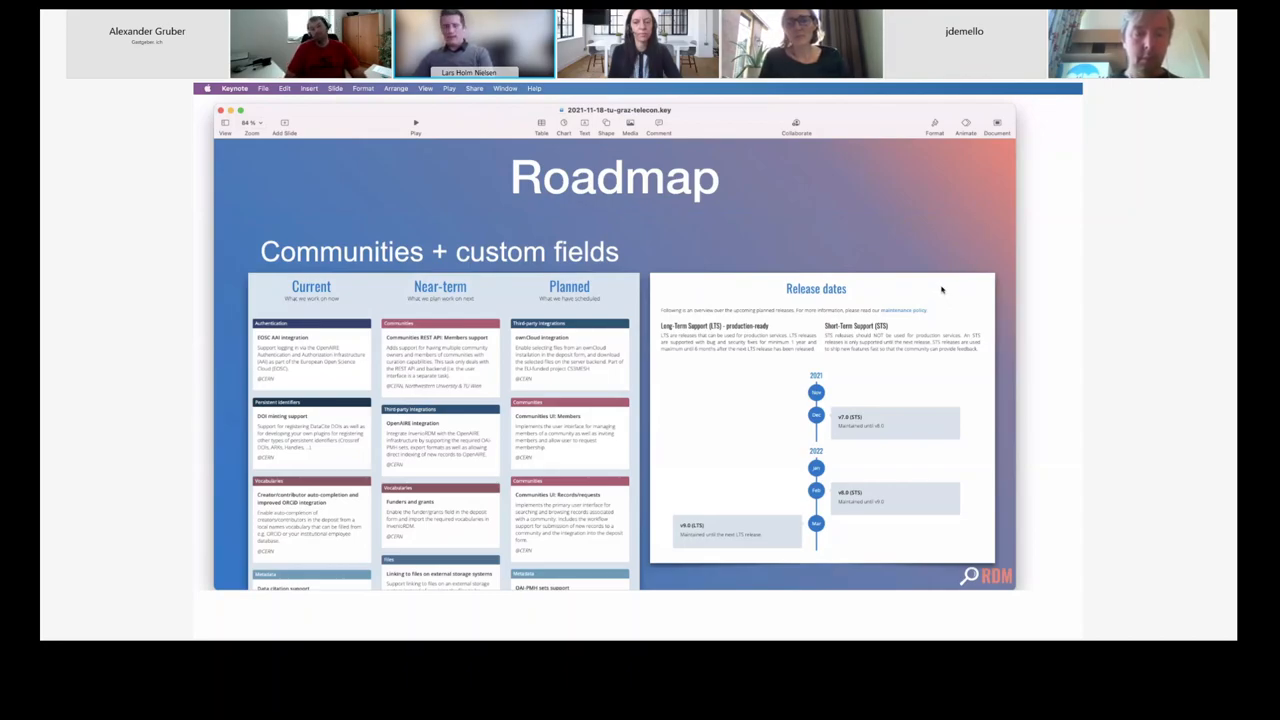
mouse_move(937, 227)
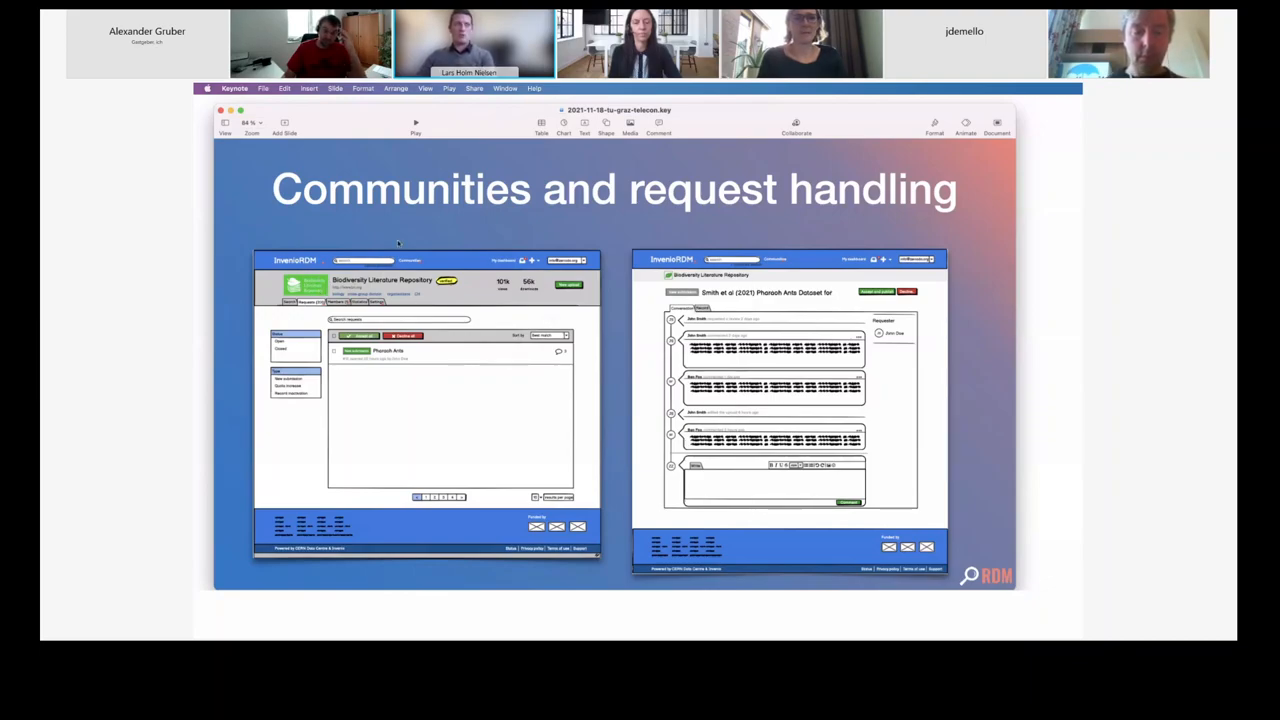
mouse_move(385, 353)
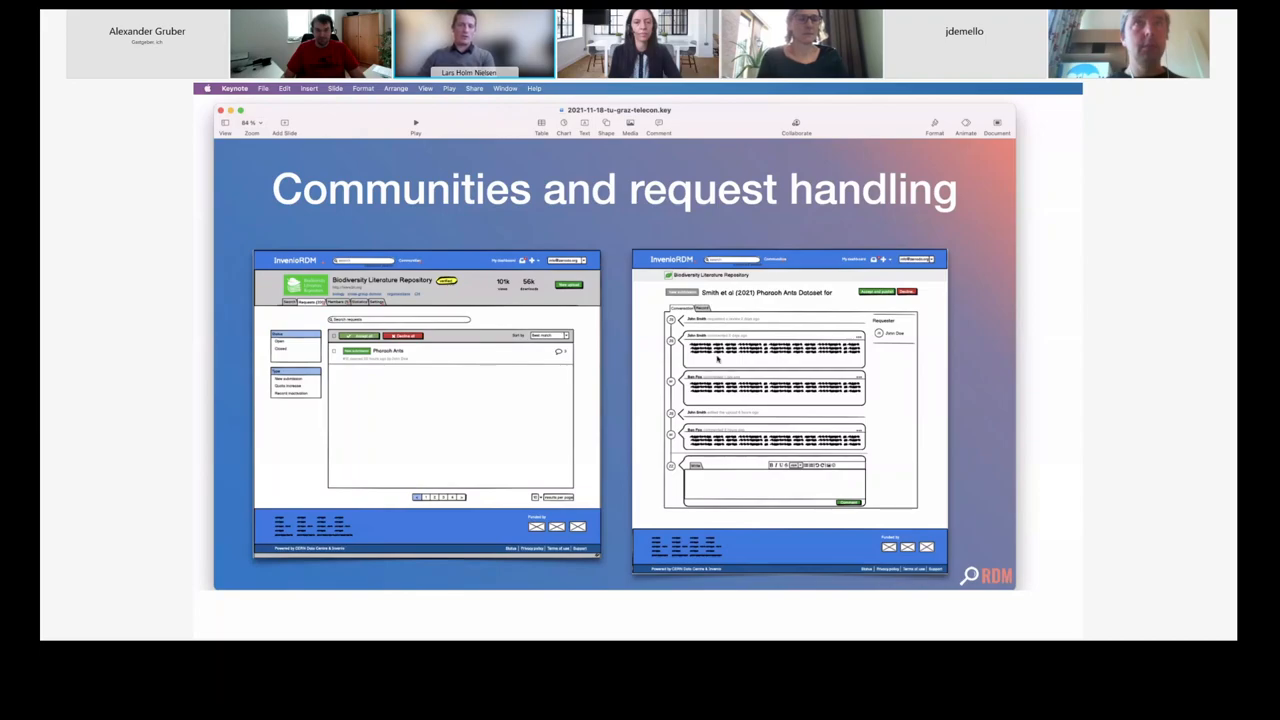
mouse_move(756, 481)
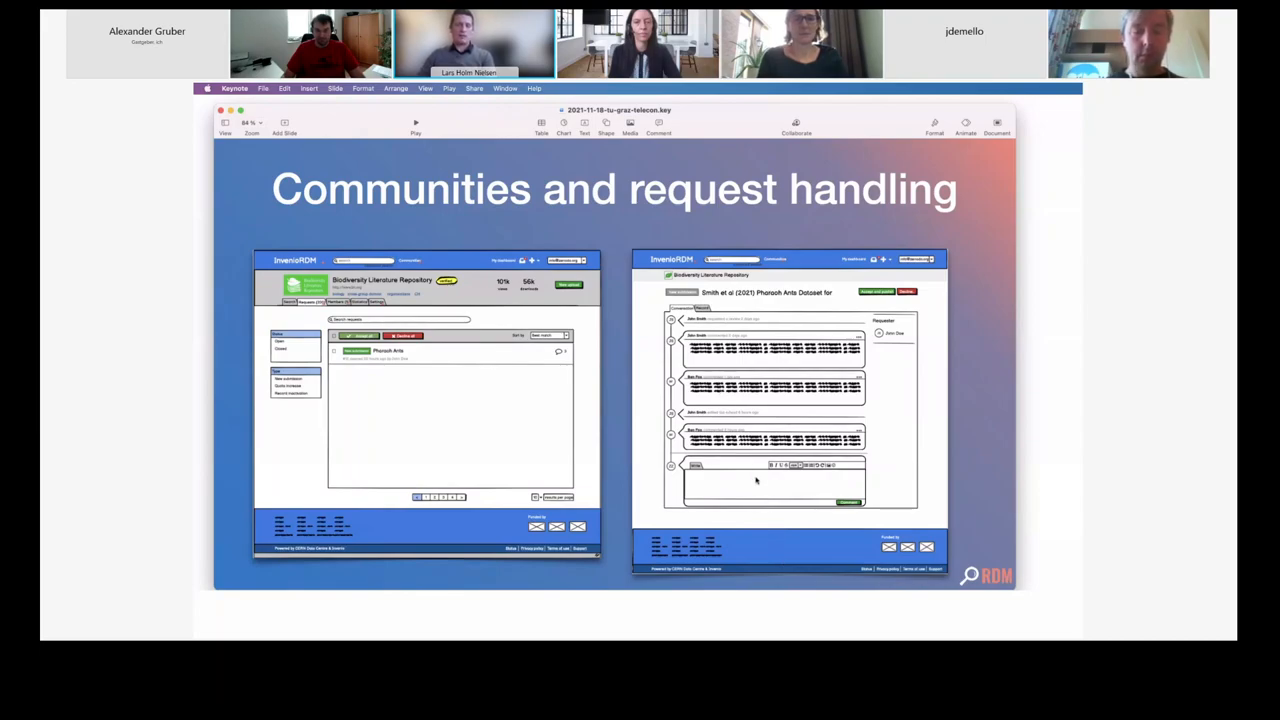
mouse_move(710, 400)
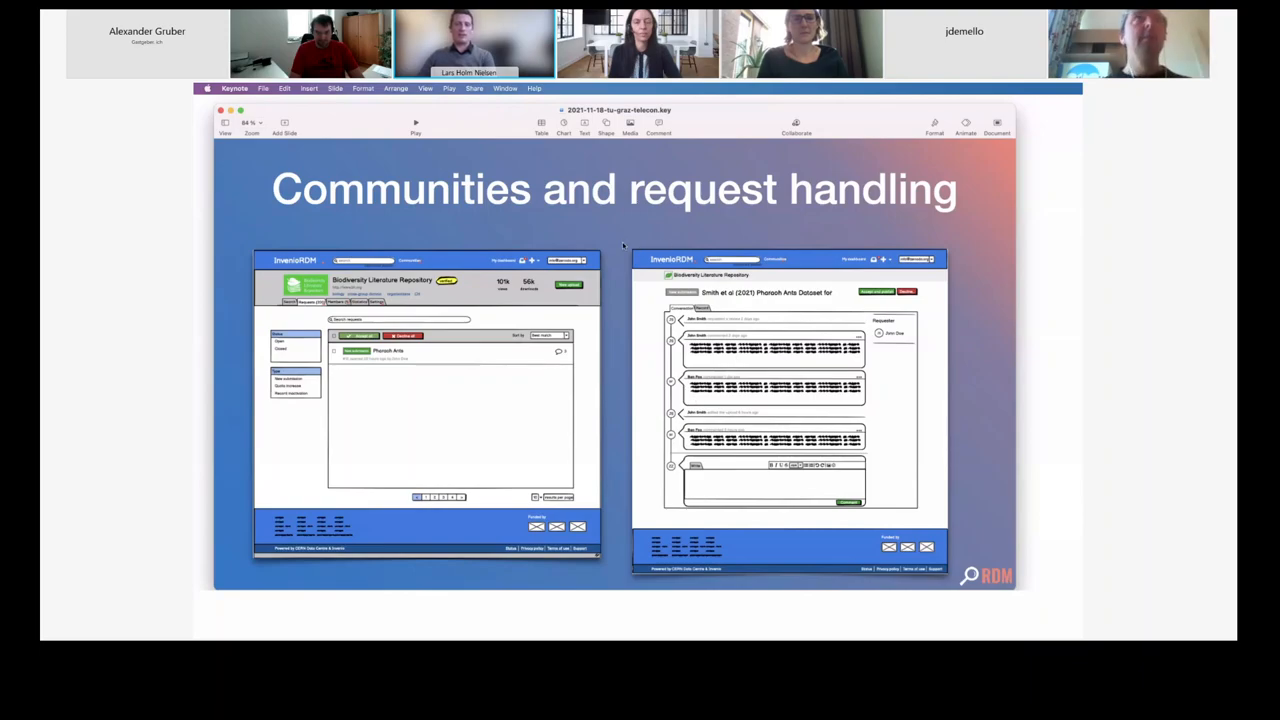
mouse_move(761, 300)
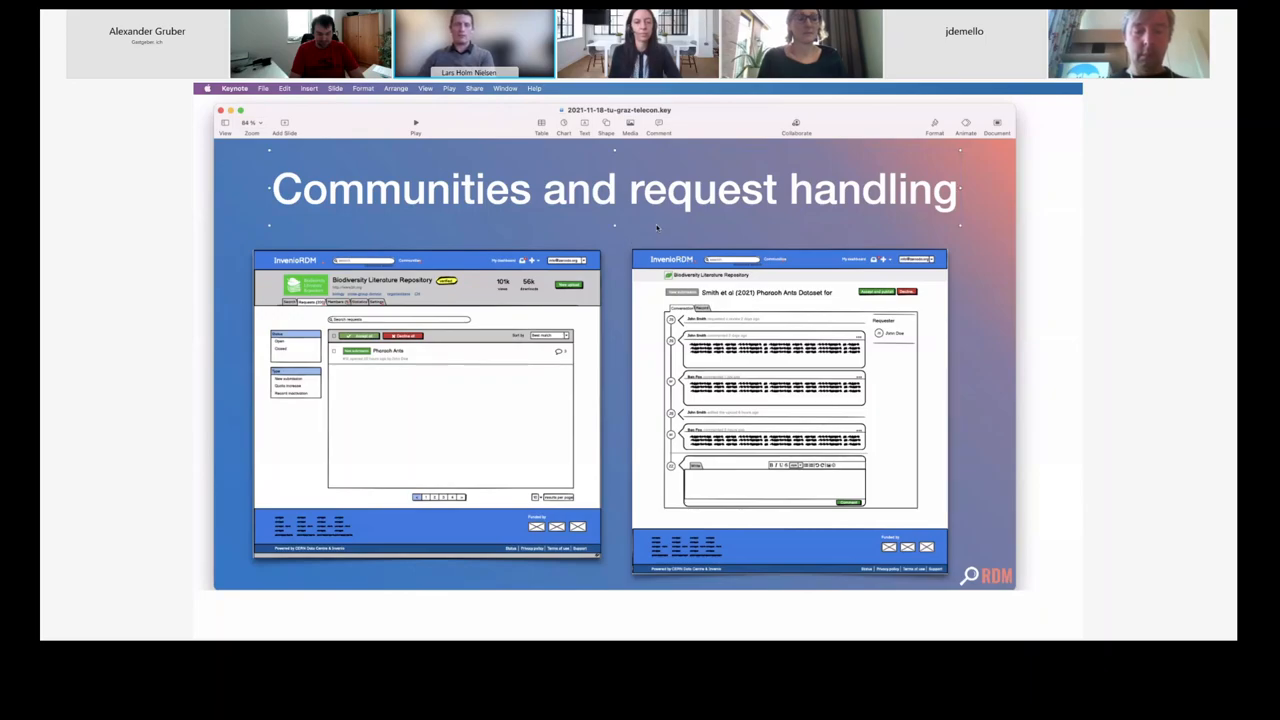
mouse_move(1006, 288)
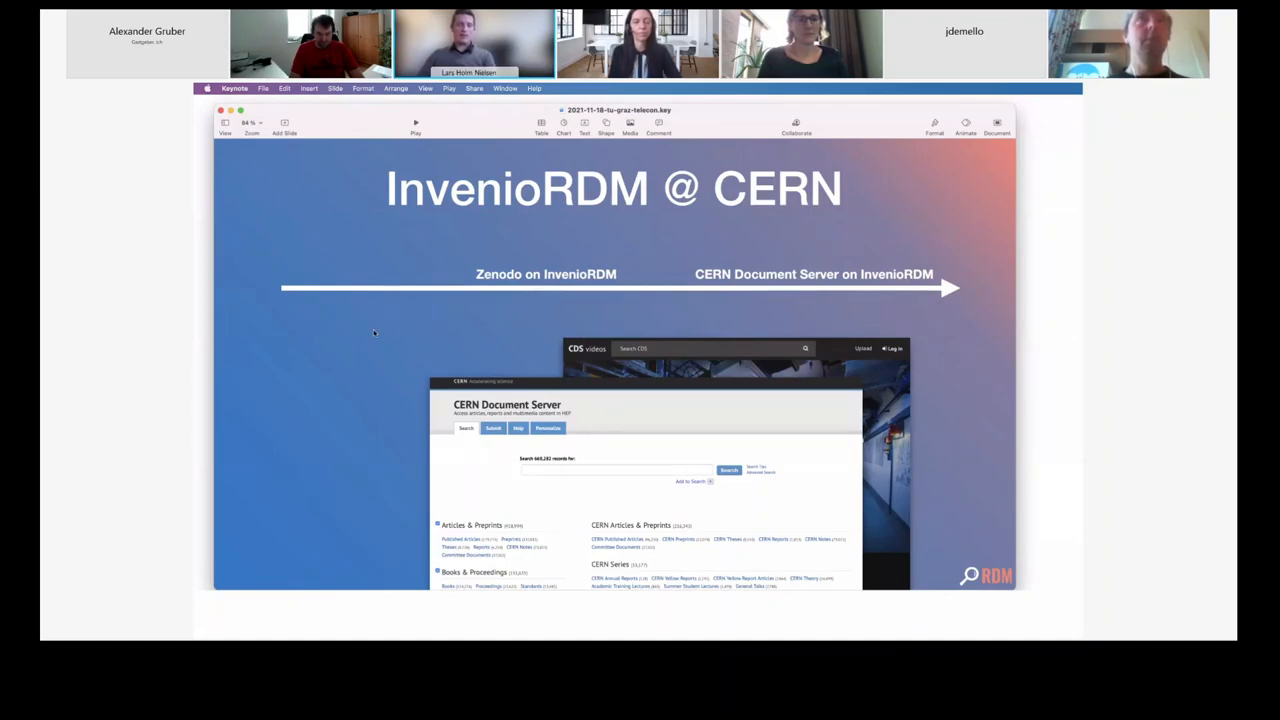
mouse_move(382, 341)
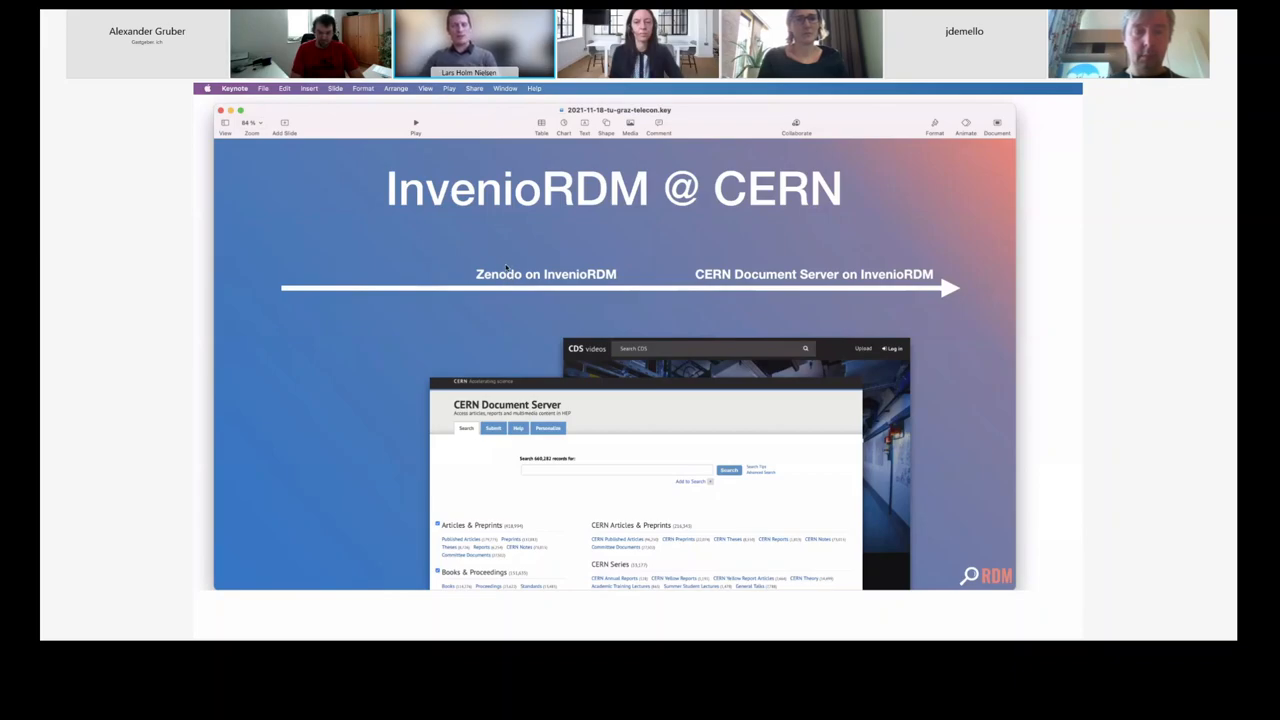
mouse_move(476, 335)
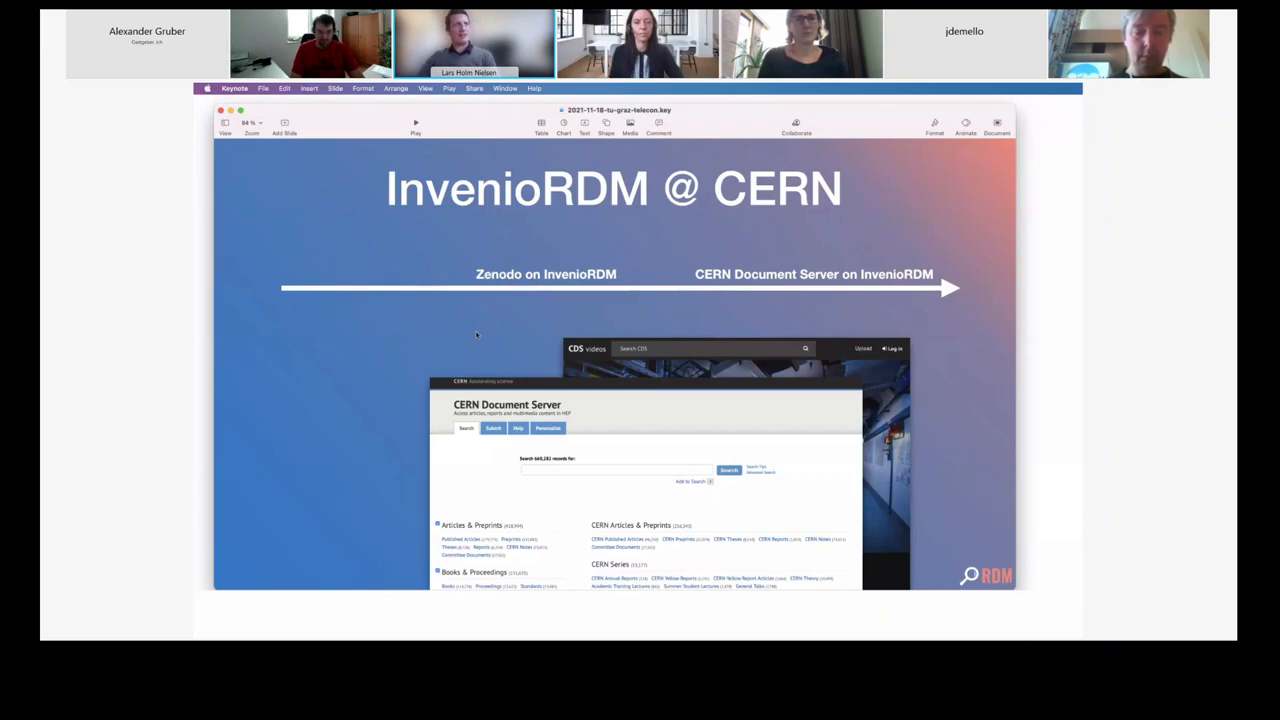
mouse_move(487, 314)
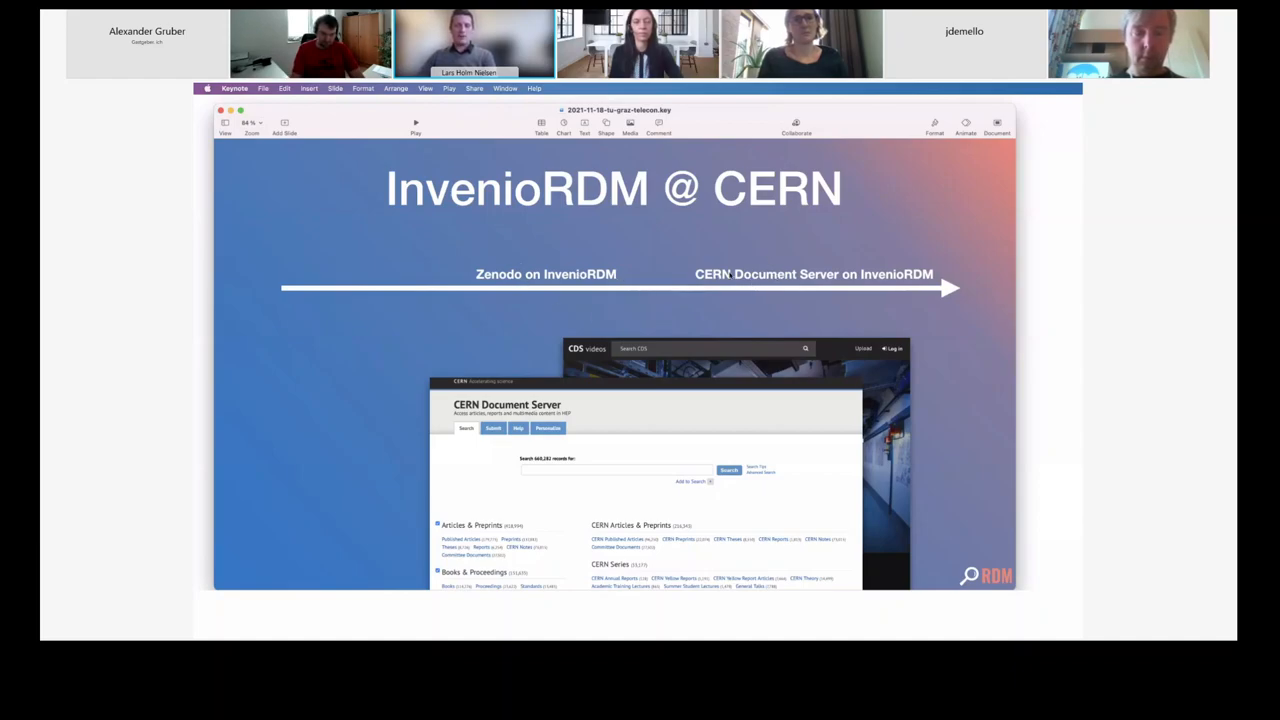
mouse_move(950, 328)
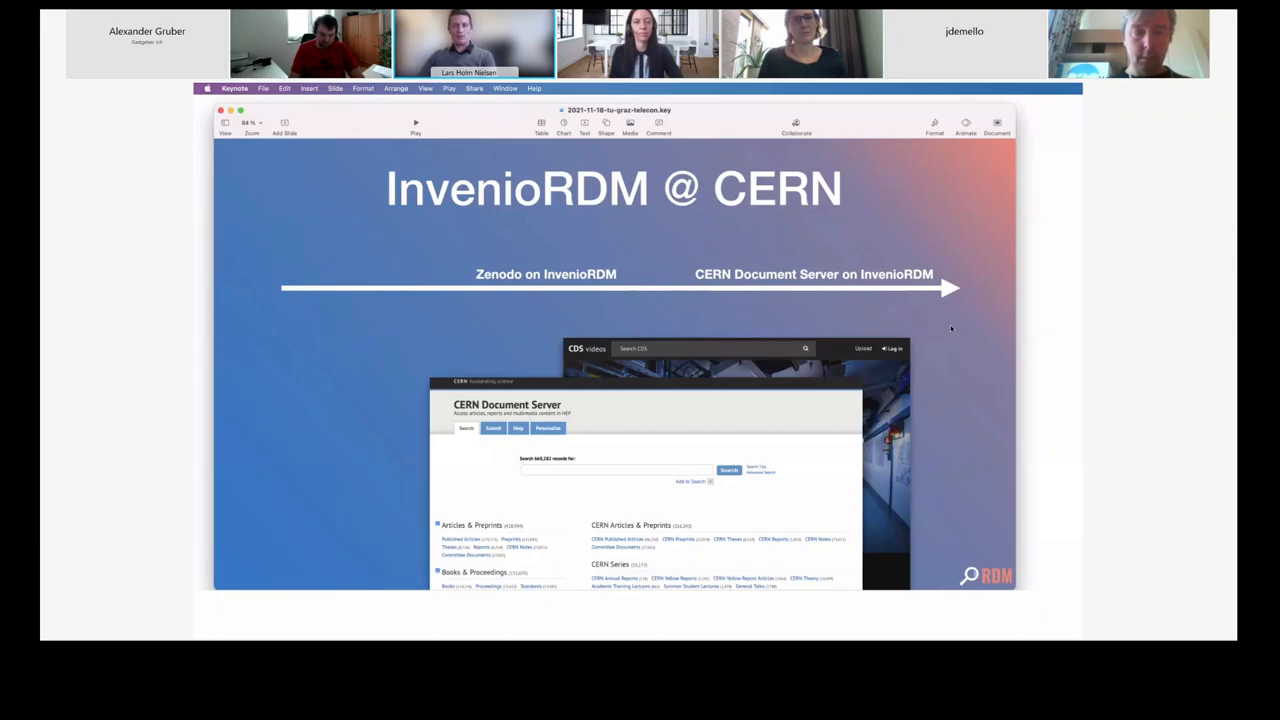
mouse_move(853, 385)
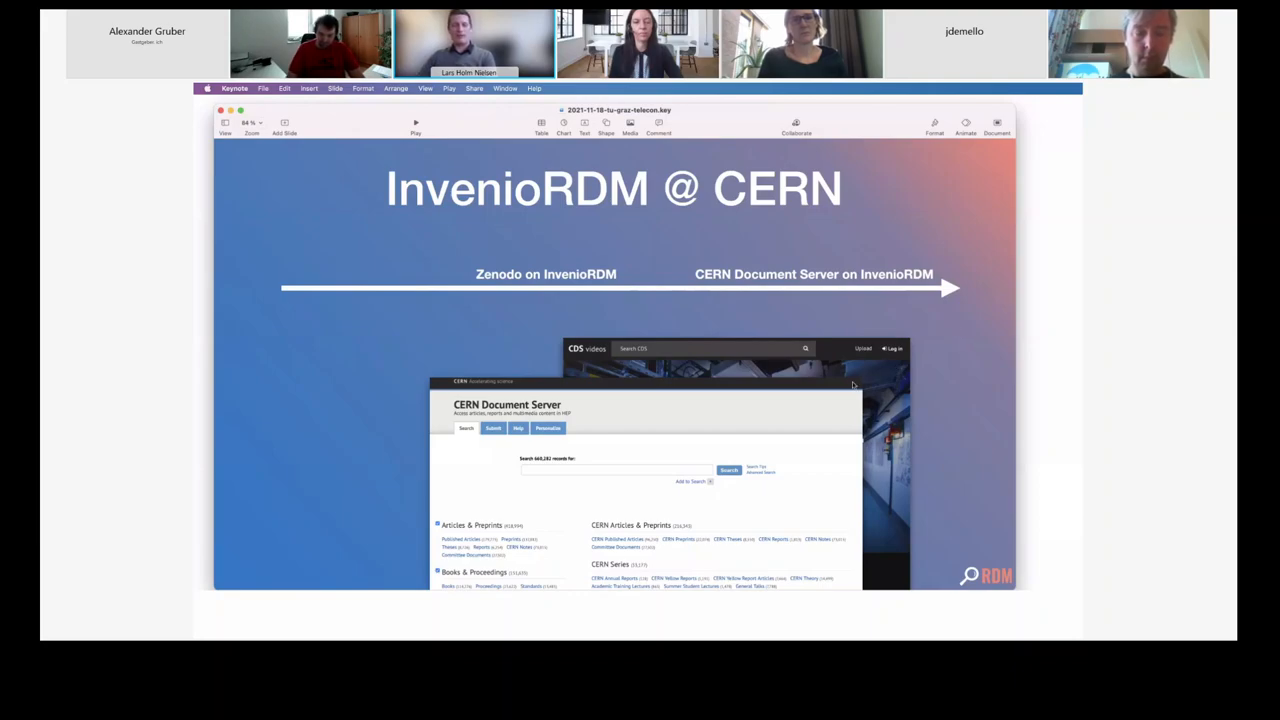
mouse_move(952, 333)
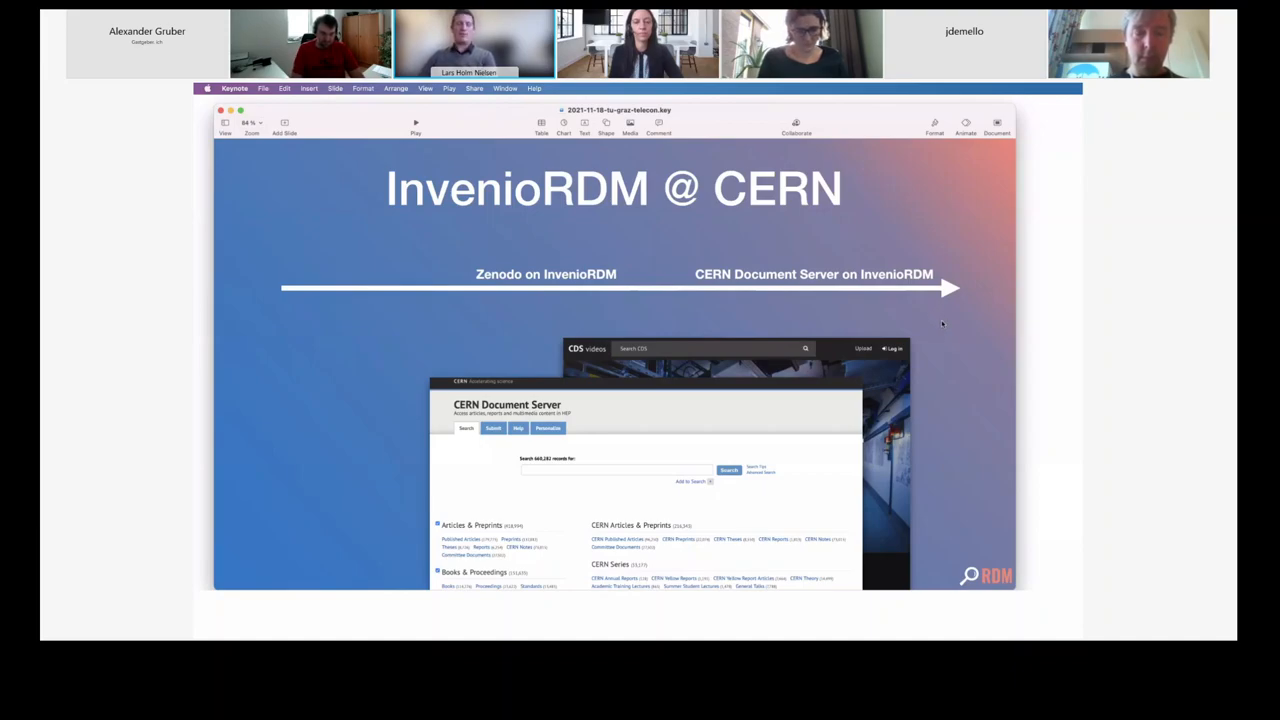
mouse_move(965, 408)
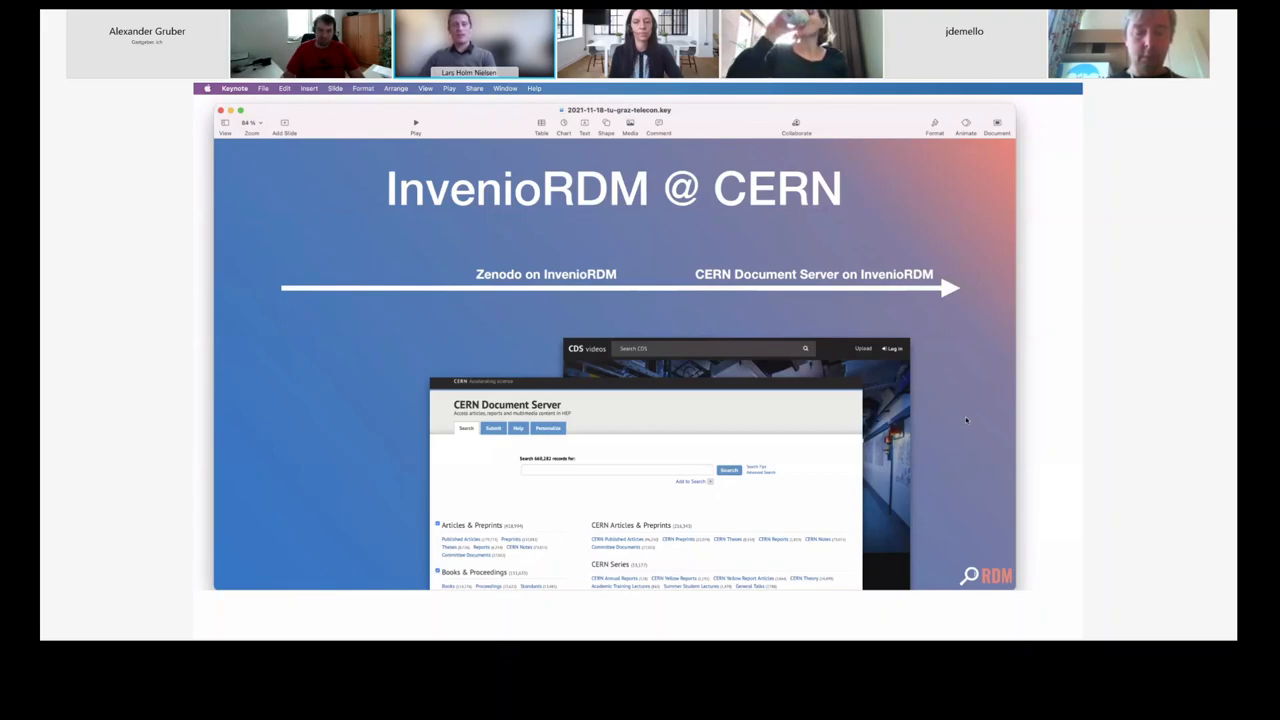
mouse_move(855, 441)
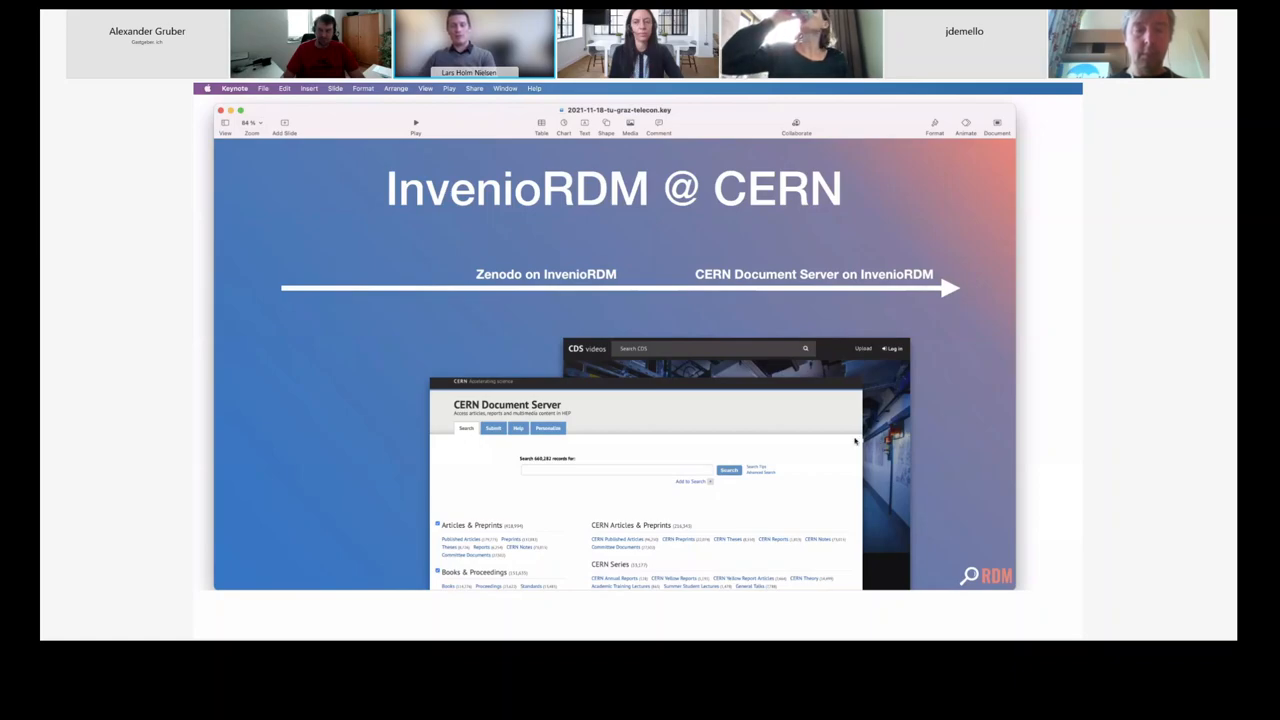
mouse_move(967, 416)
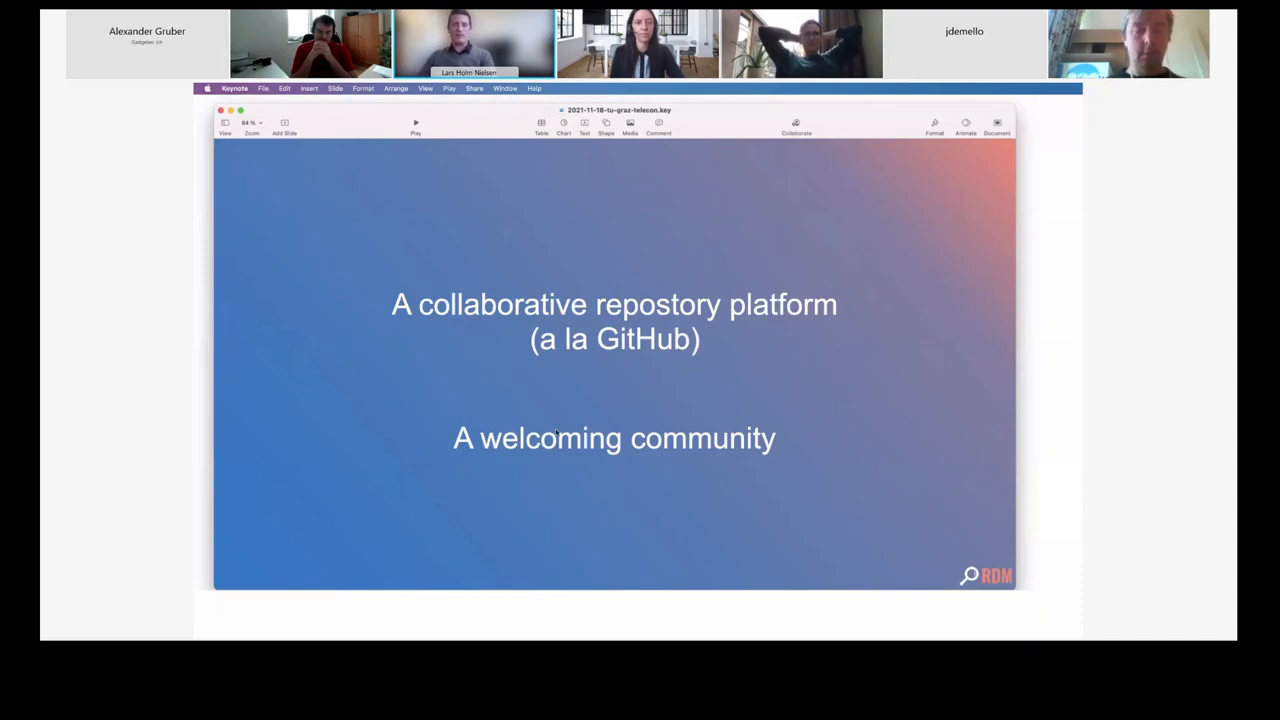
mouse_move(664, 478)
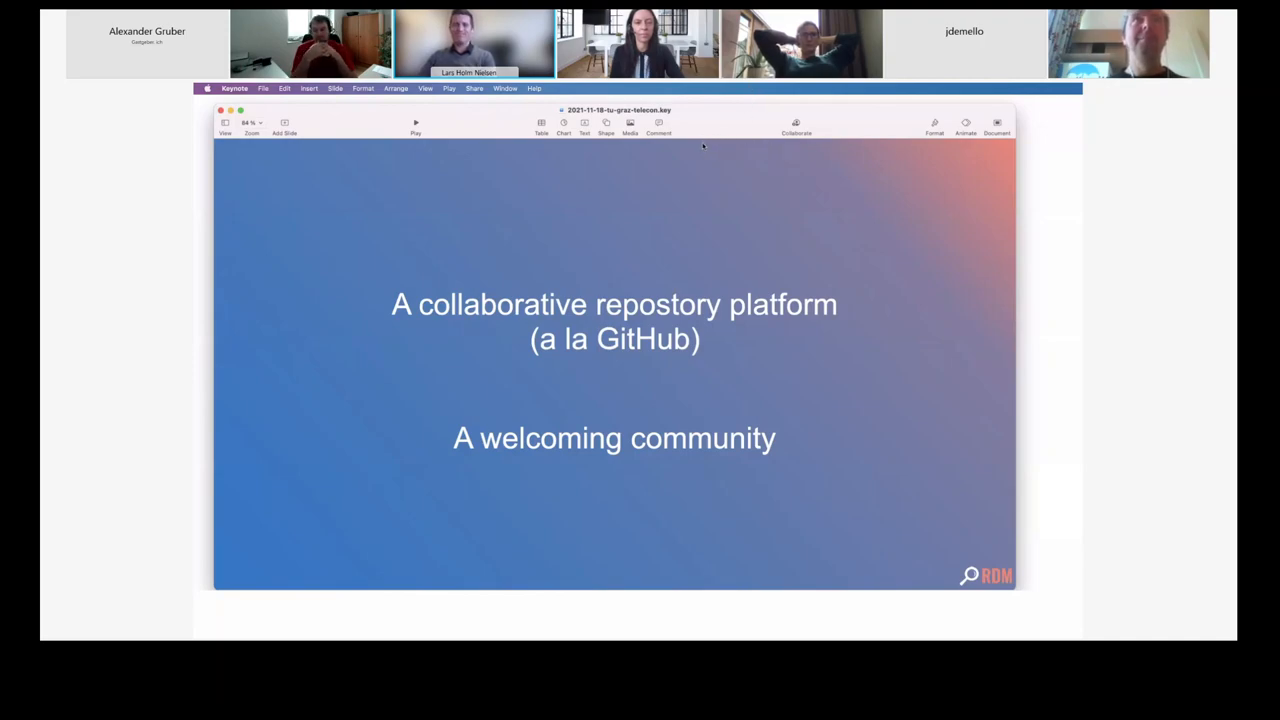
mouse_move(732, 146)
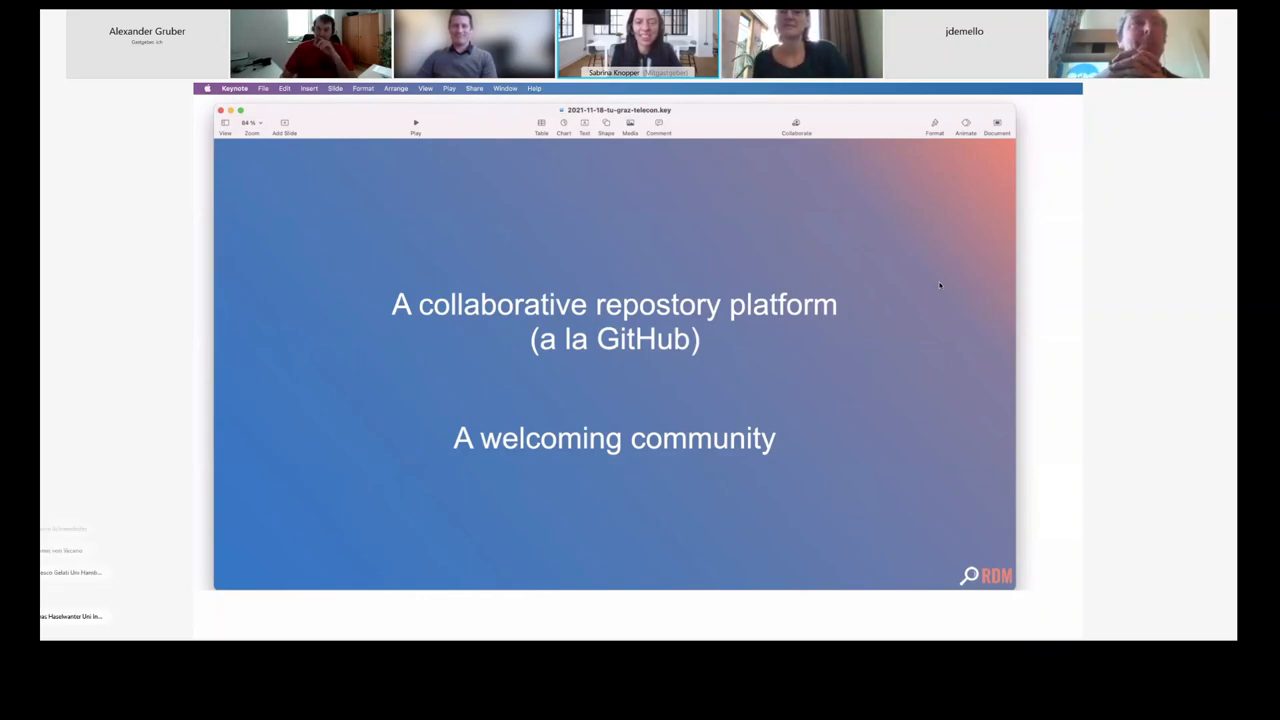
mouse_move(852, 214)
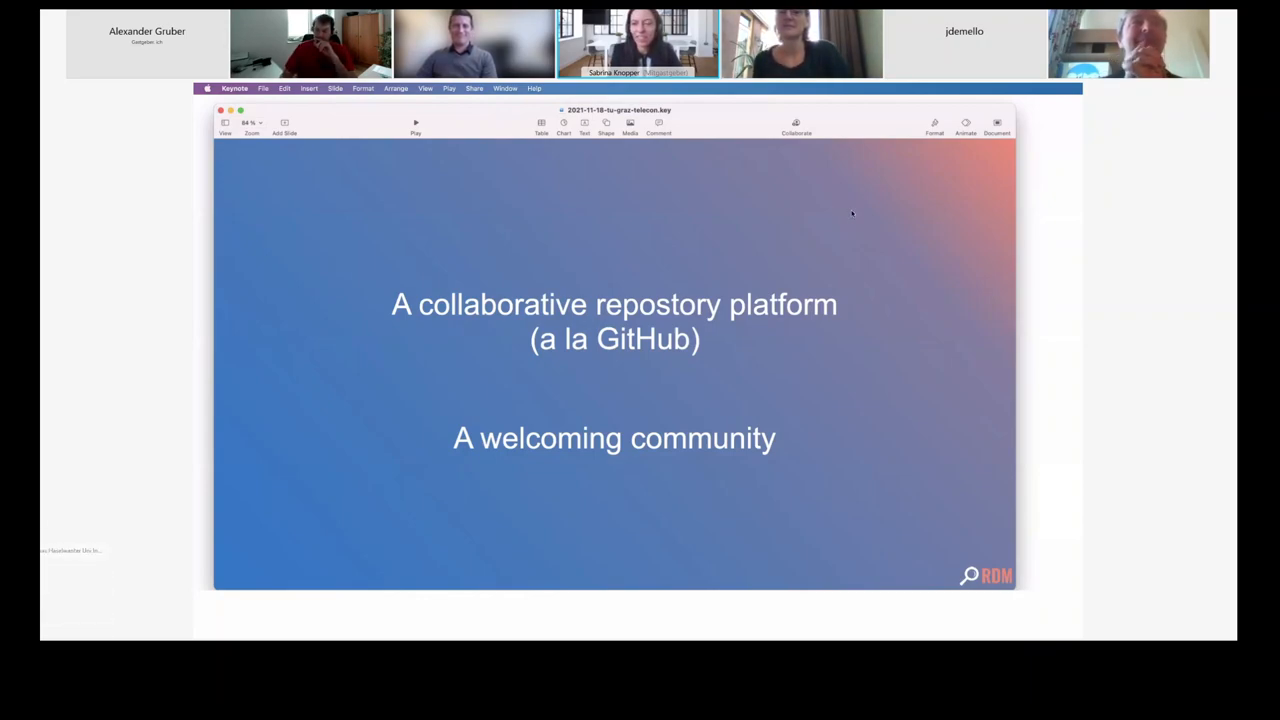
mouse_move(879, 512)
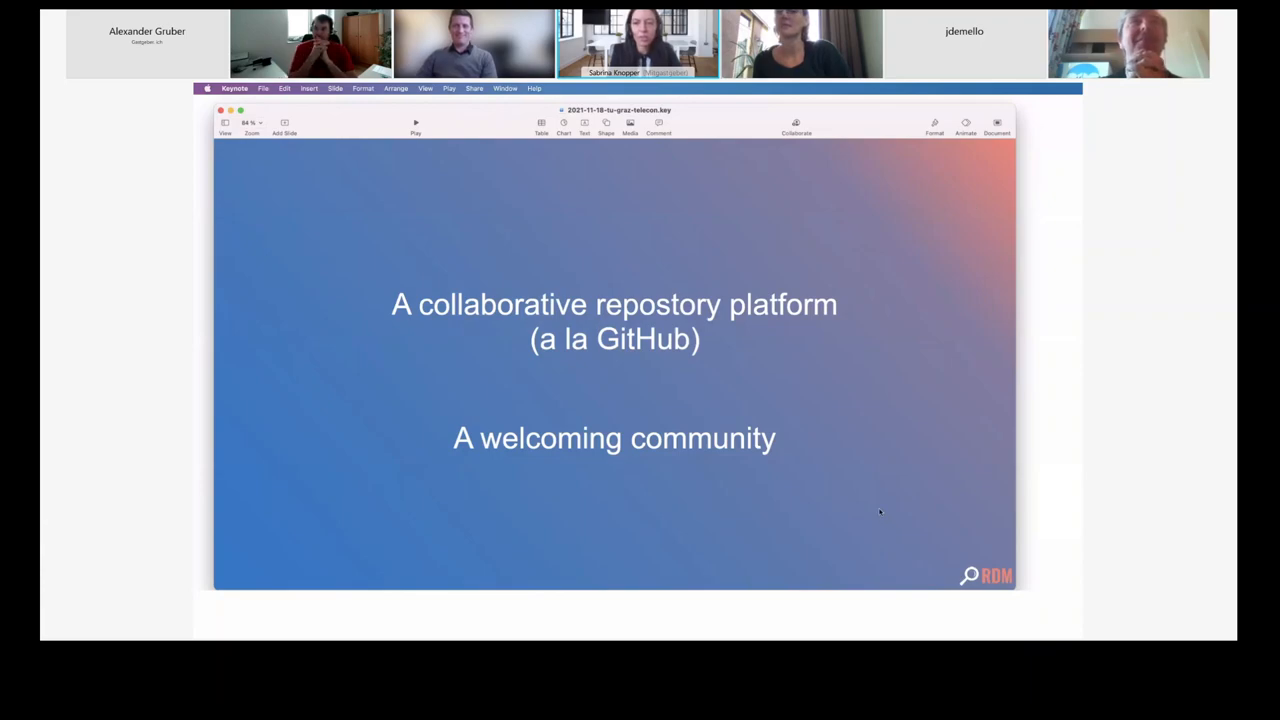
mouse_move(963, 537)
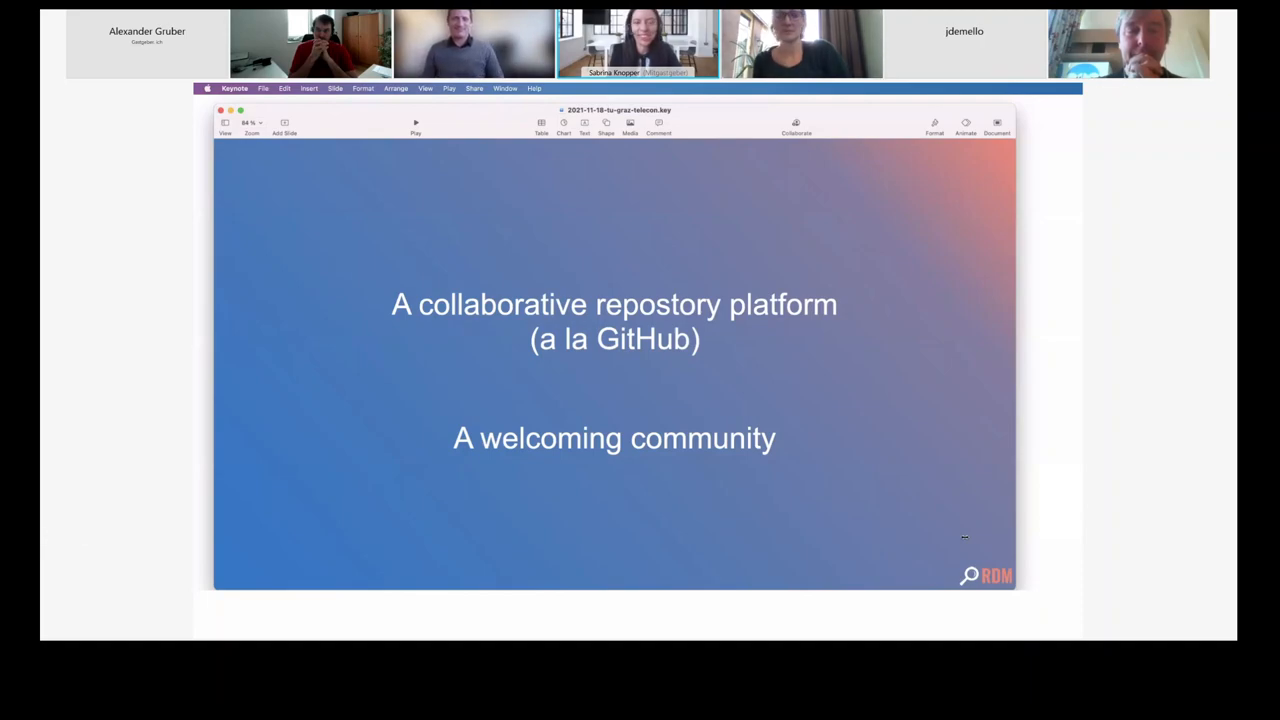
mouse_move(858, 405)
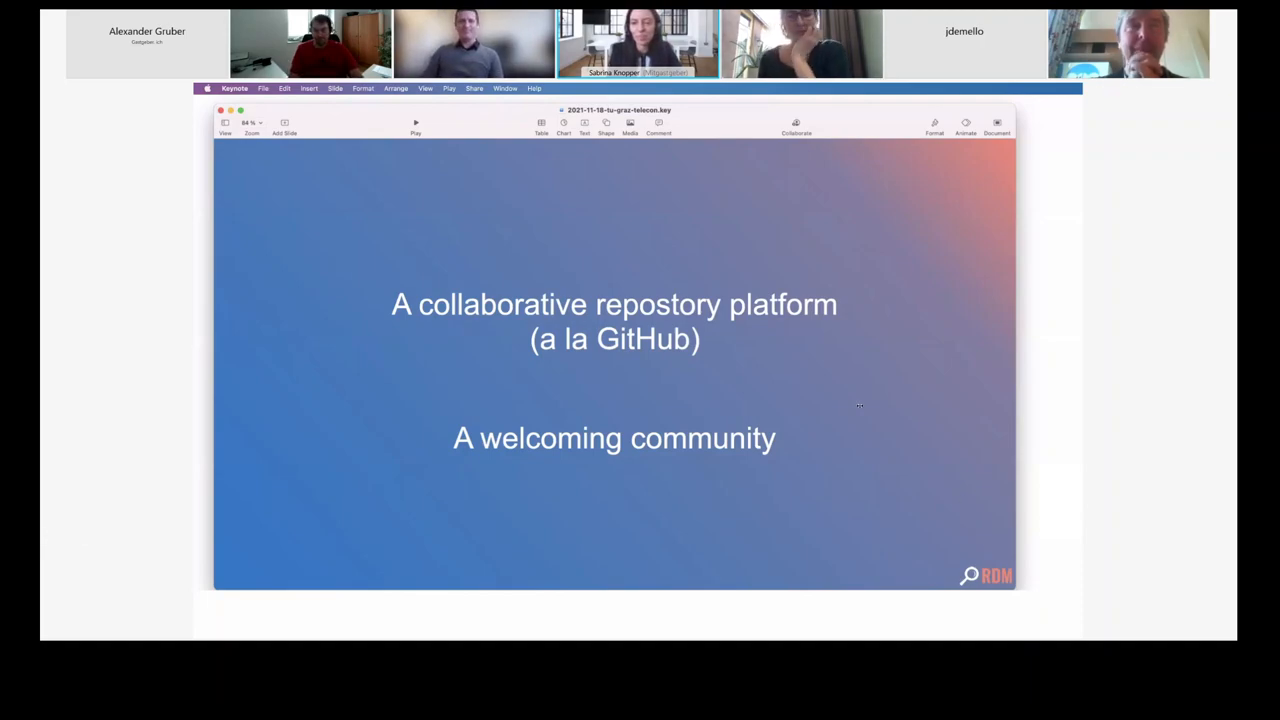
mouse_move(845, 404)
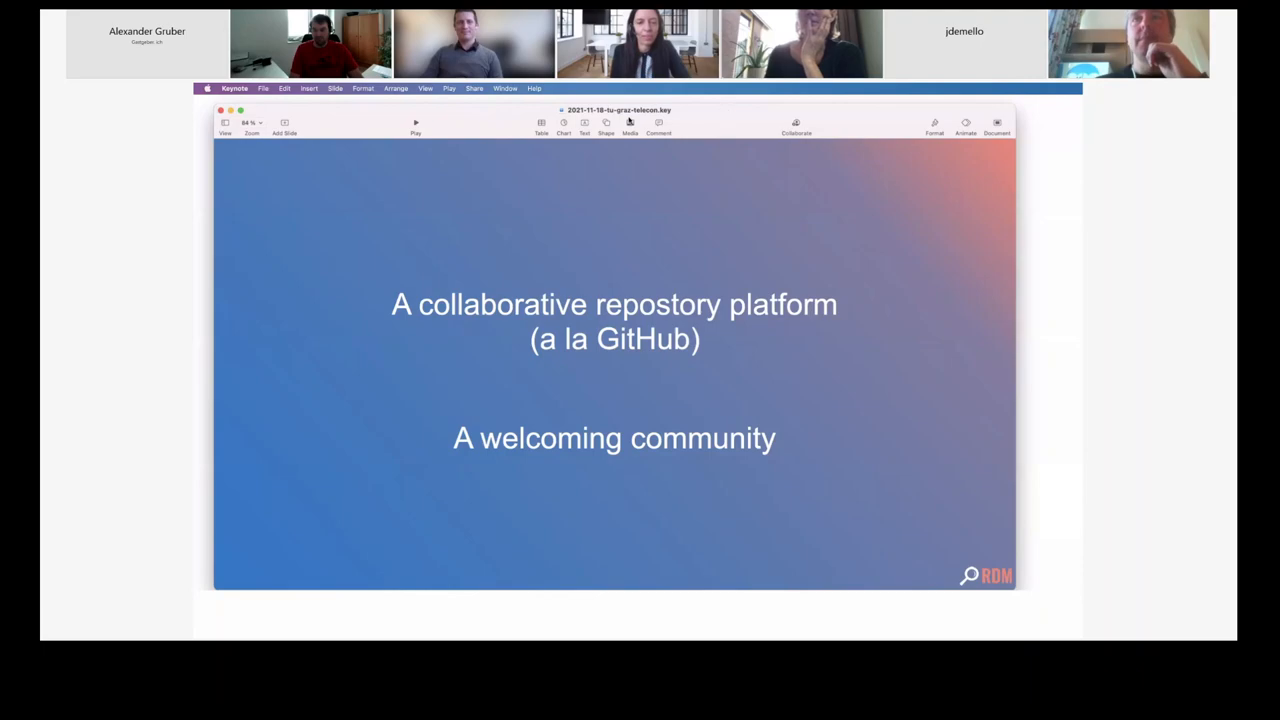
mouse_move(620, 115)
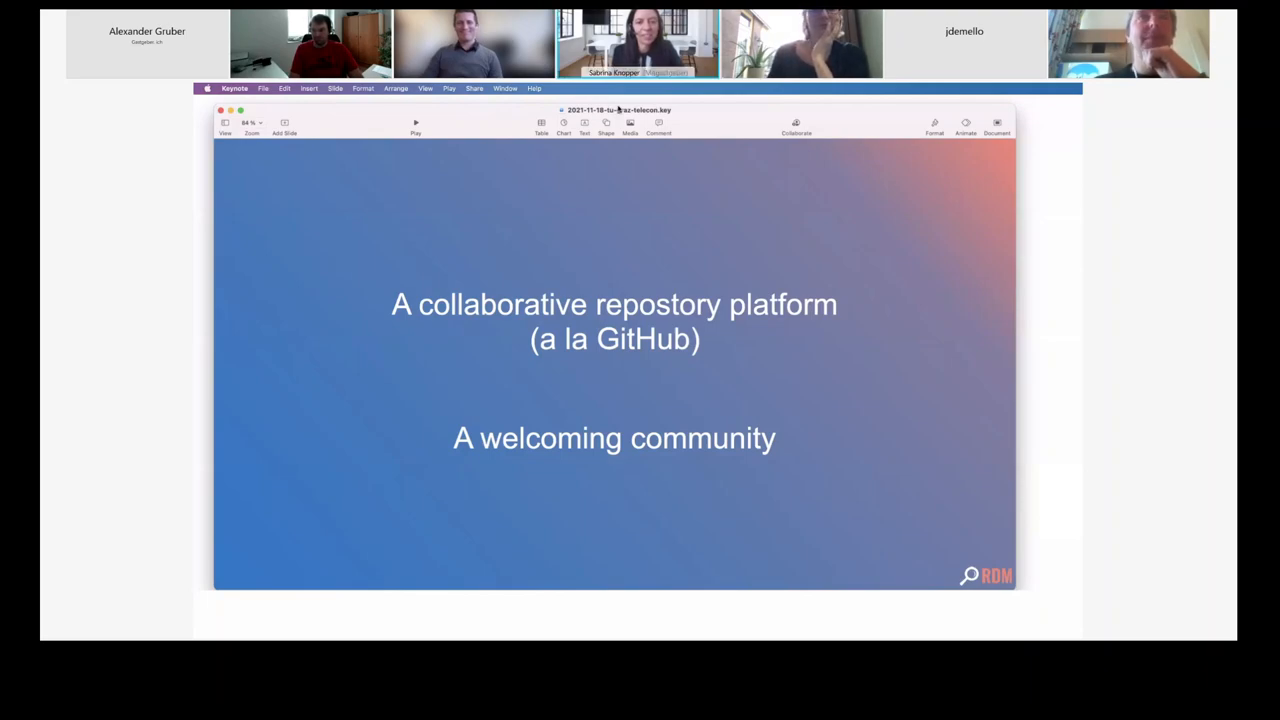
mouse_move(737, 108)
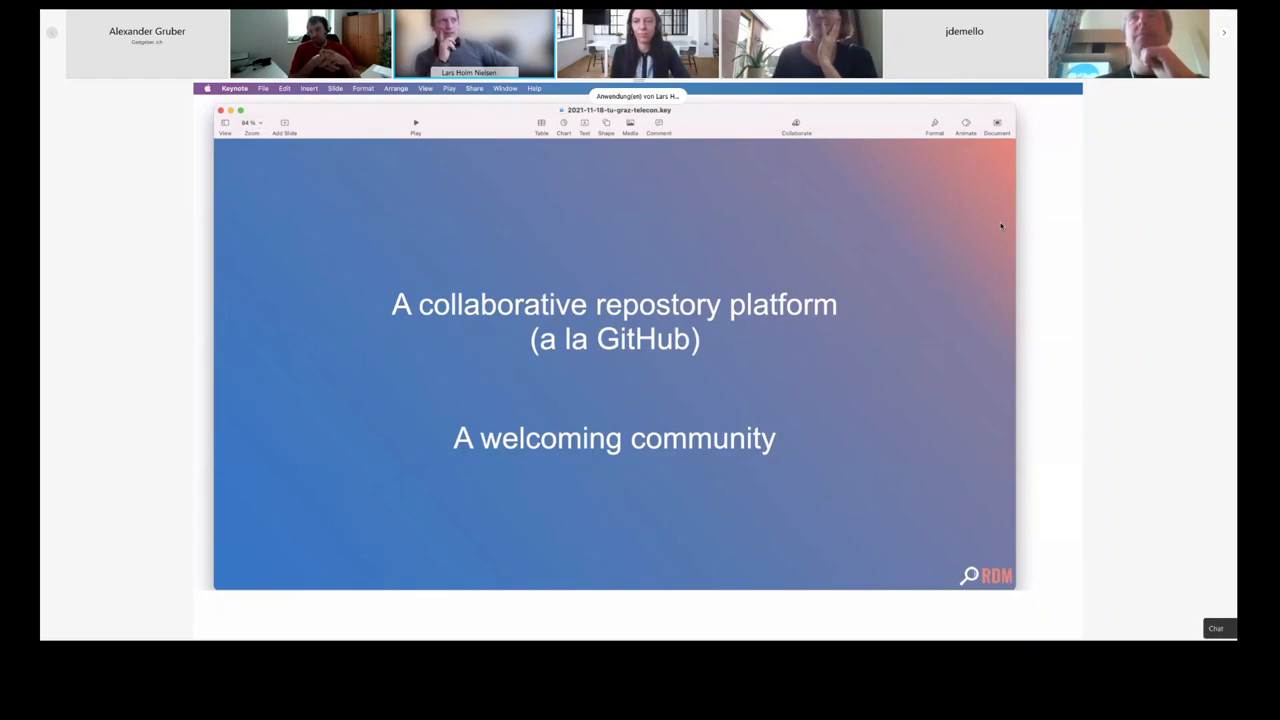
click(1216, 628)
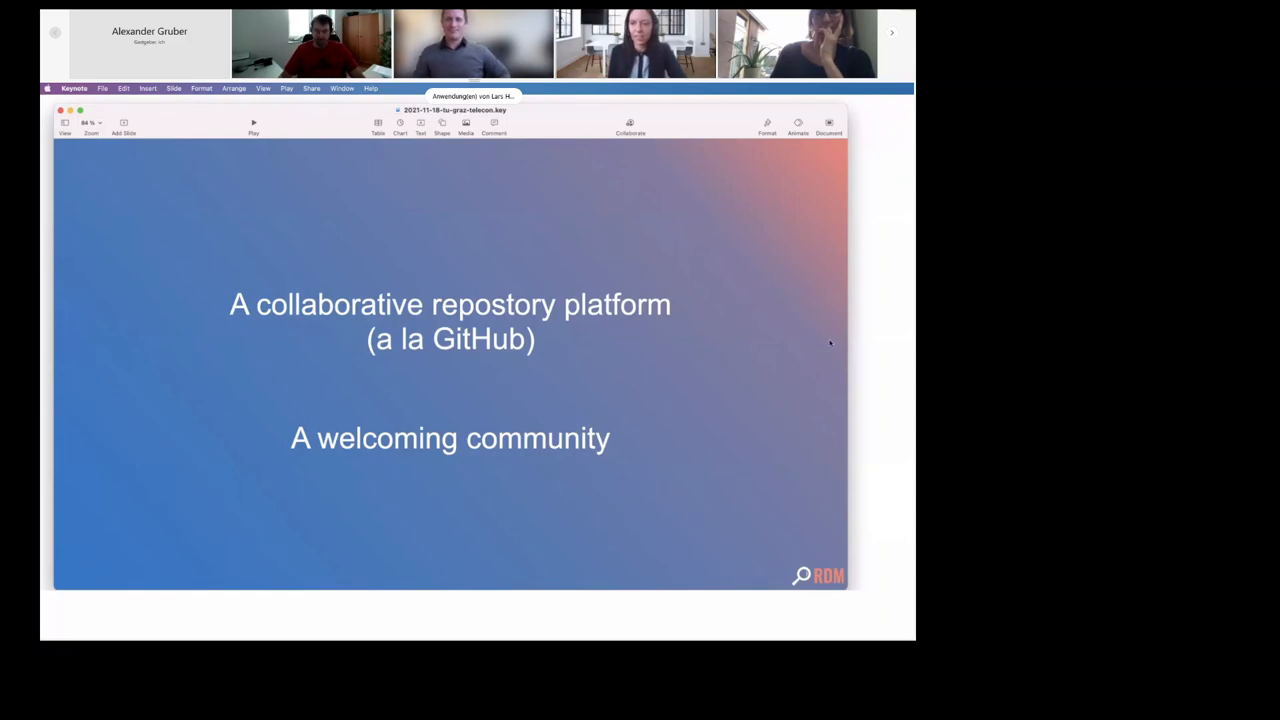
mouse_move(843, 341)
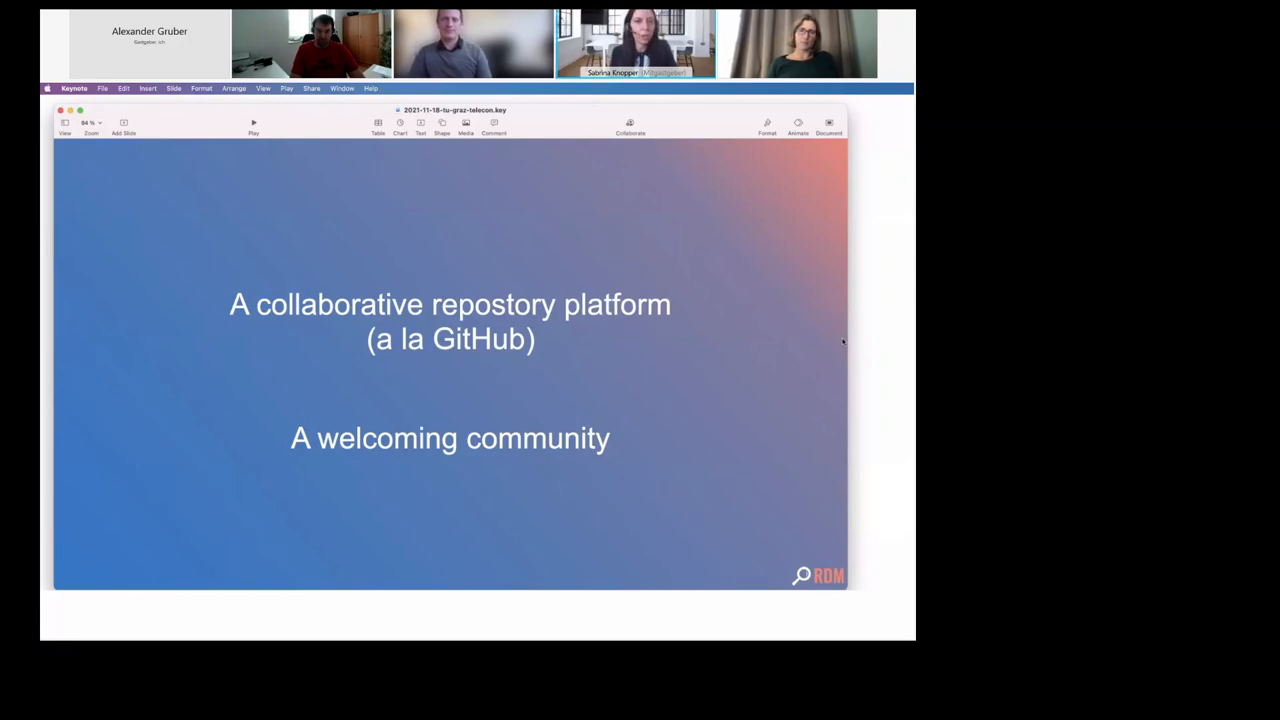
mouse_move(745, 214)
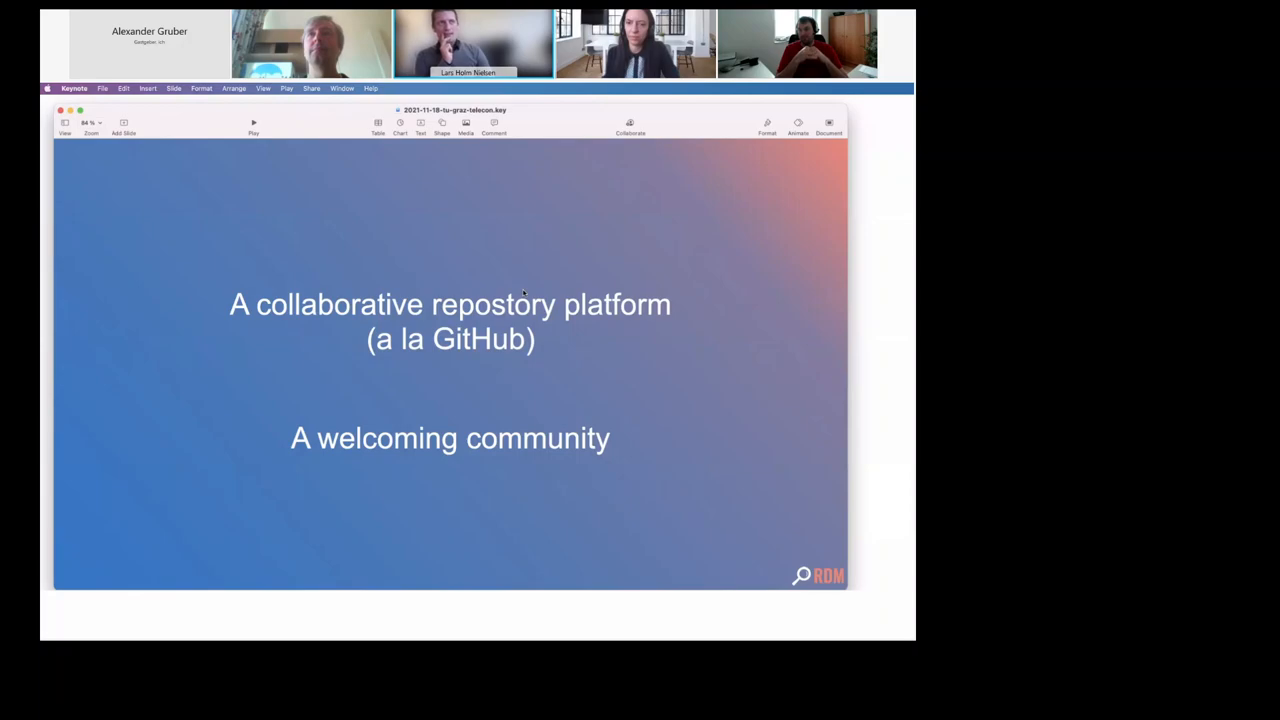
mouse_move(283, 144)
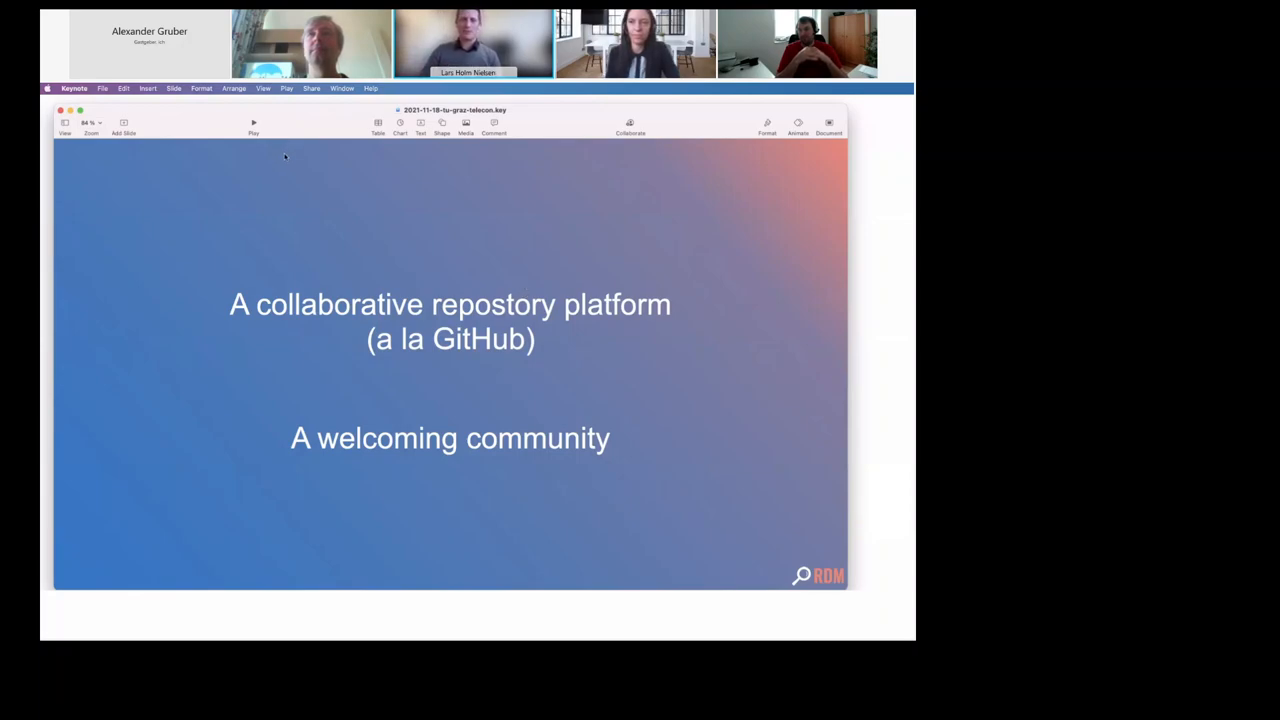
mouse_move(483, 234)
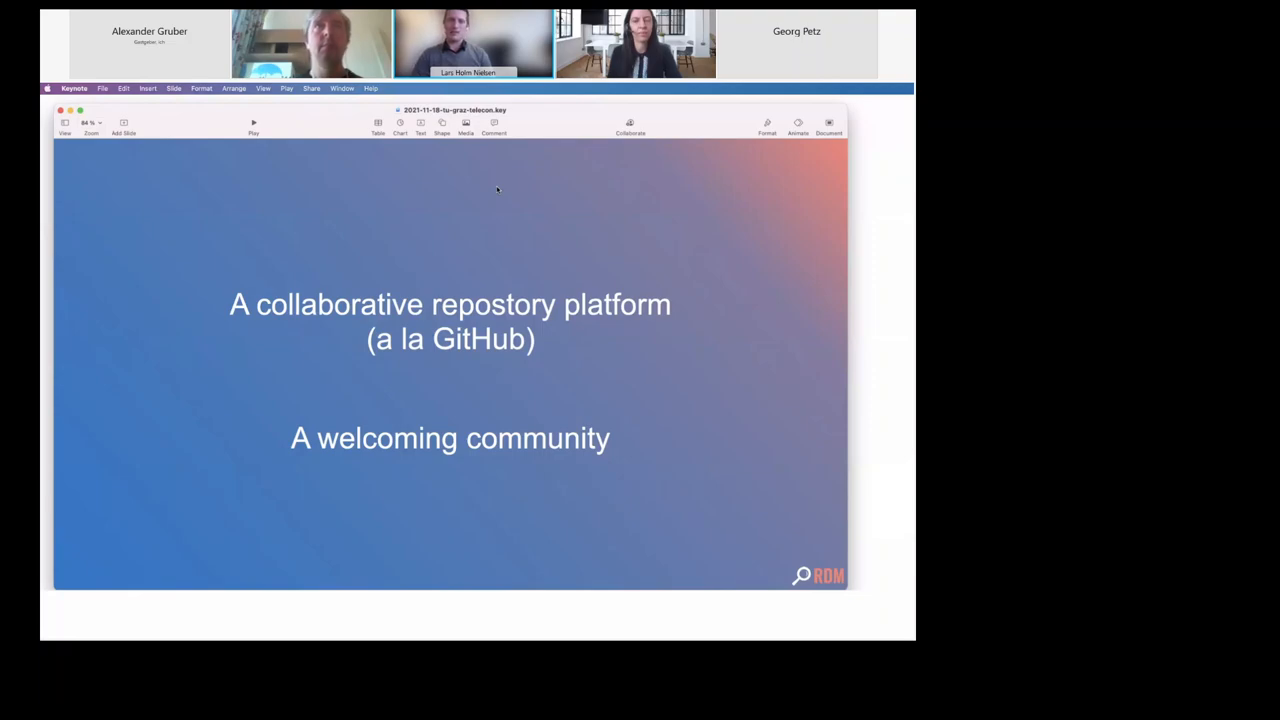
mouse_move(490, 178)
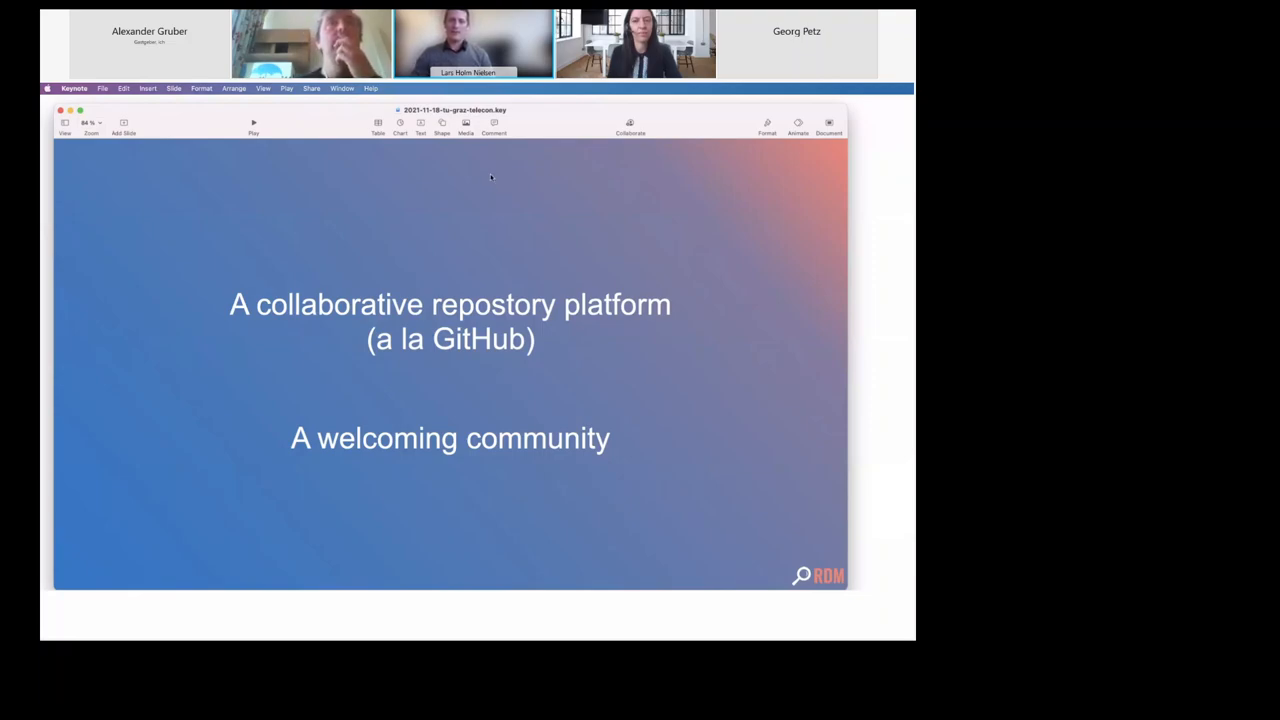
mouse_move(835, 235)
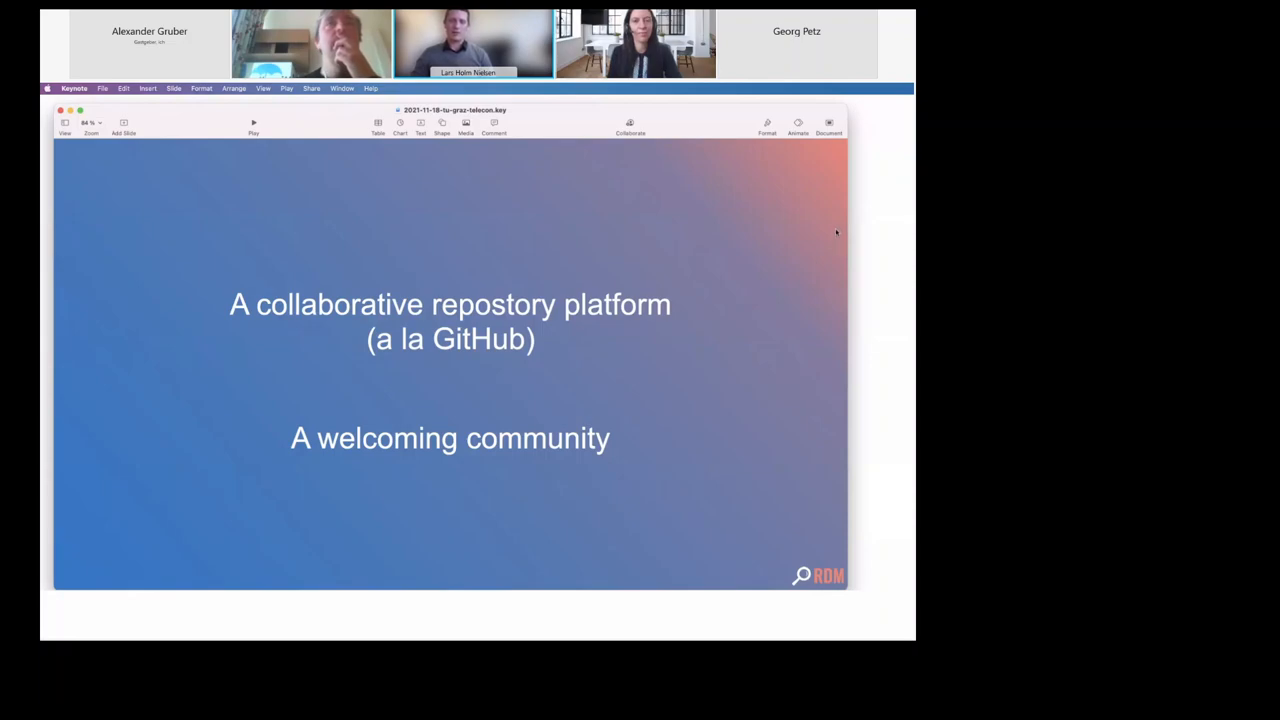
mouse_move(617, 235)
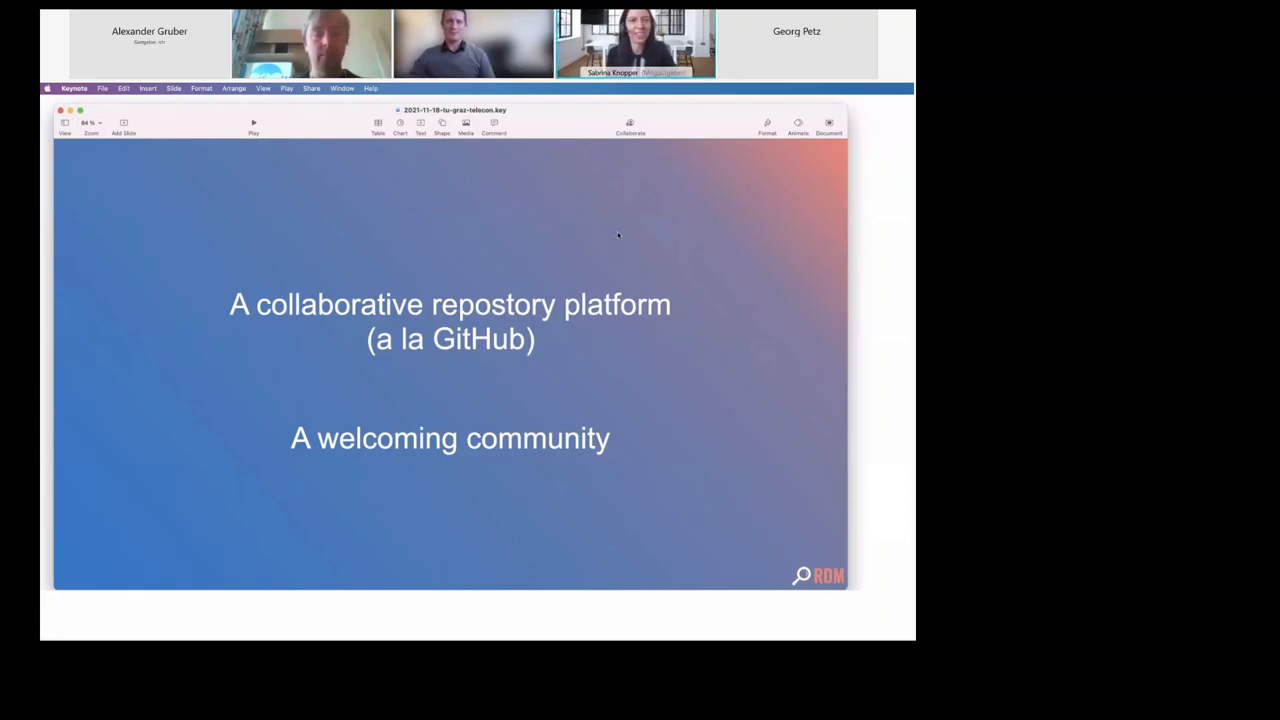
mouse_move(221, 263)
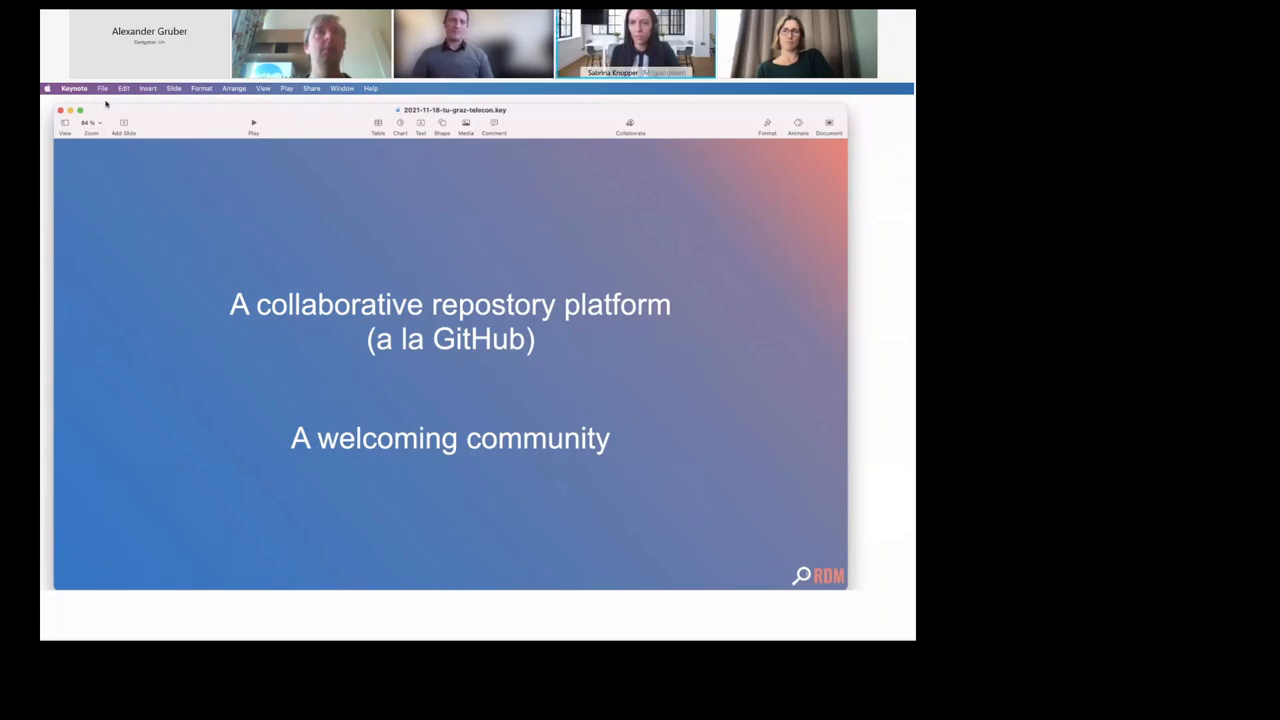
mouse_move(655, 197)
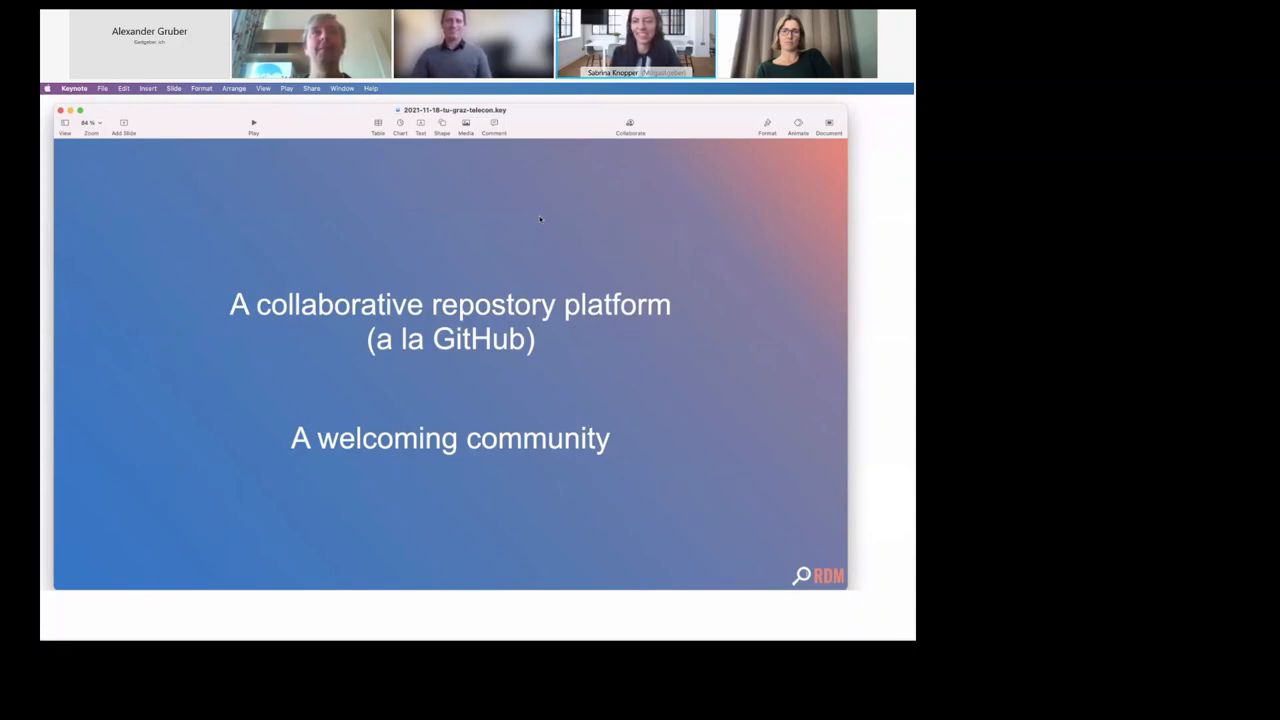
mouse_move(529, 205)
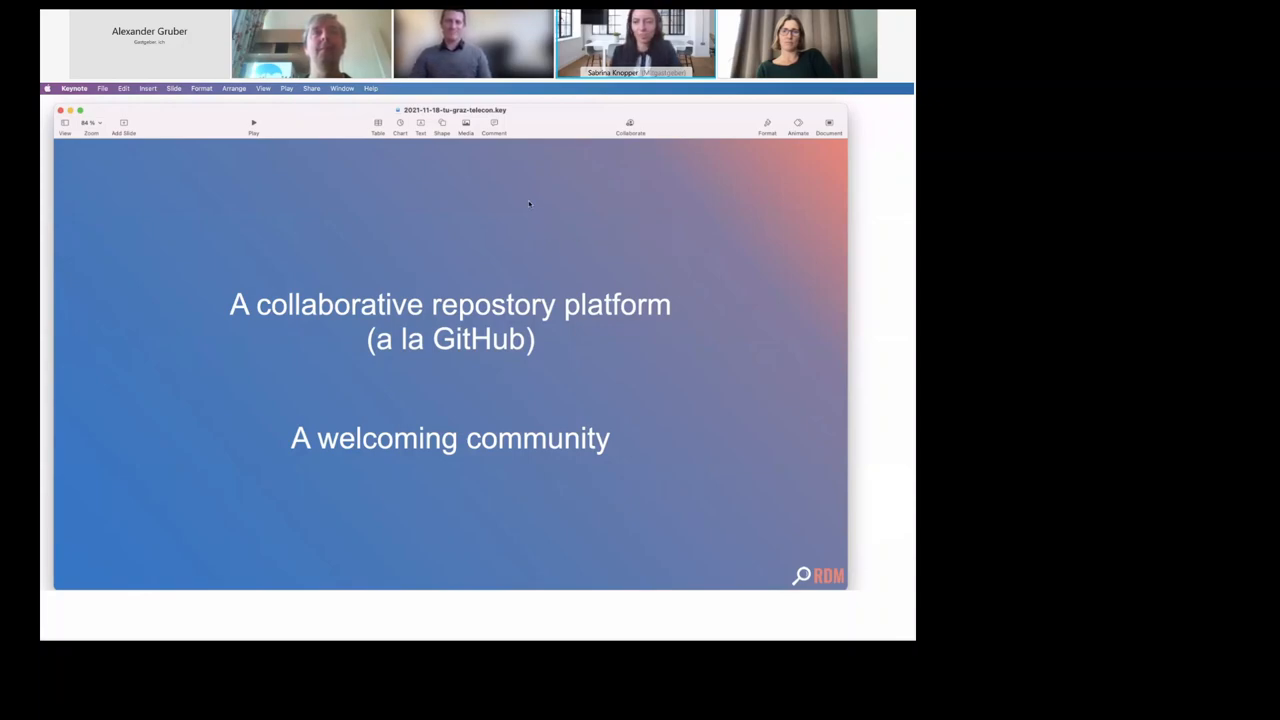